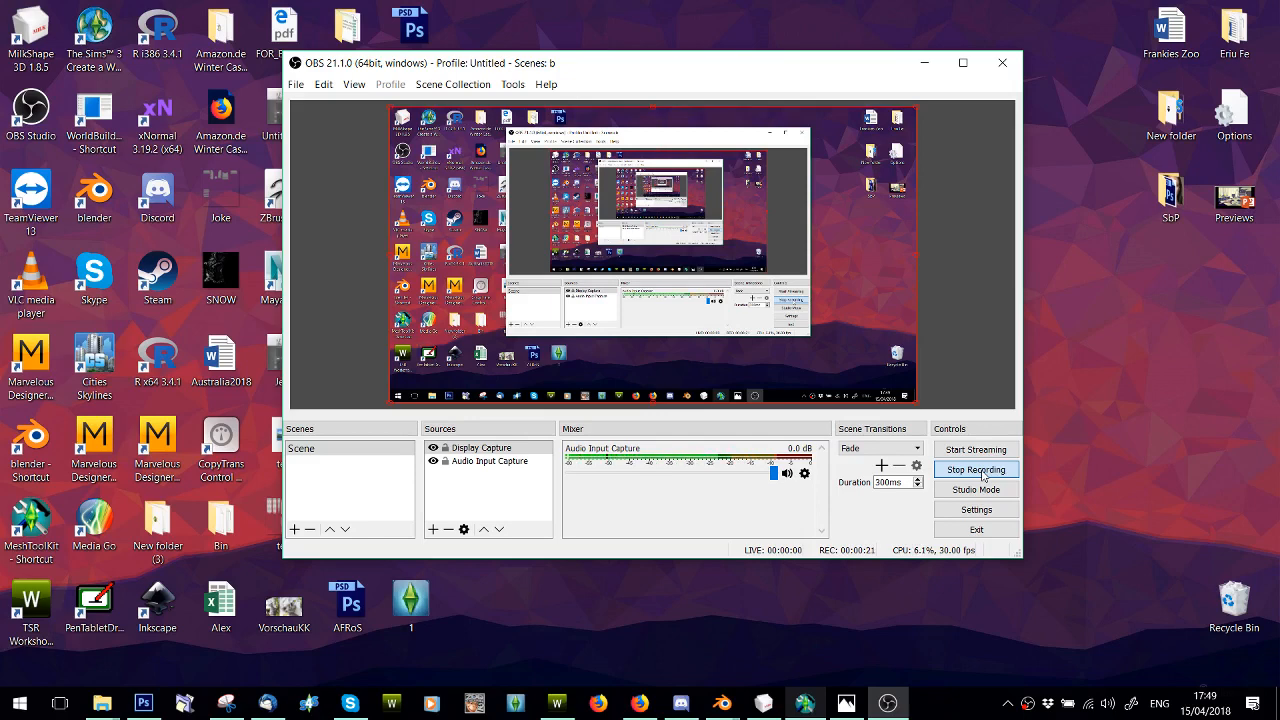
{"action": "mouse_move", "coordinate": [804, 608]}
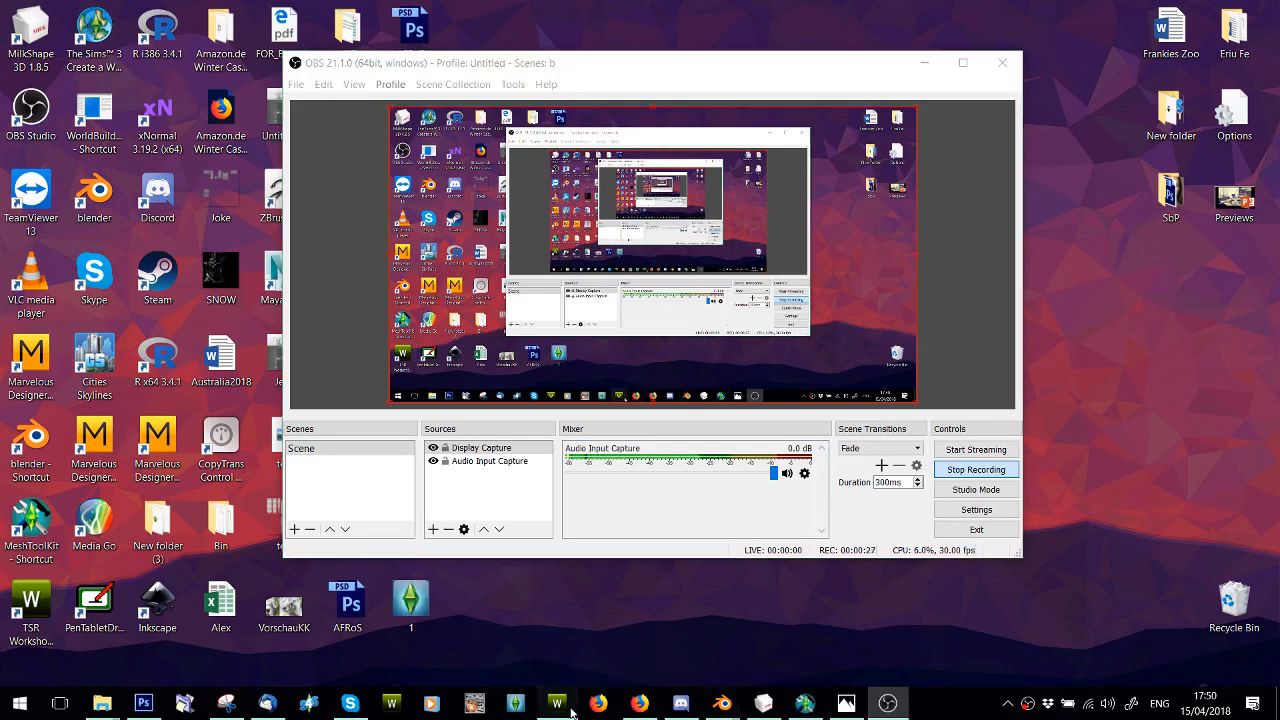
Step: Create a new project by importing a bomber jacket package from Clothing > Adult > Bomber Jacket
{"action": "left_click", "coordinate": [556, 704]}
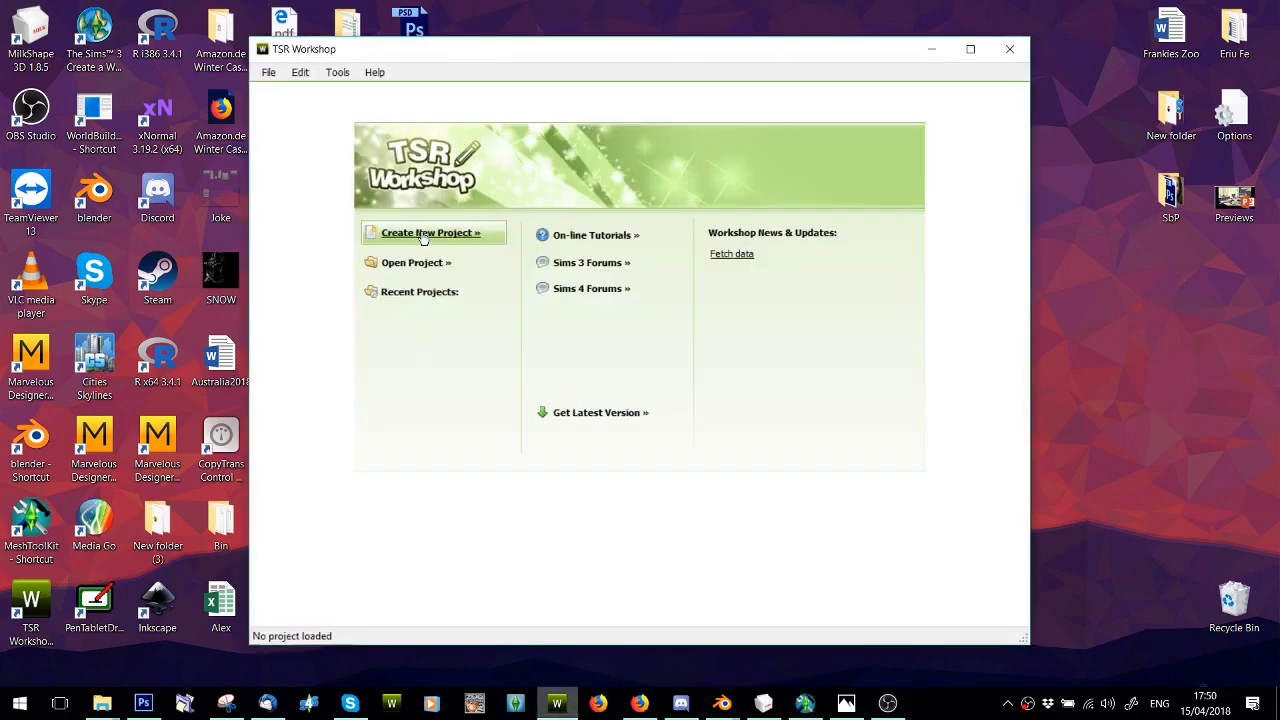
{"action": "left_click", "coordinate": [430, 232]}
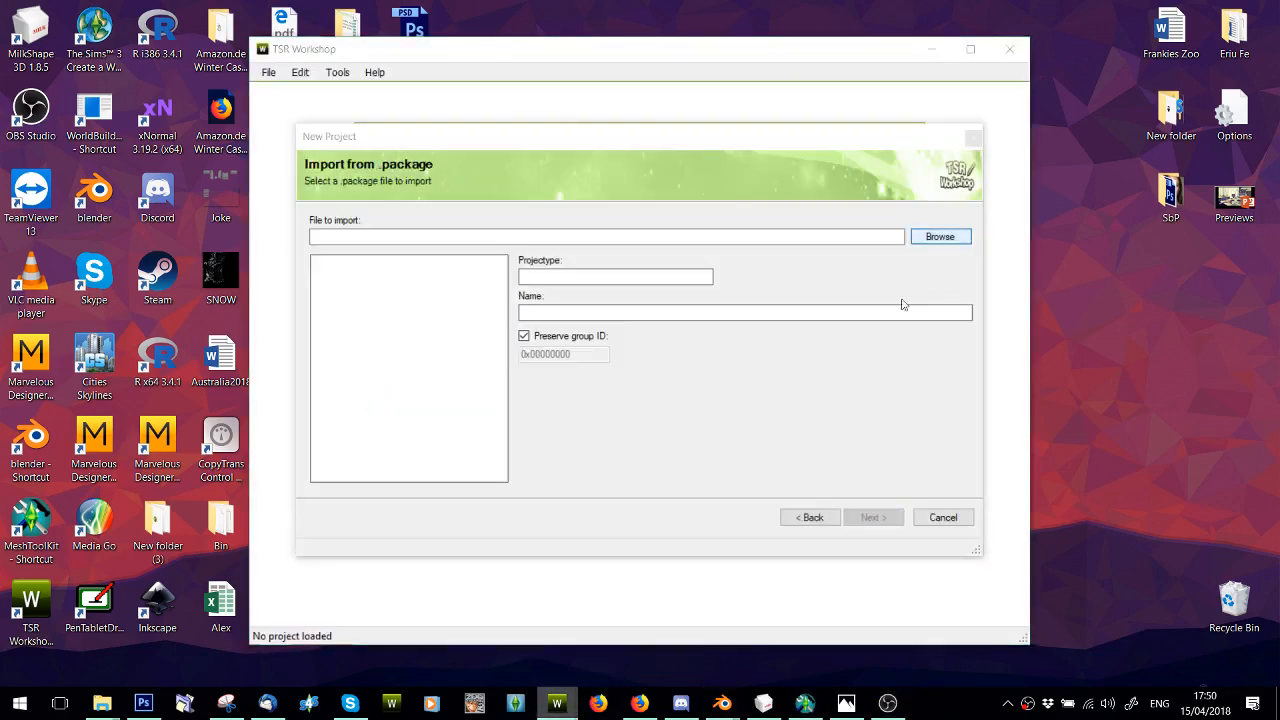
{"action": "left_click", "coordinate": [940, 236]}
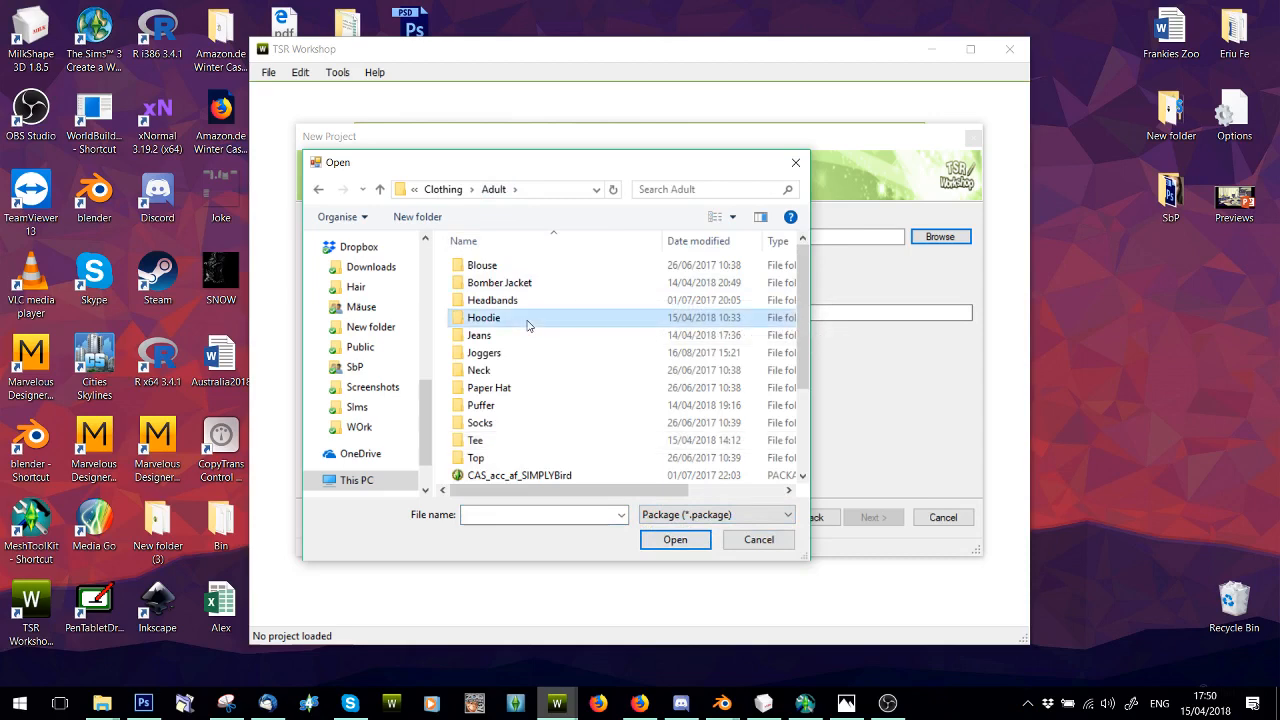
{"action": "double_click", "coordinate": [484, 316]}
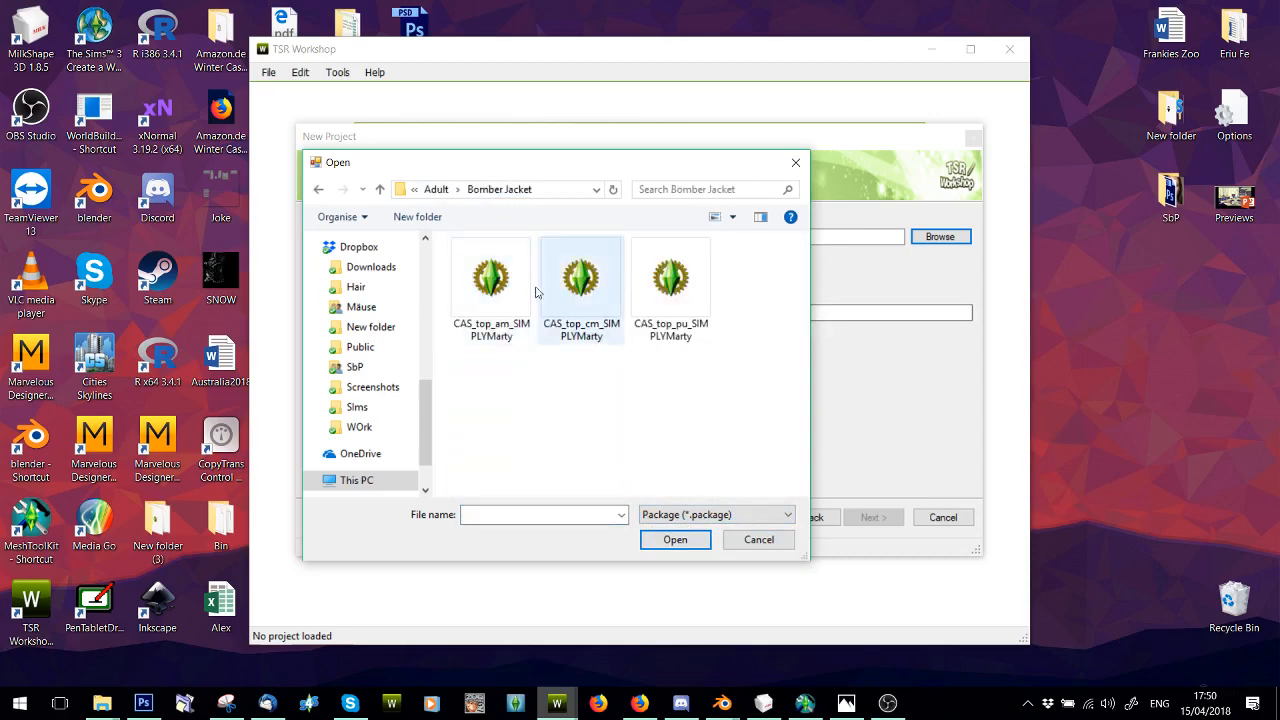
{"action": "double_click", "coordinate": [492, 278]}
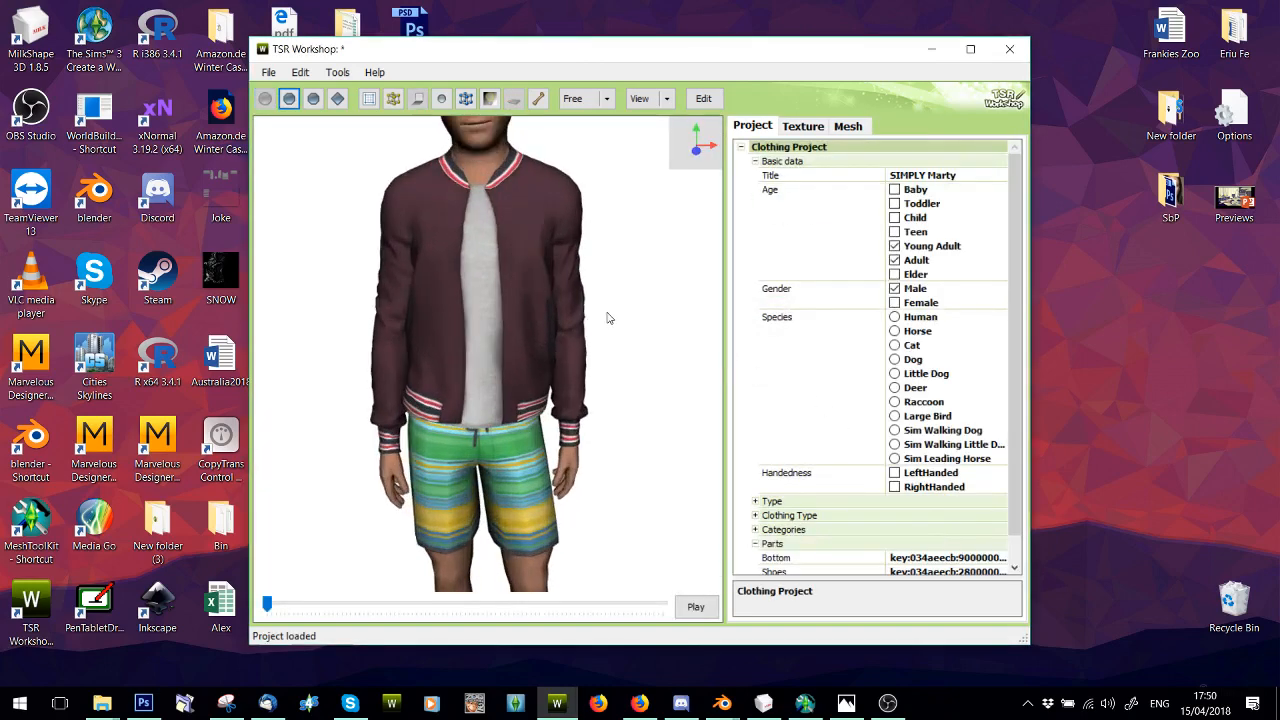
Step: Export the jacket mesh as 'test' in Wavefront OBJ format to the Desktop, then move to Blender
{"action": "left_click", "coordinate": [848, 124]}
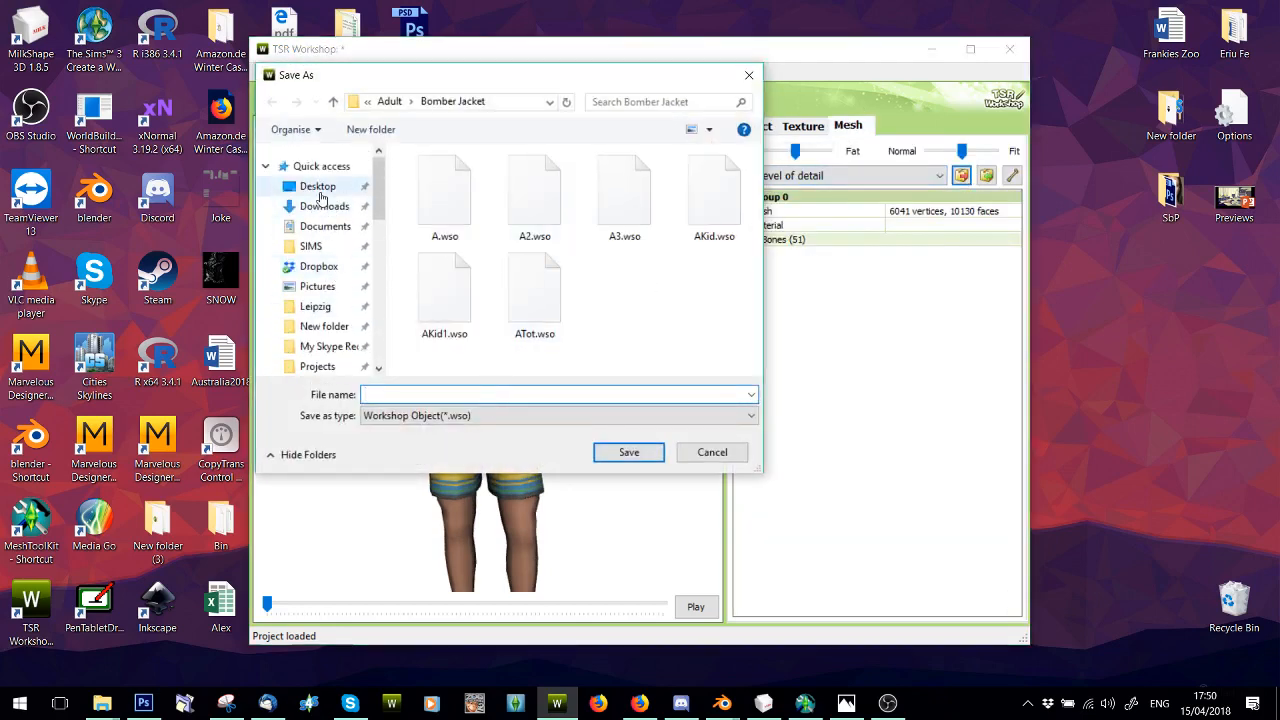
{"action": "type", "text": "test"}
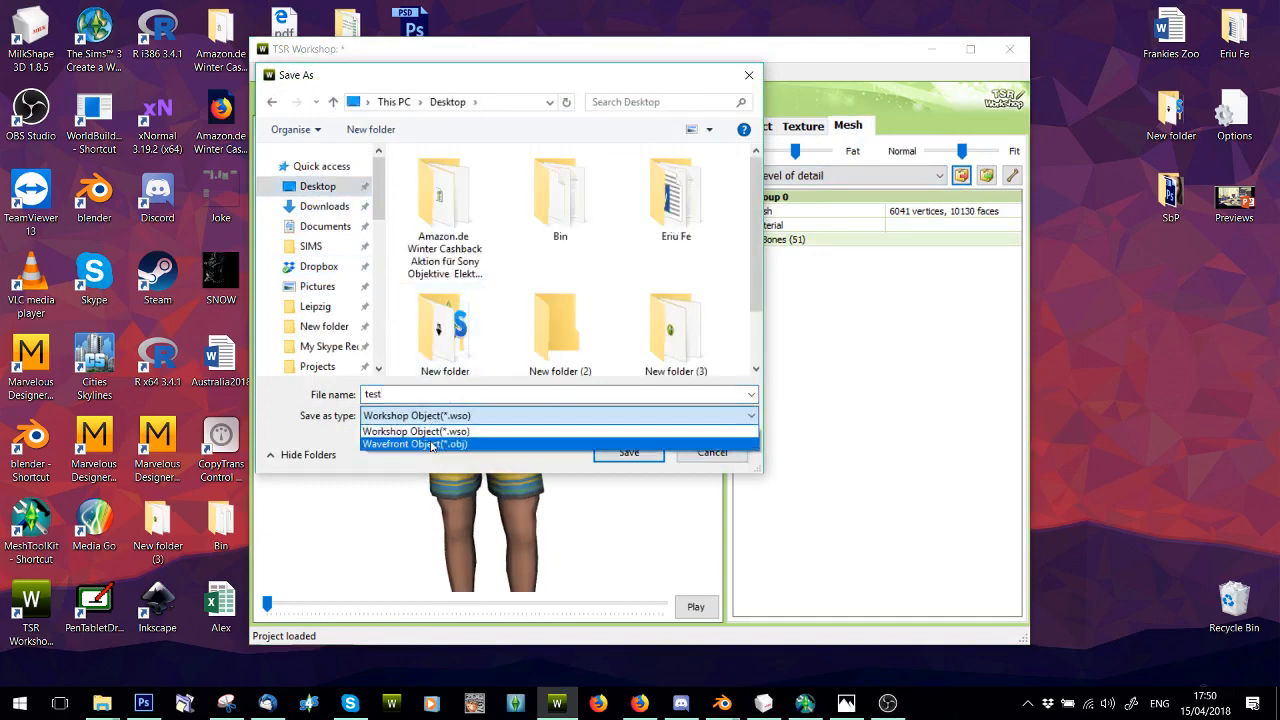
{"action": "left_click", "coordinate": [628, 452]}
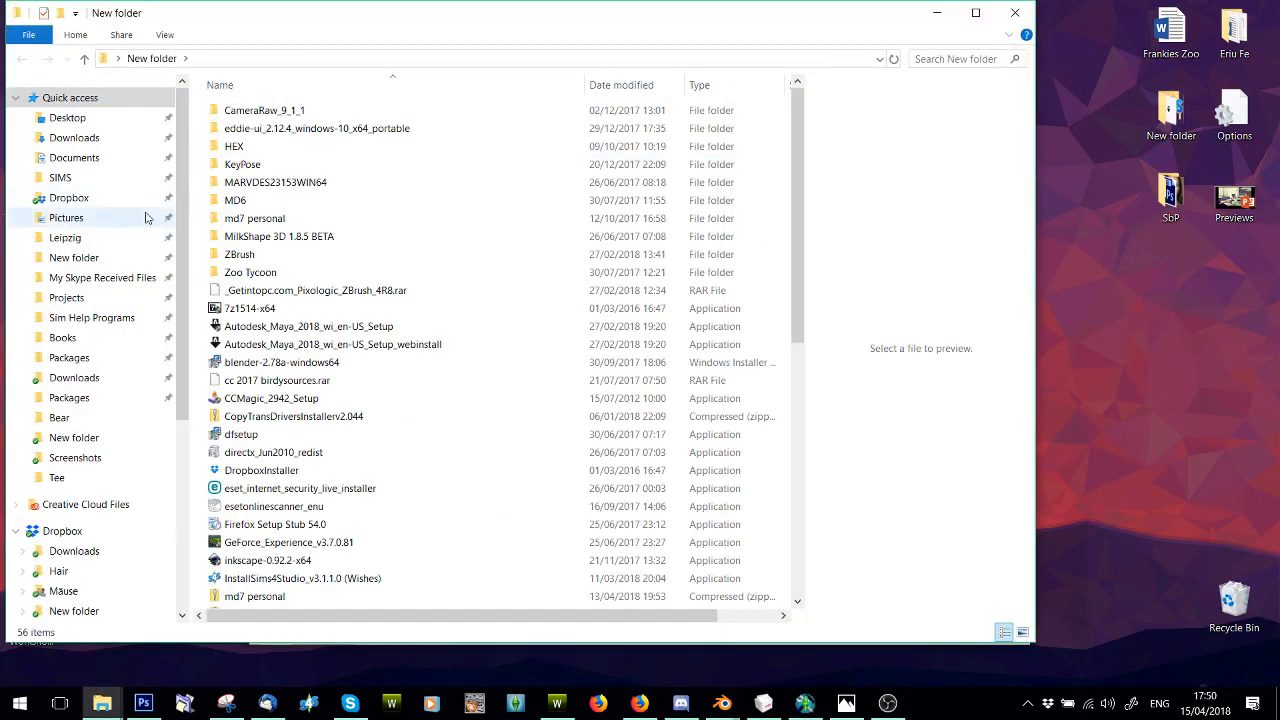
{"action": "double_click", "coordinate": [242, 164]}
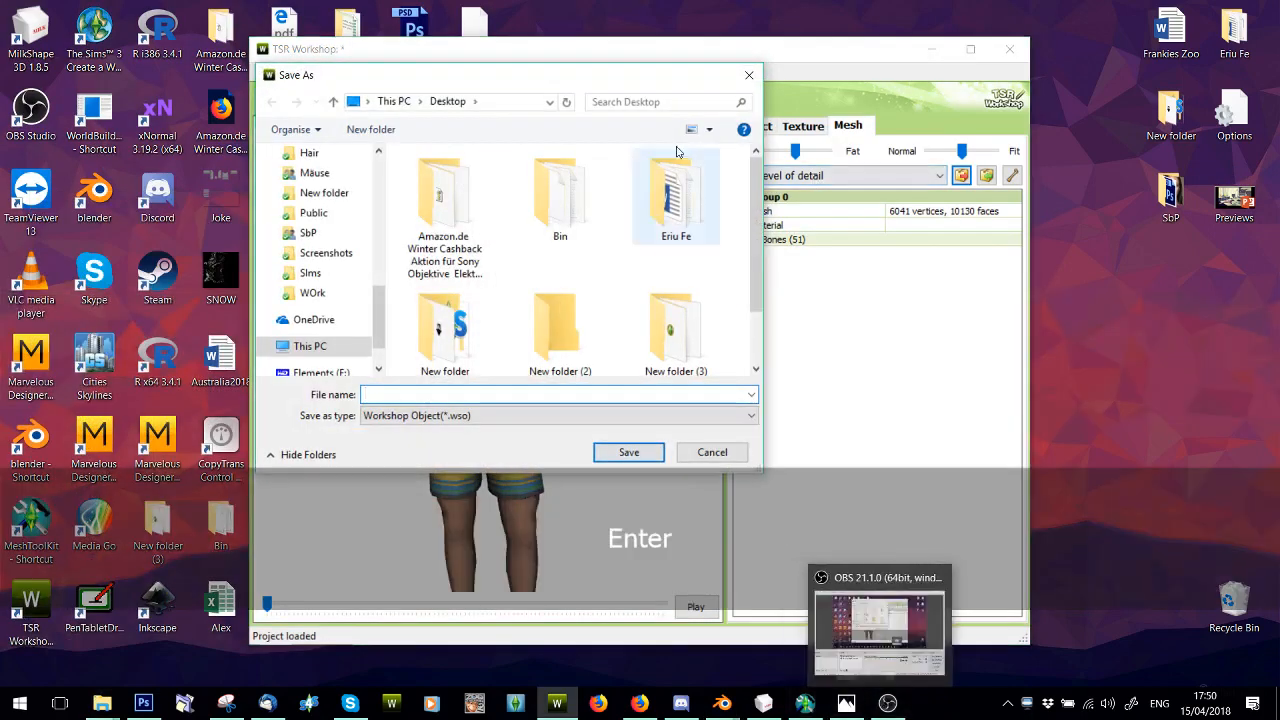
{"action": "left_click", "coordinate": [628, 452]}
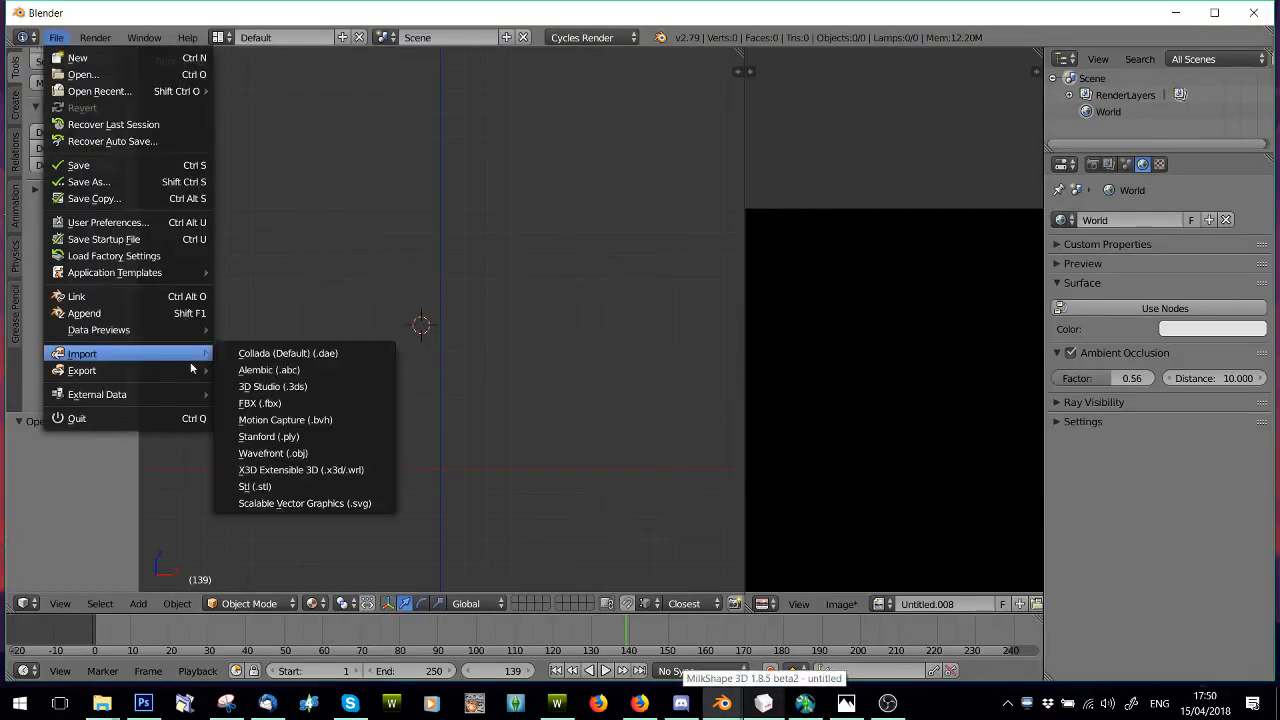
Step: Finish the TSR Workshop export of test.obj as Wavefront OBJ into the Downloads folder
{"action": "left_click", "coordinate": [272, 452]}
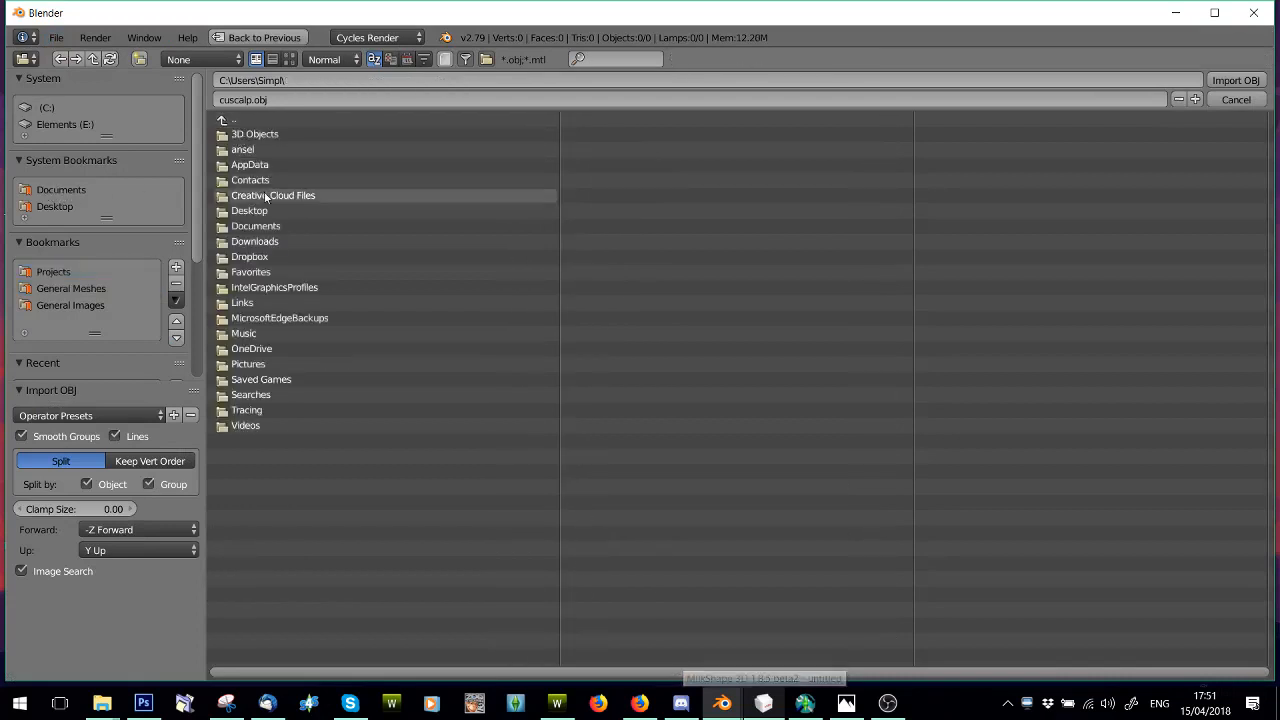
{"action": "double_click", "coordinate": [254, 240]}
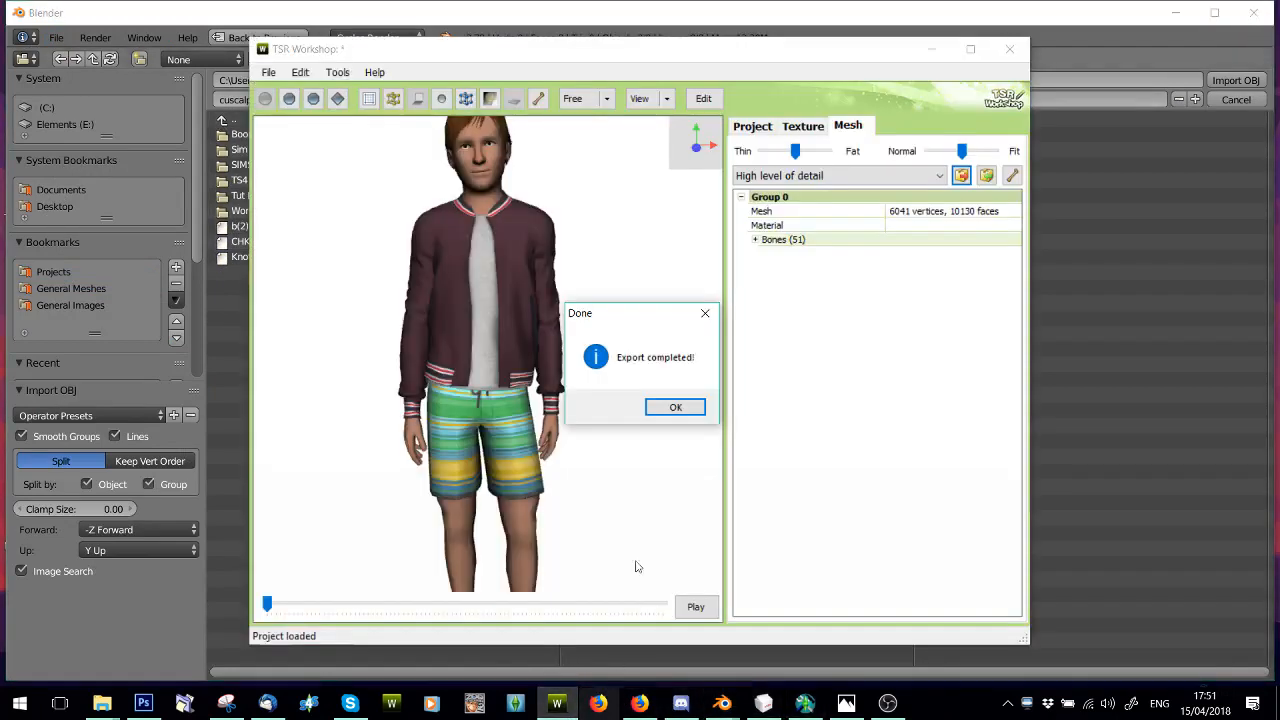
{"action": "left_click", "coordinate": [676, 408]}
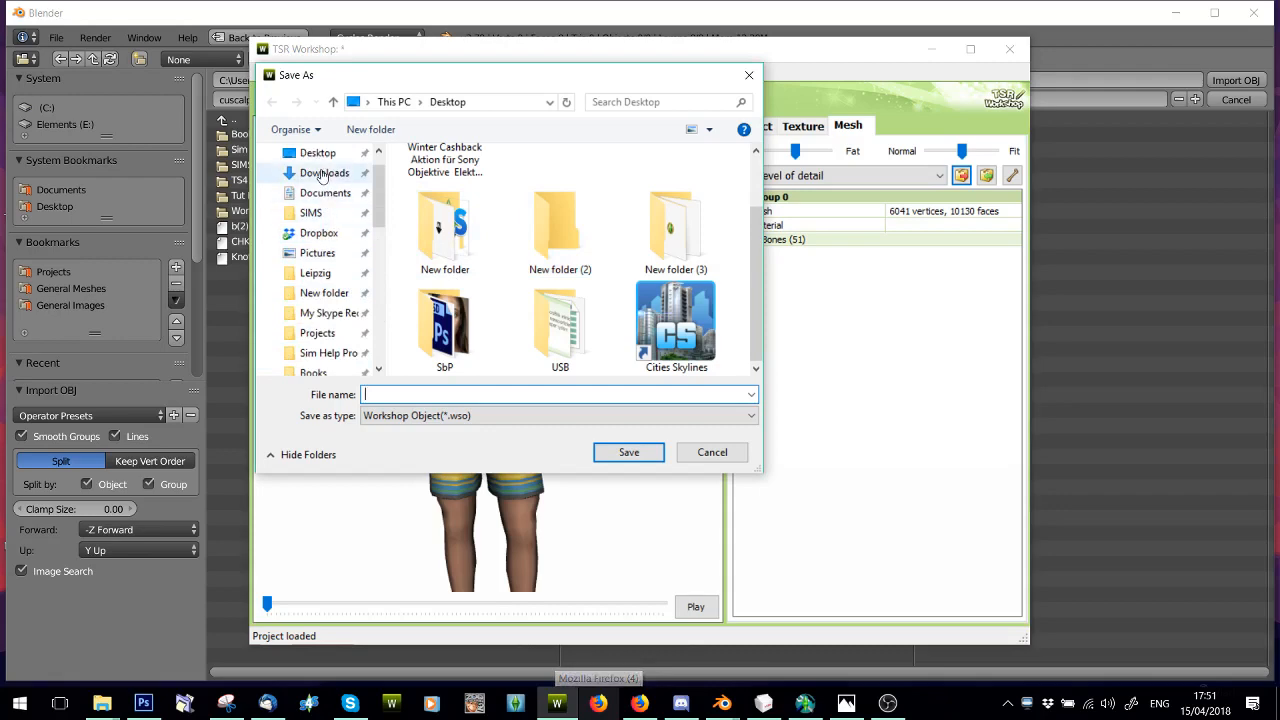
{"action": "left_click", "coordinate": [326, 172]}
{"action": "type", "text": "test"}
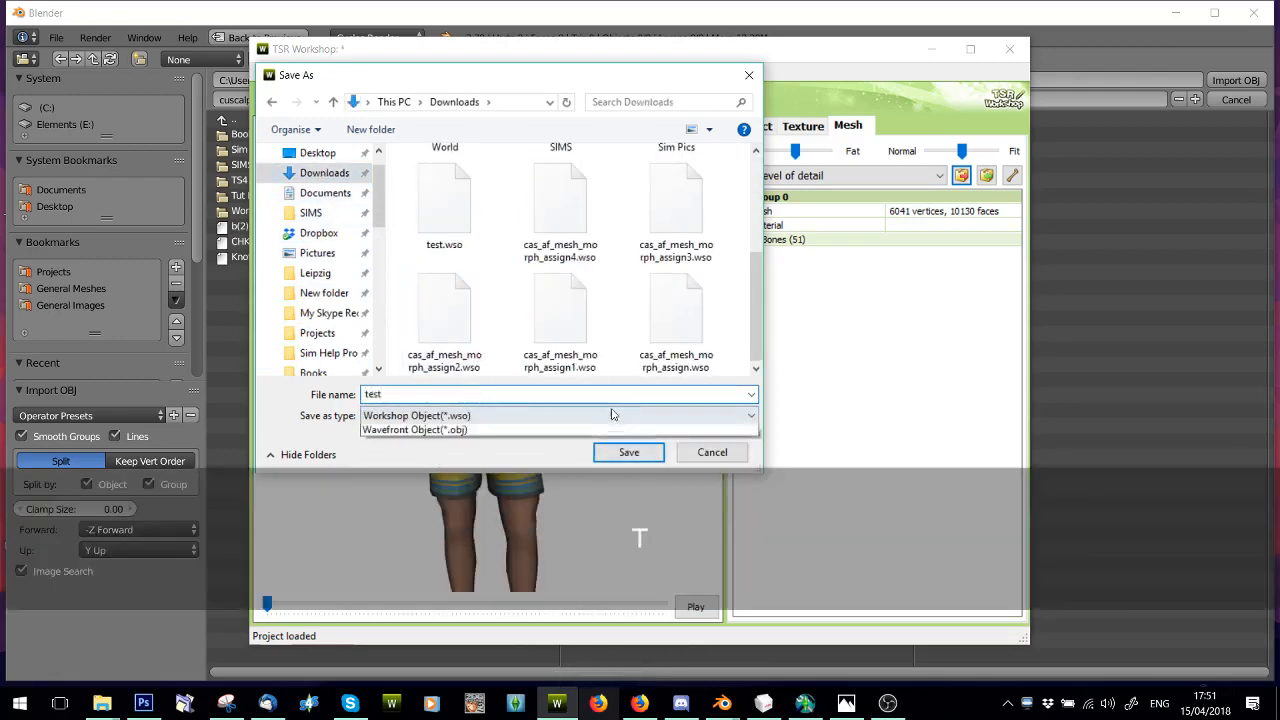
{"action": "left_click", "coordinate": [628, 452]}
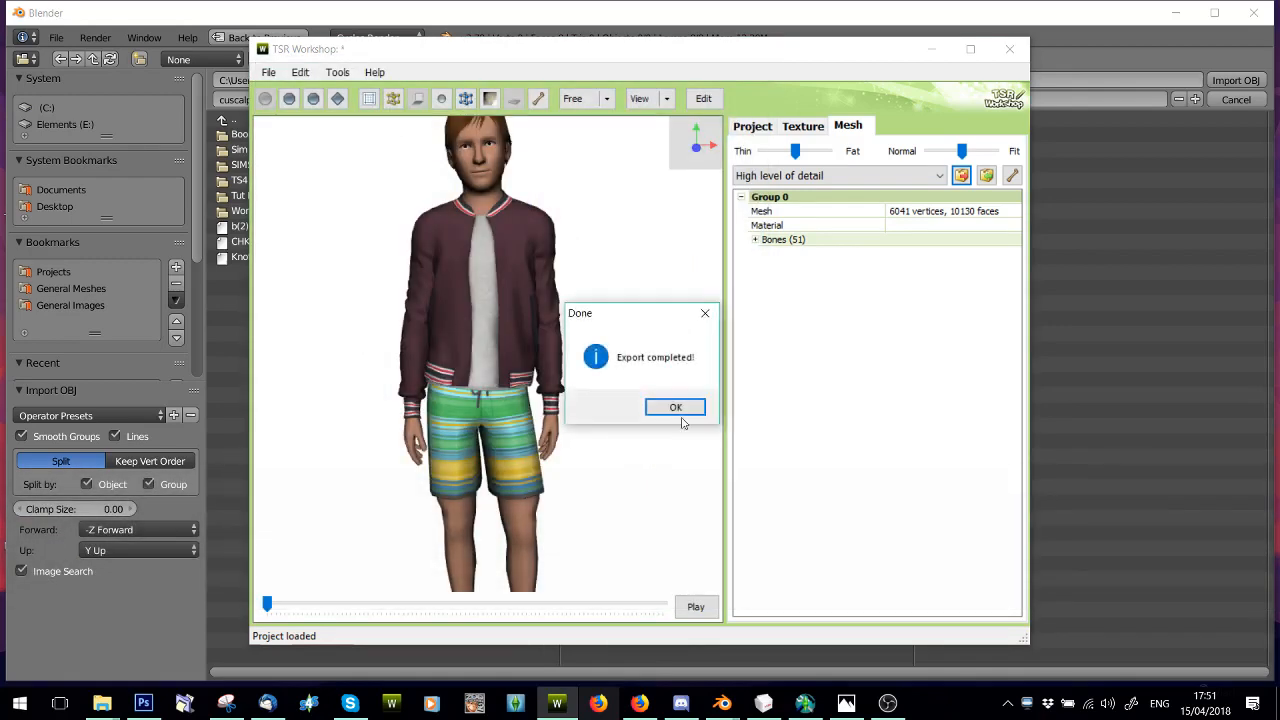
{"action": "left_click", "coordinate": [676, 408]}
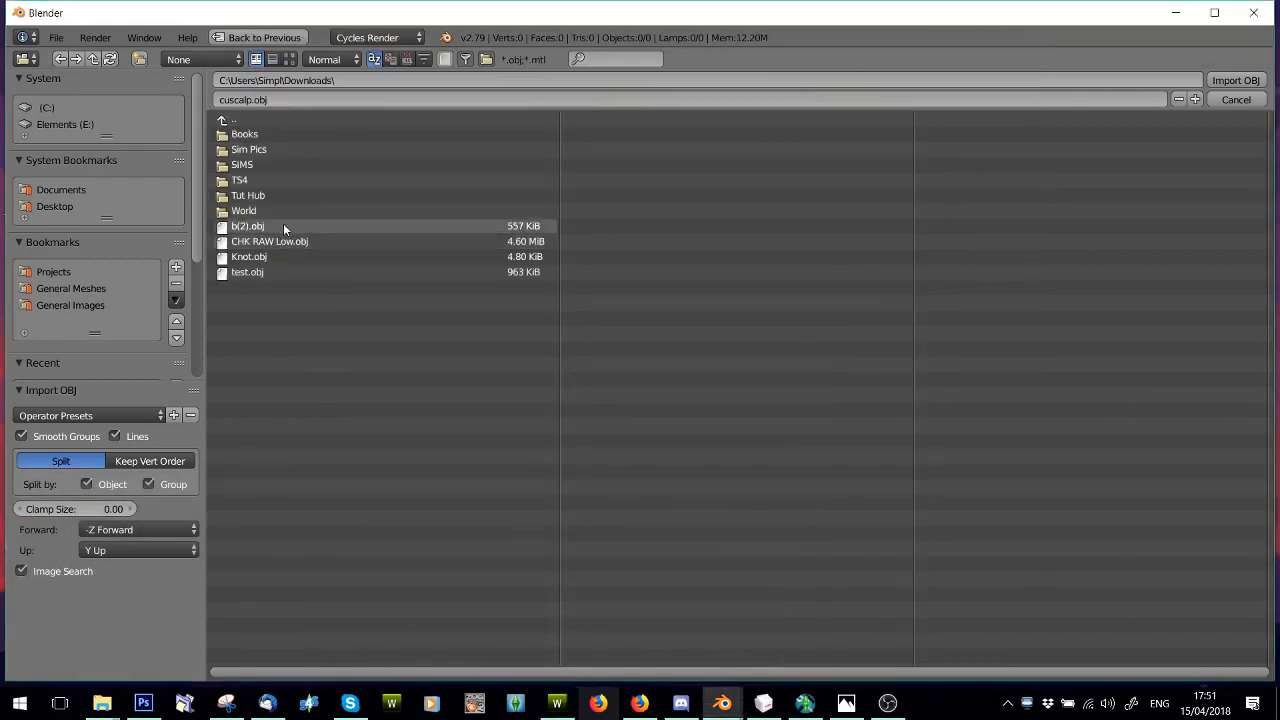
Step: Import the exported test.obj into the Blender scene
{"action": "left_click", "coordinate": [248, 272]}
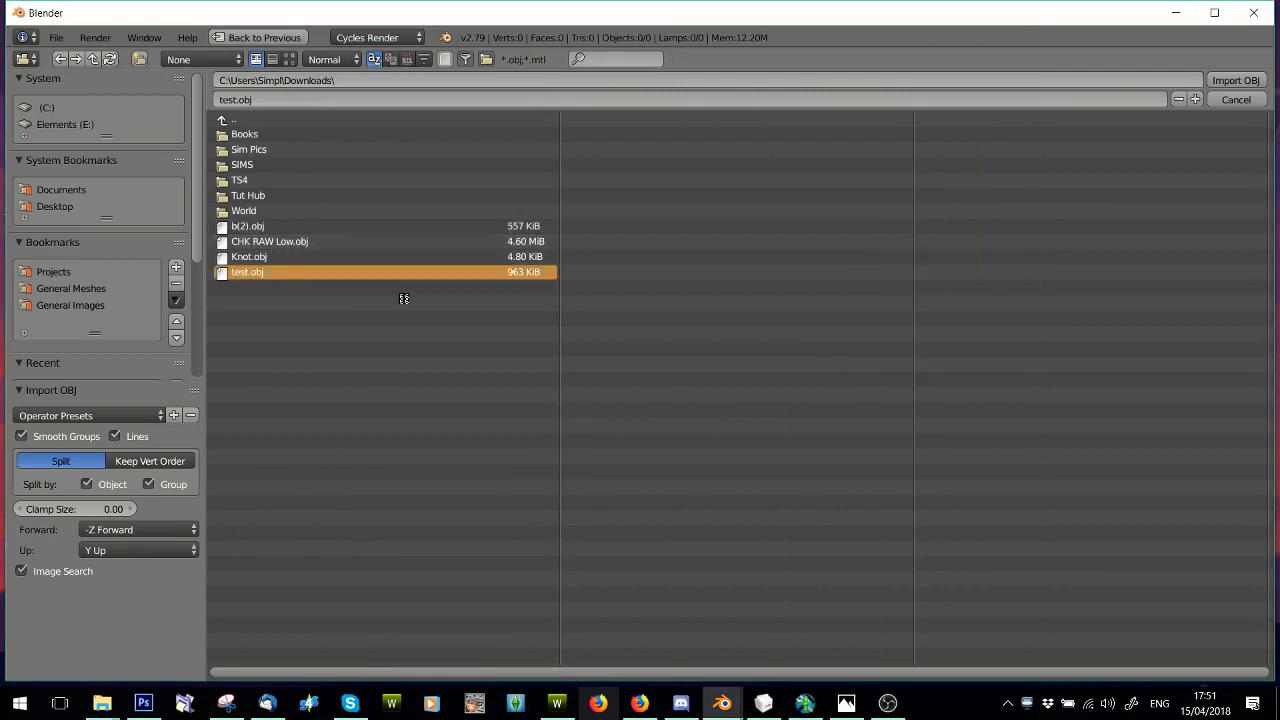
{"action": "left_click", "coordinate": [1236, 80]}
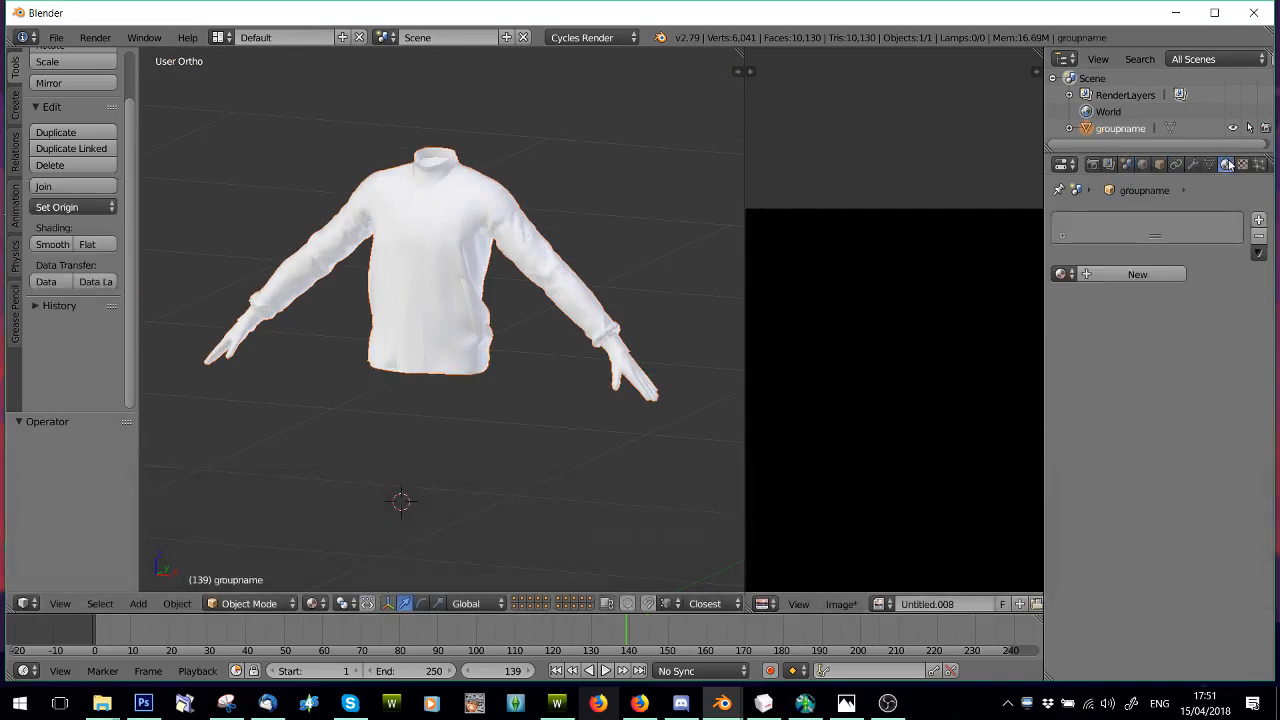
{"action": "mouse_move", "coordinate": [448, 542]}
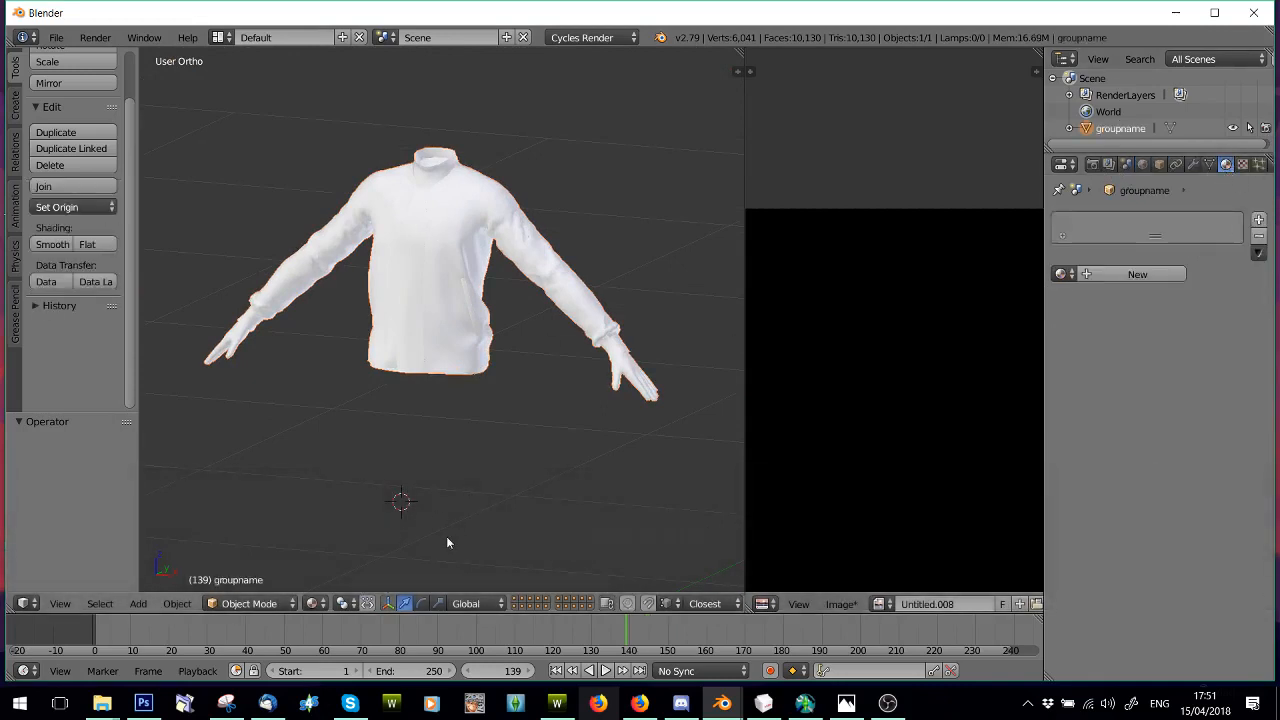
Step: Delete the hand and neck vertices from the jacket mesh in Edit Mode, leaving only the garment
{"action": "key", "text": "Tab"}
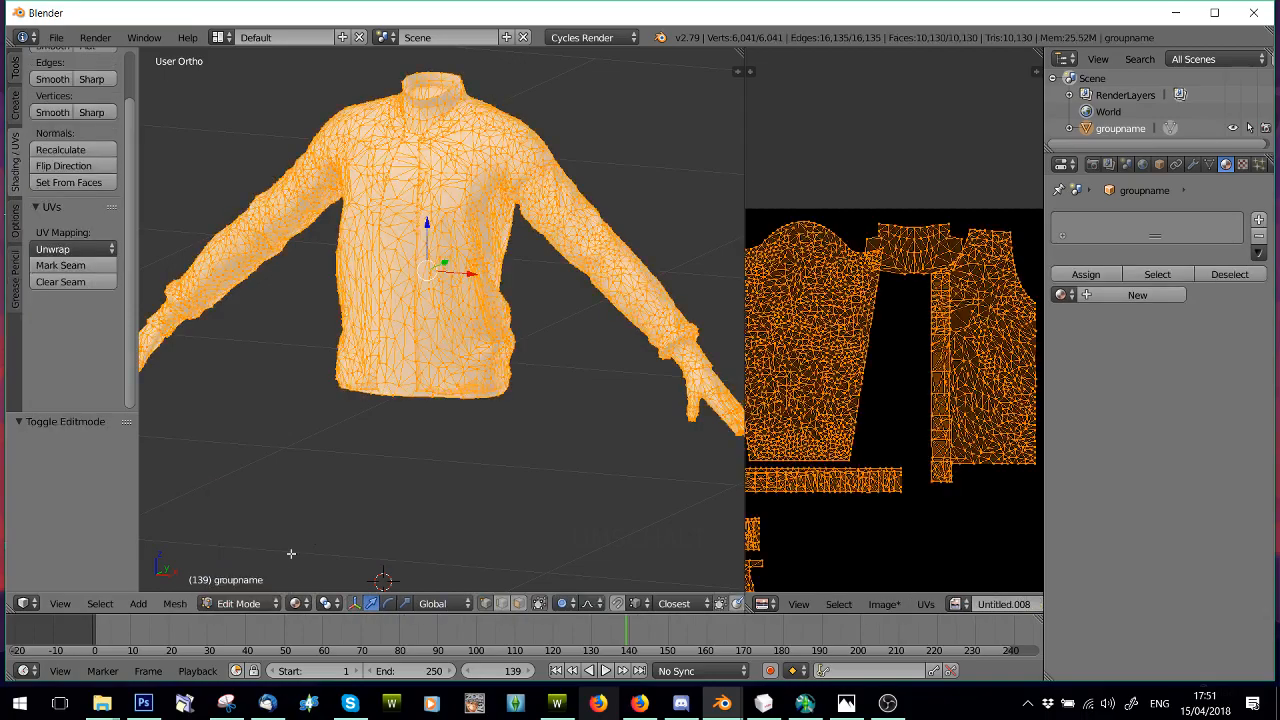
{"action": "key", "text": "a"}
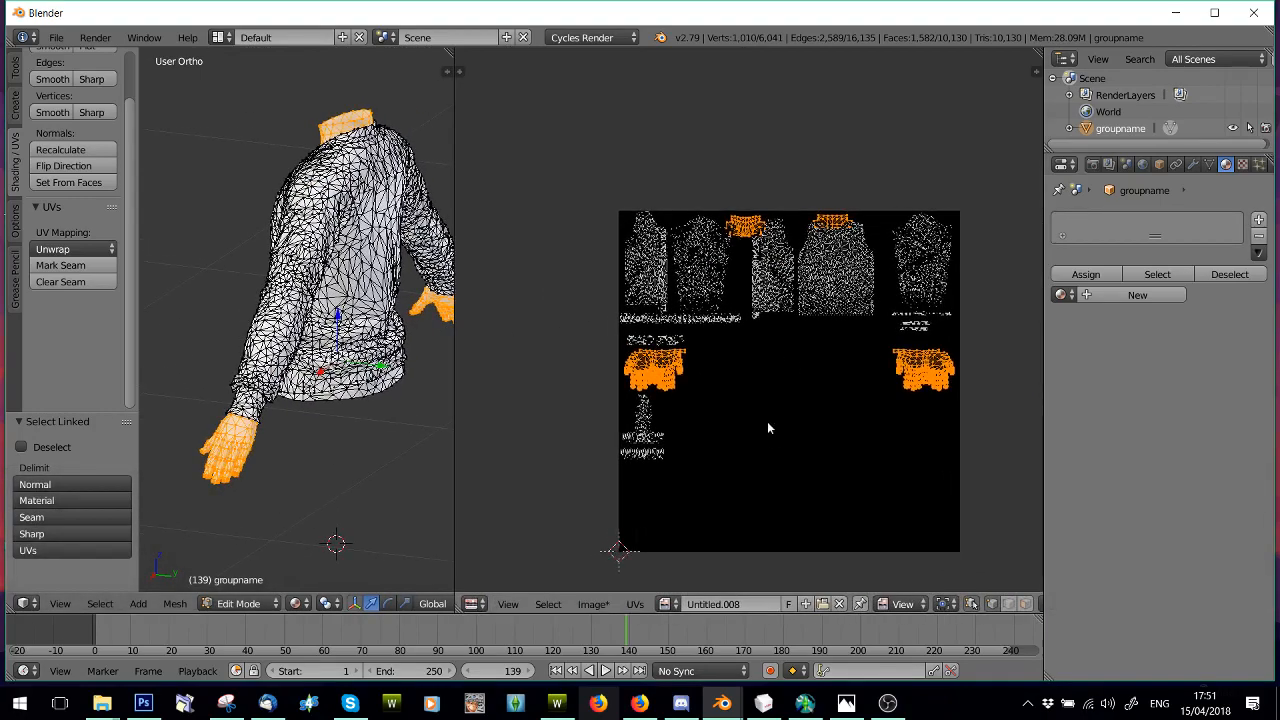
{"action": "mouse_move", "coordinate": [764, 538]}
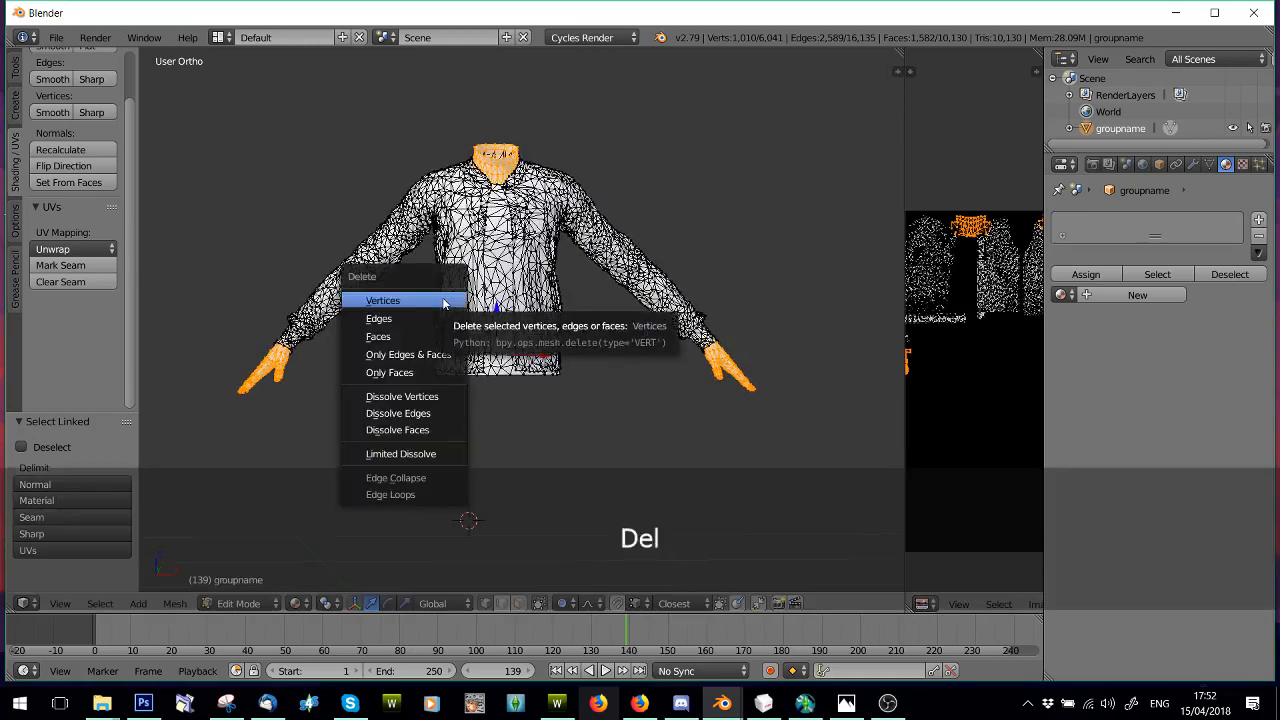
{"action": "left_click", "coordinate": [384, 300]}
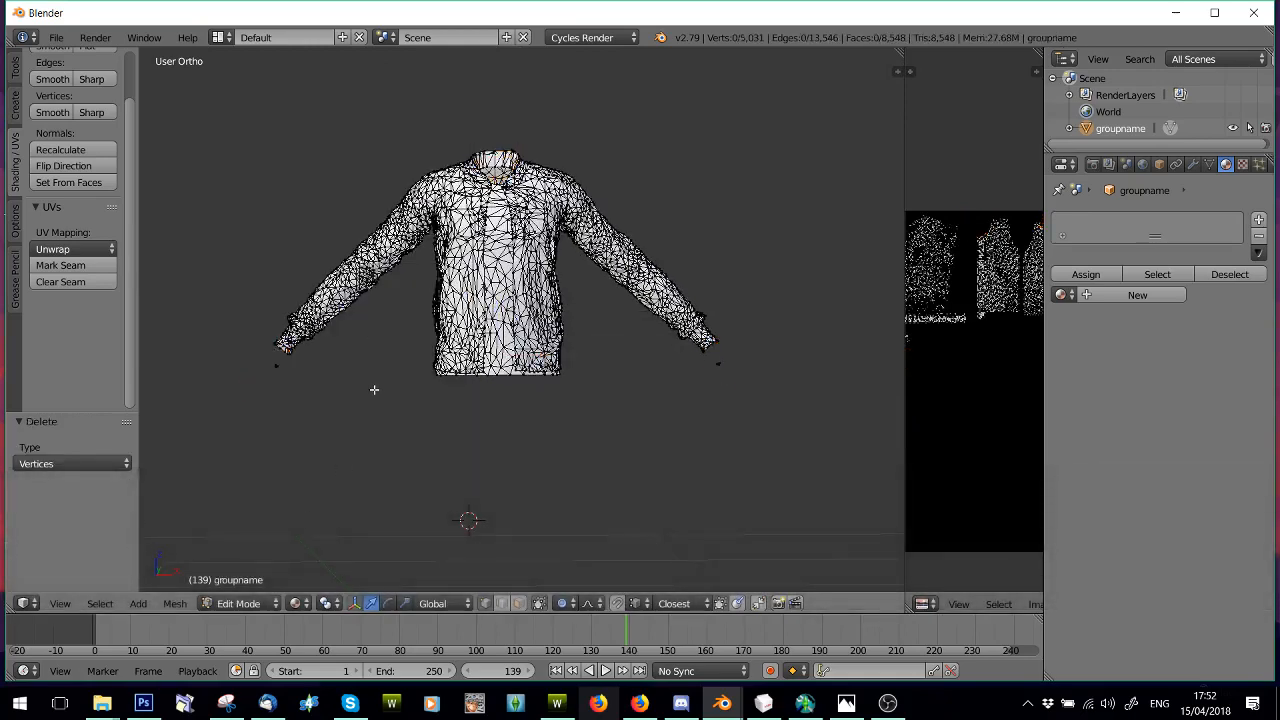
{"action": "key", "text": "ctrl+z"}
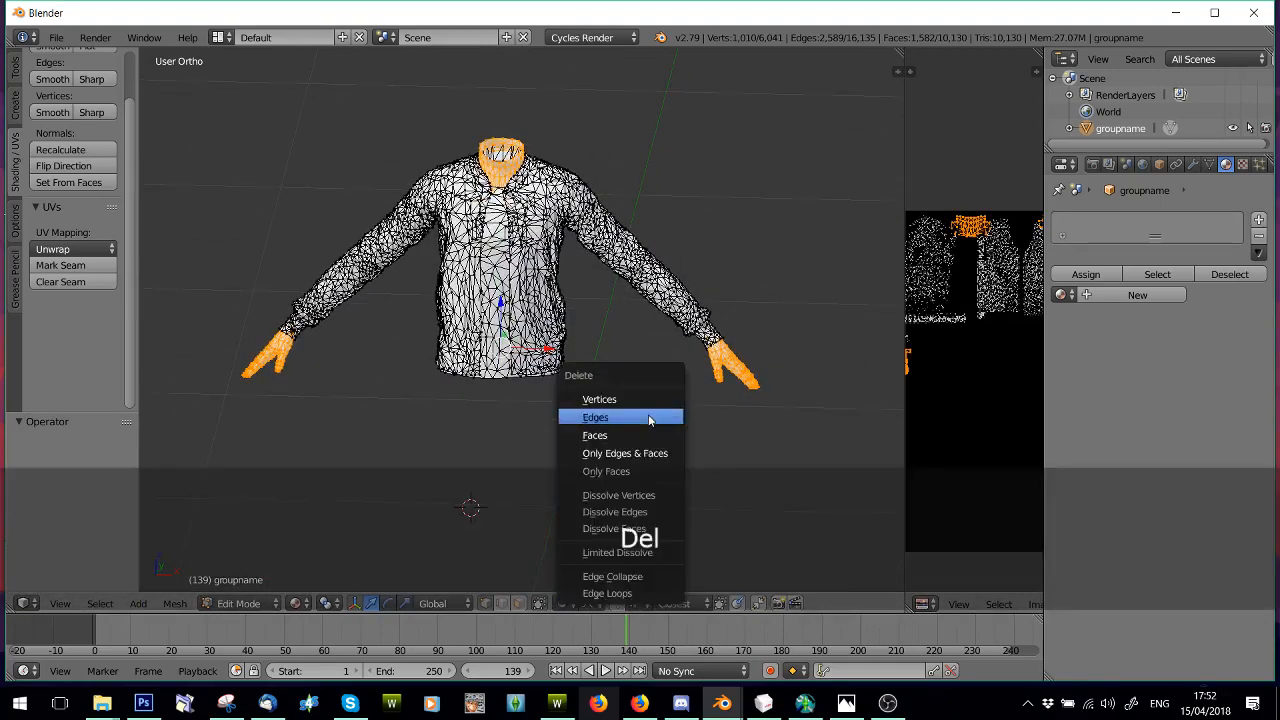
{"action": "left_click", "coordinate": [596, 418]}
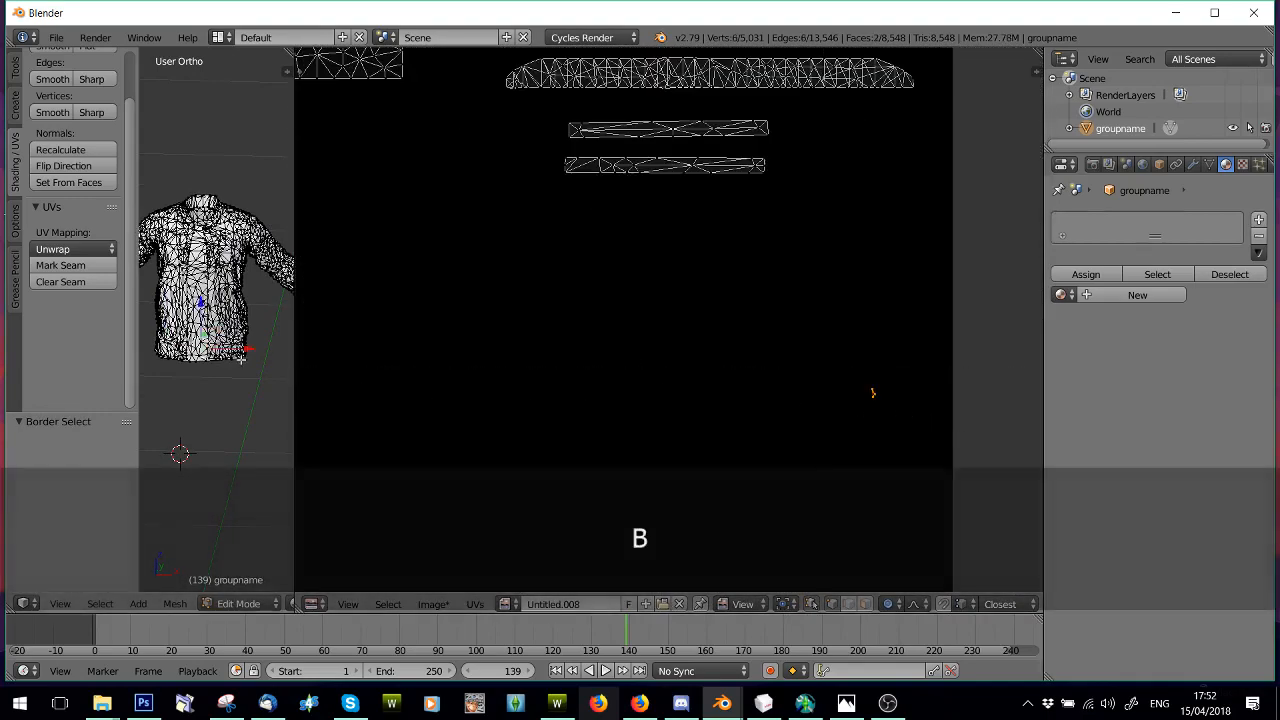
{"action": "key", "text": "Delete"}
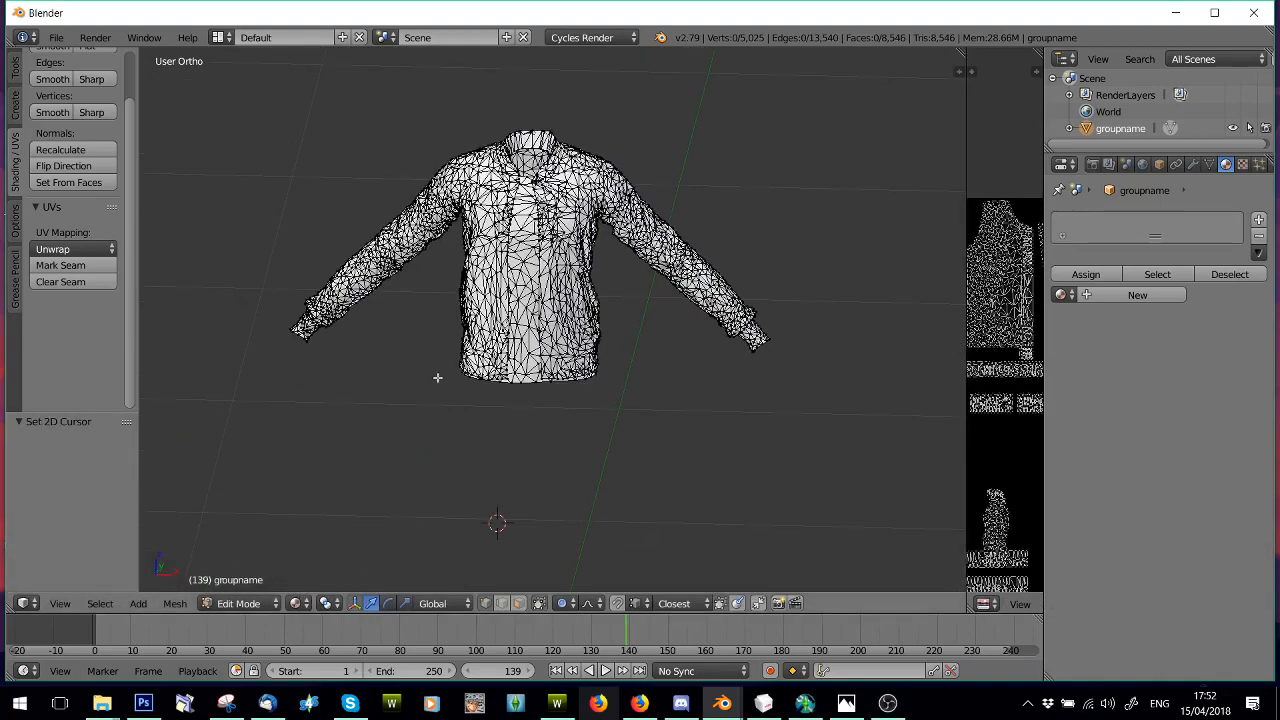
{"action": "key", "text": "Tab"}
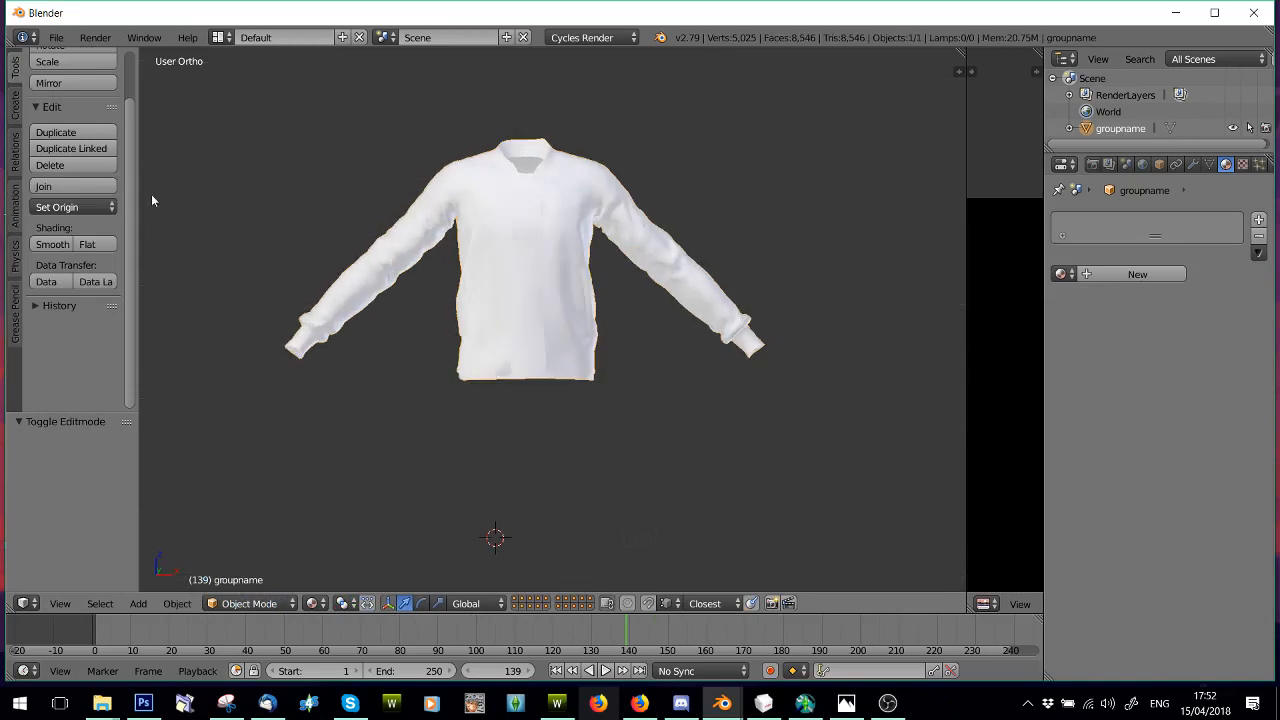
Step: Duplicate the jacket and import the afBody_fit.obj body mesh from the General Meshes folder
{"action": "left_click", "coordinate": [56, 36]}
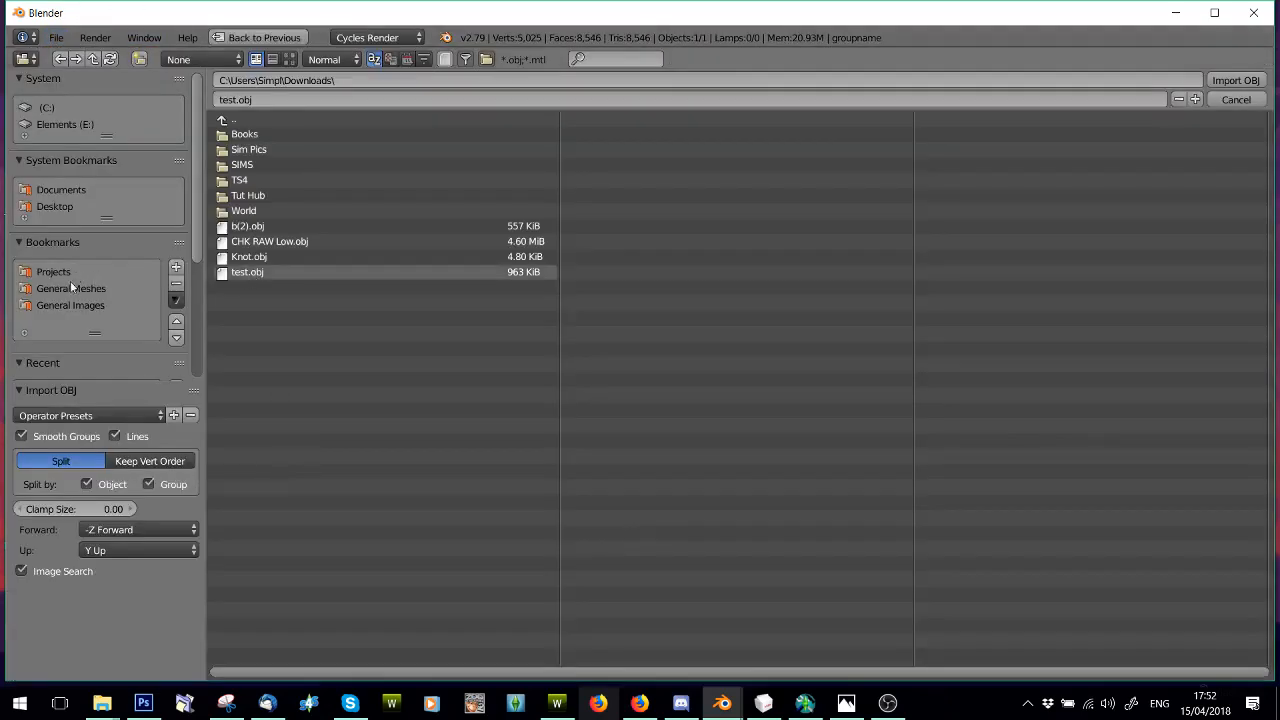
{"action": "left_click", "coordinate": [70, 288]}
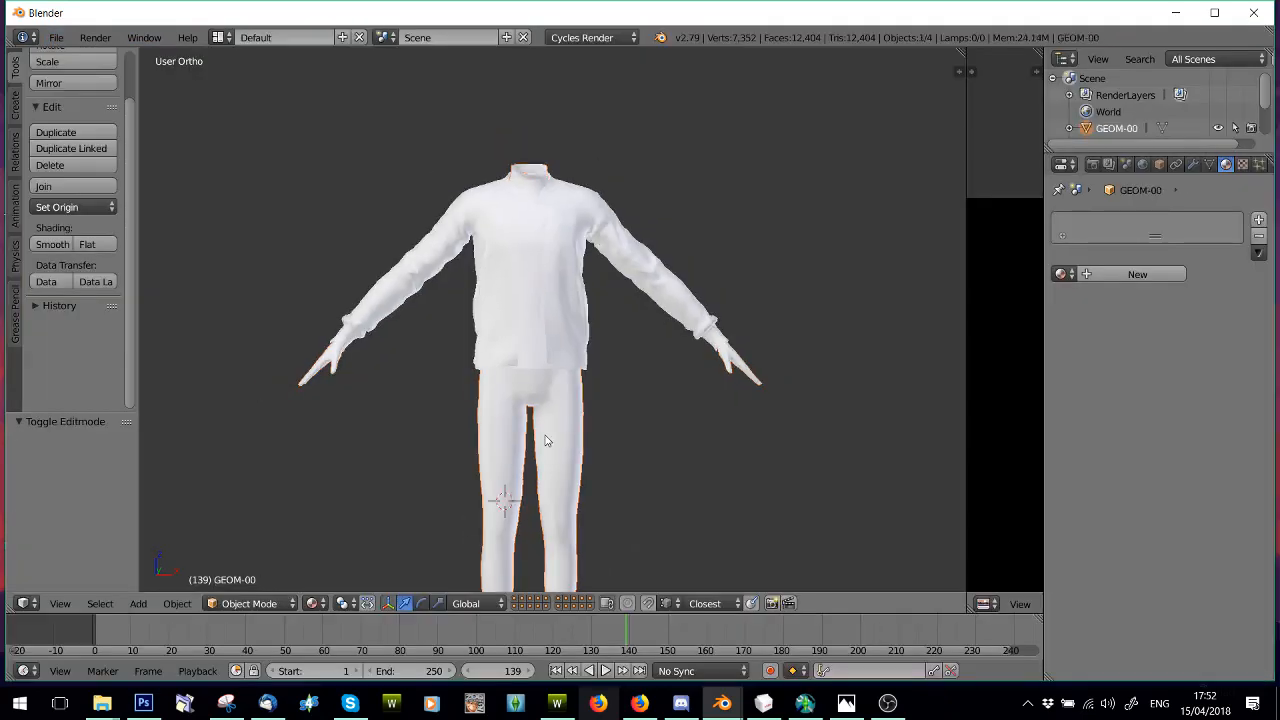
{"action": "key", "text": "Delete"}
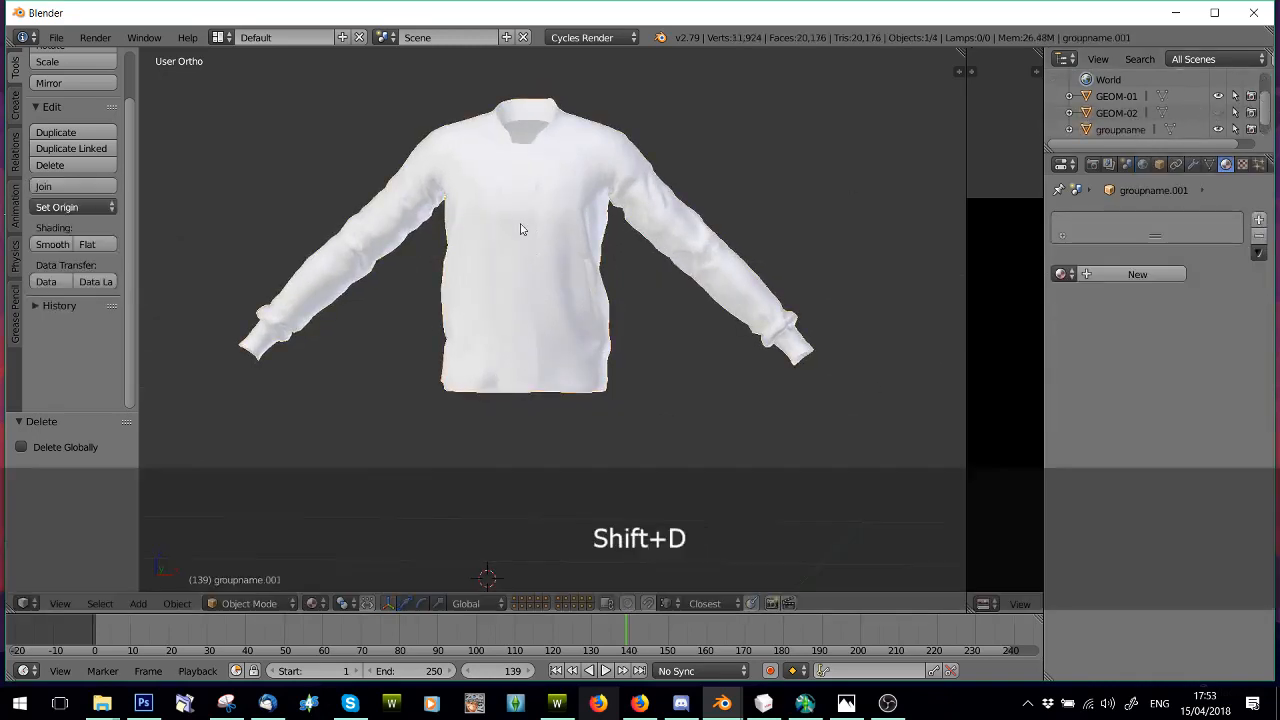
{"action": "key", "text": "Shift+D"}
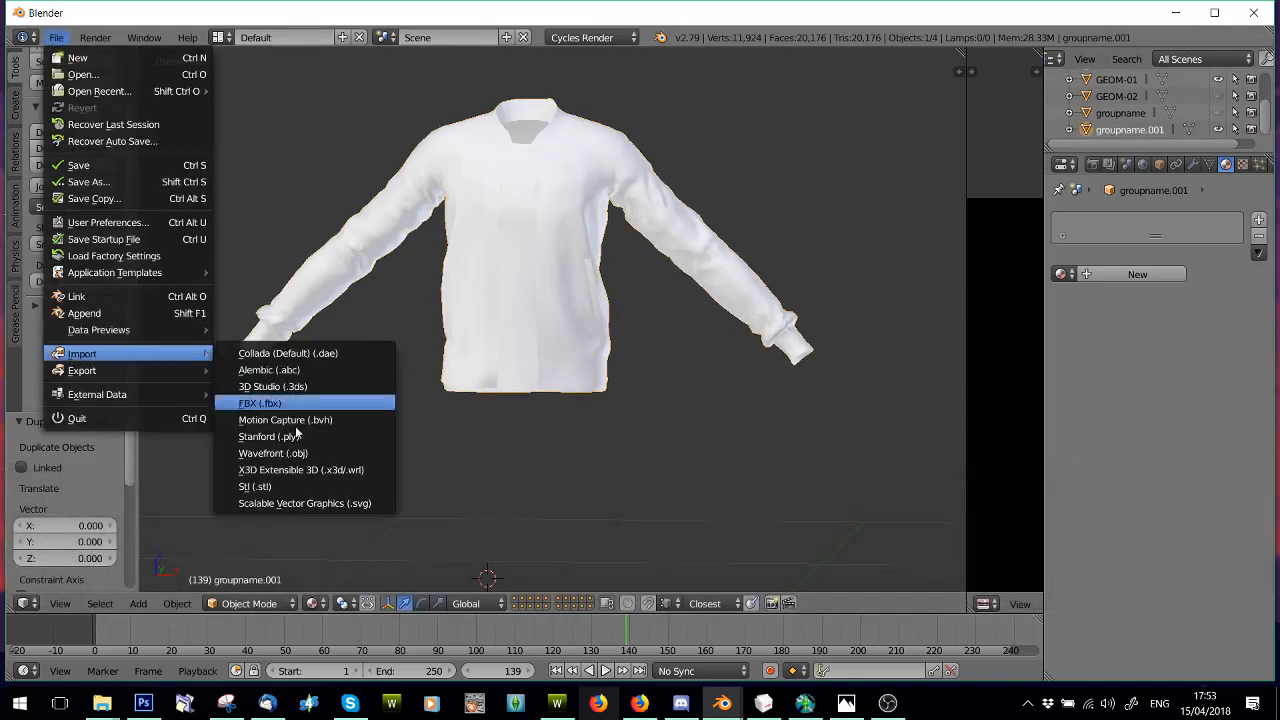
{"action": "left_click", "coordinate": [272, 452]}
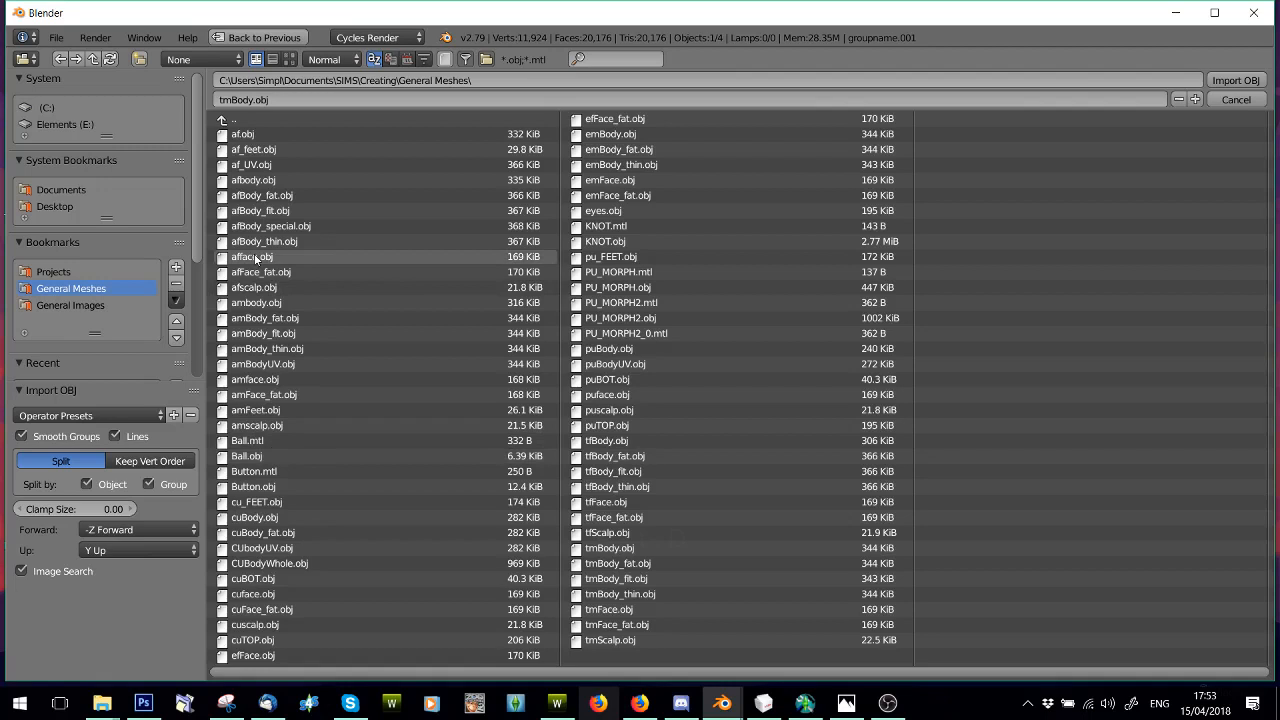
{"action": "mouse_move", "coordinate": [344, 302]}
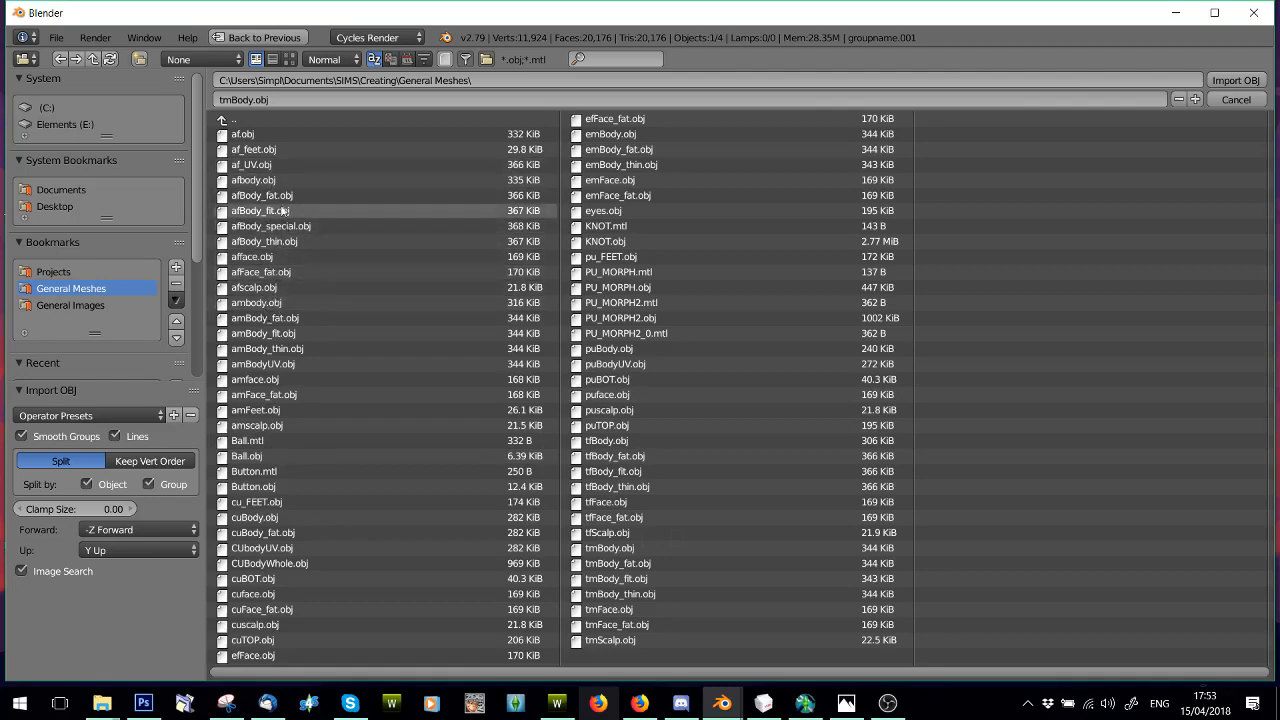
{"action": "left_click", "coordinate": [1236, 80]}
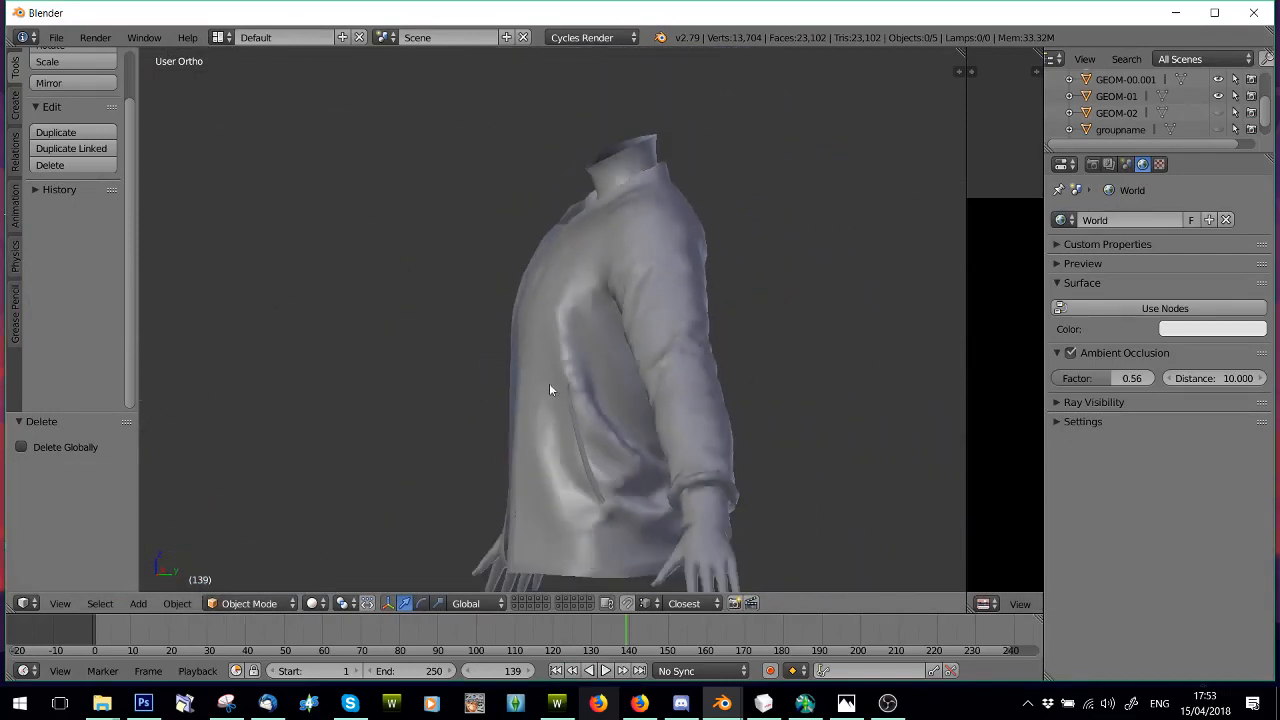
Step: Sculpt the jacket surface, shoulder, collar and lower front to fit around the body
{"action": "left_click", "coordinate": [248, 604]}
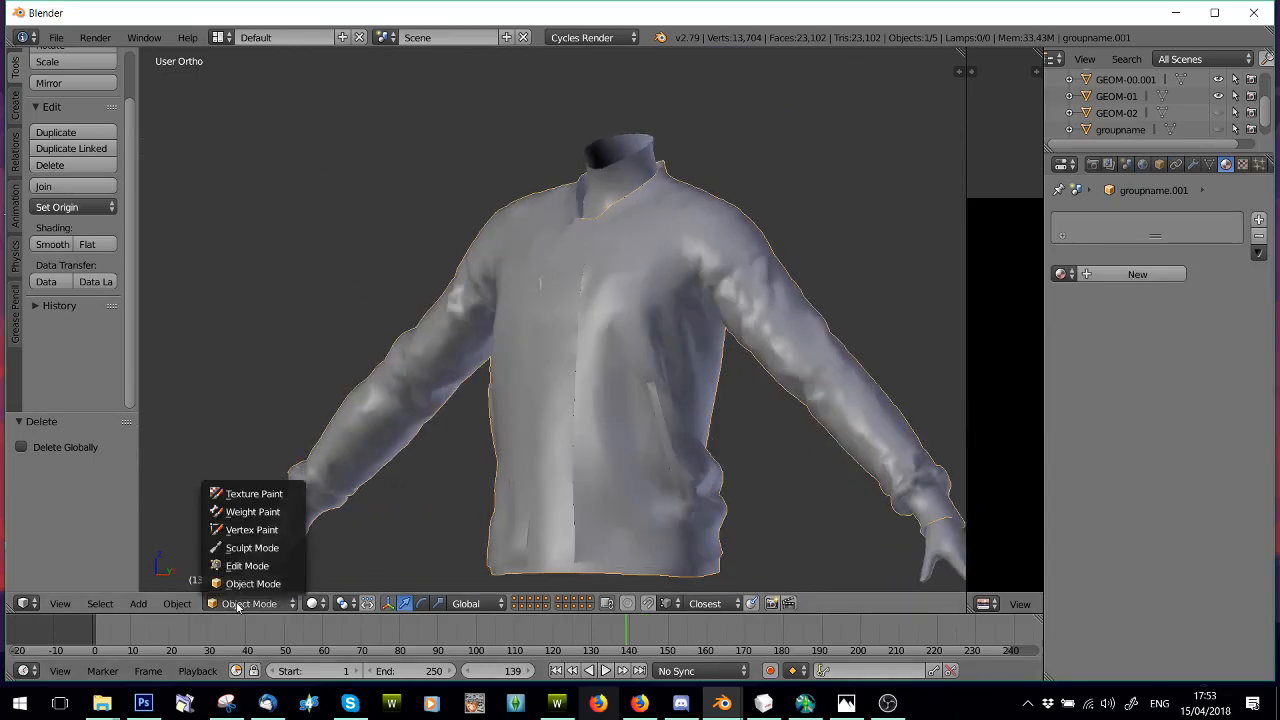
{"action": "left_click", "coordinate": [252, 548]}
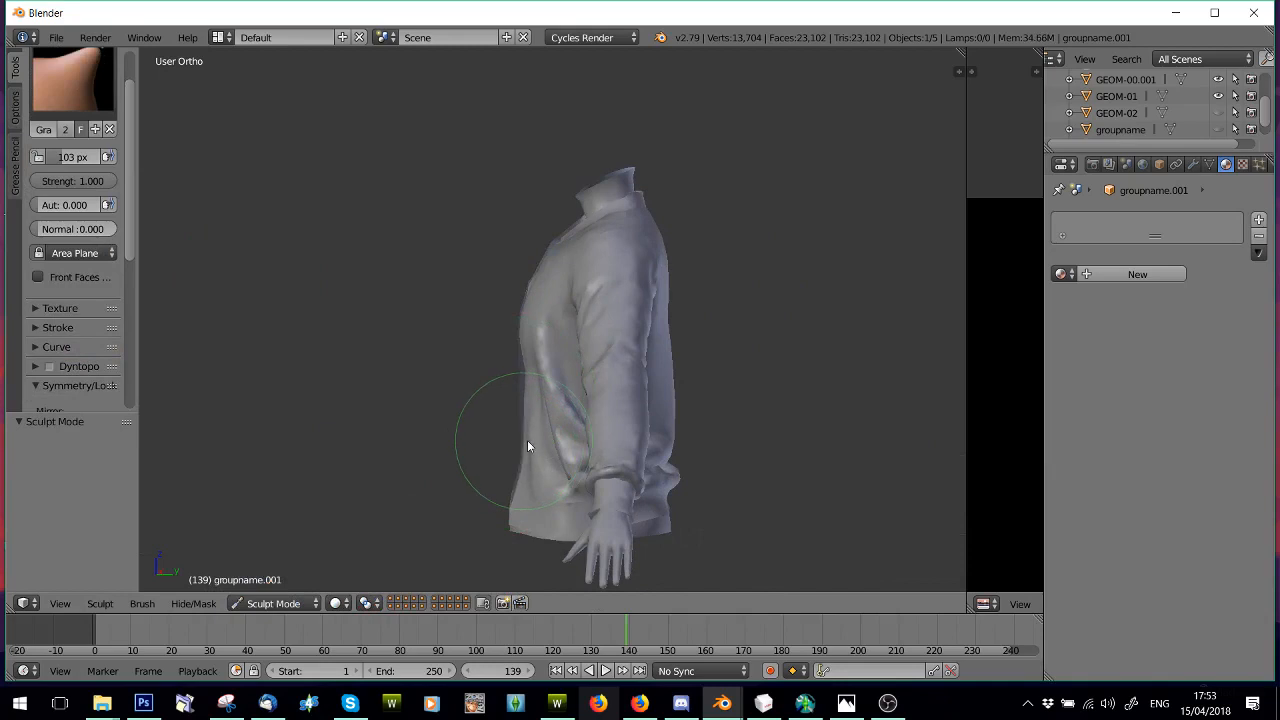
{"action": "left_click_drag", "start_coordinate": [530, 440], "coordinate": [620, 424]}
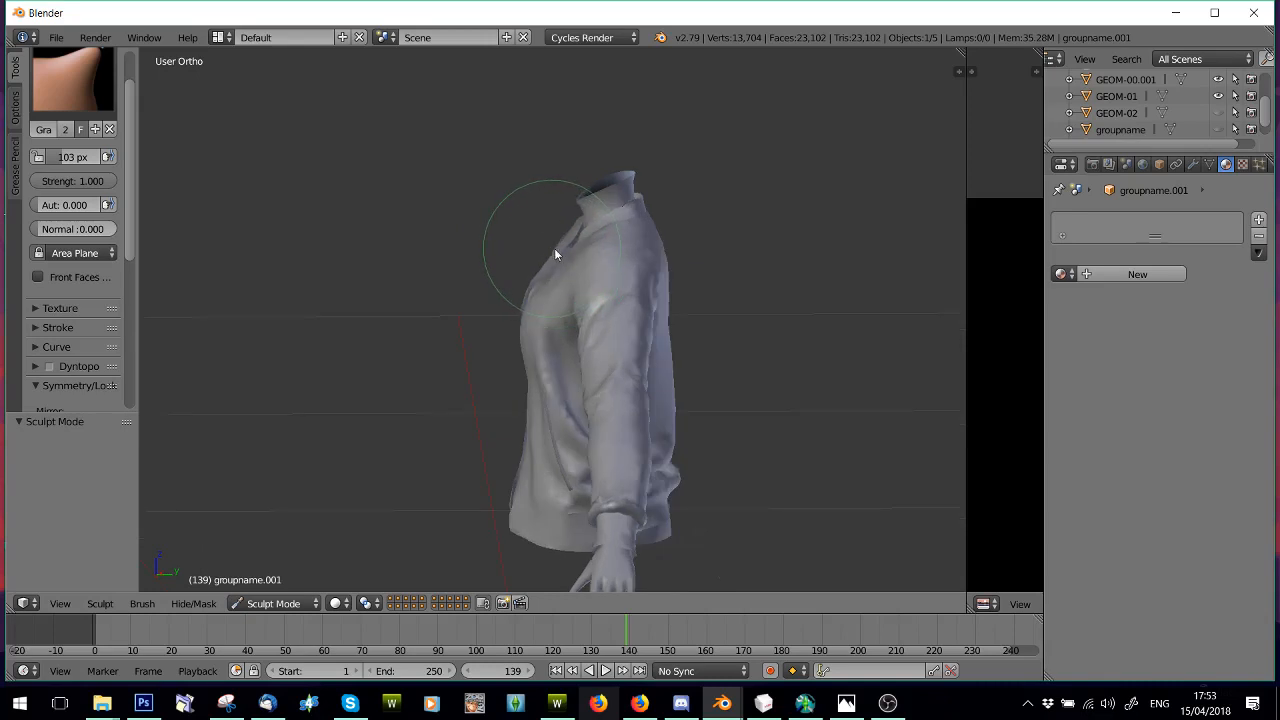
{"action": "left_click_drag", "start_coordinate": [556, 252], "coordinate": [624, 292]}
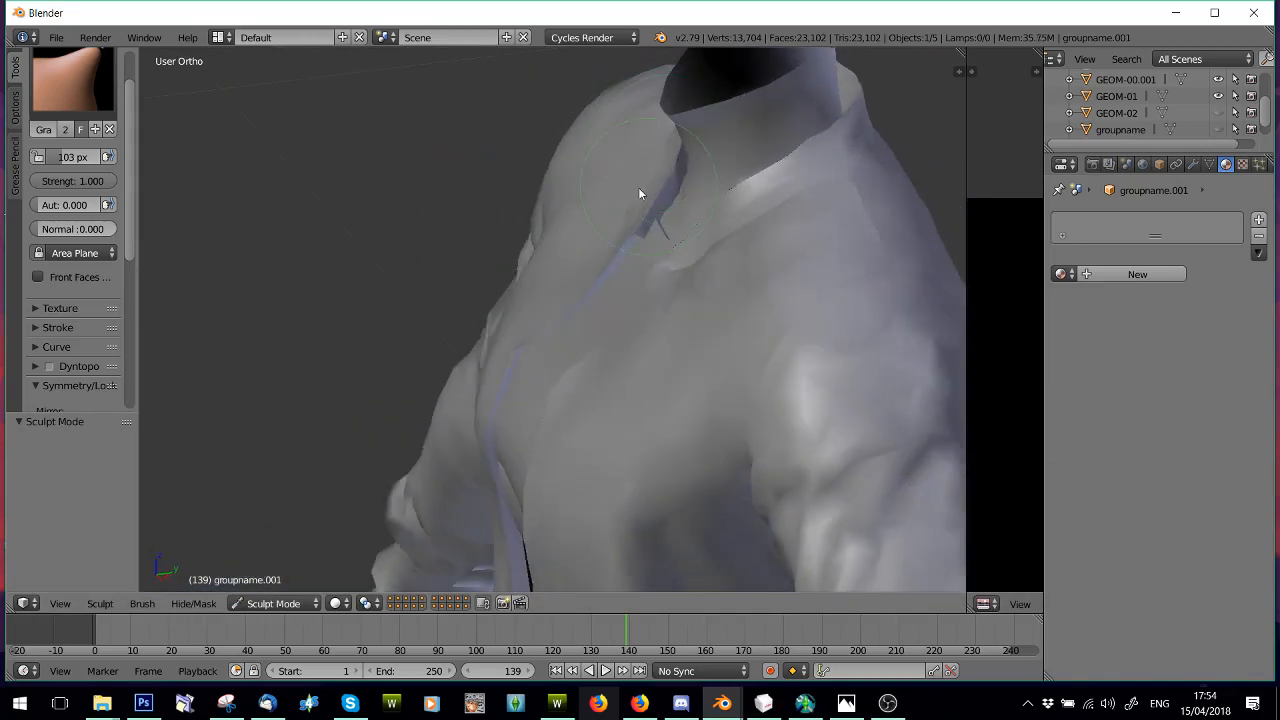
{"action": "left_click_drag", "start_coordinate": [640, 200], "coordinate": [736, 200]}
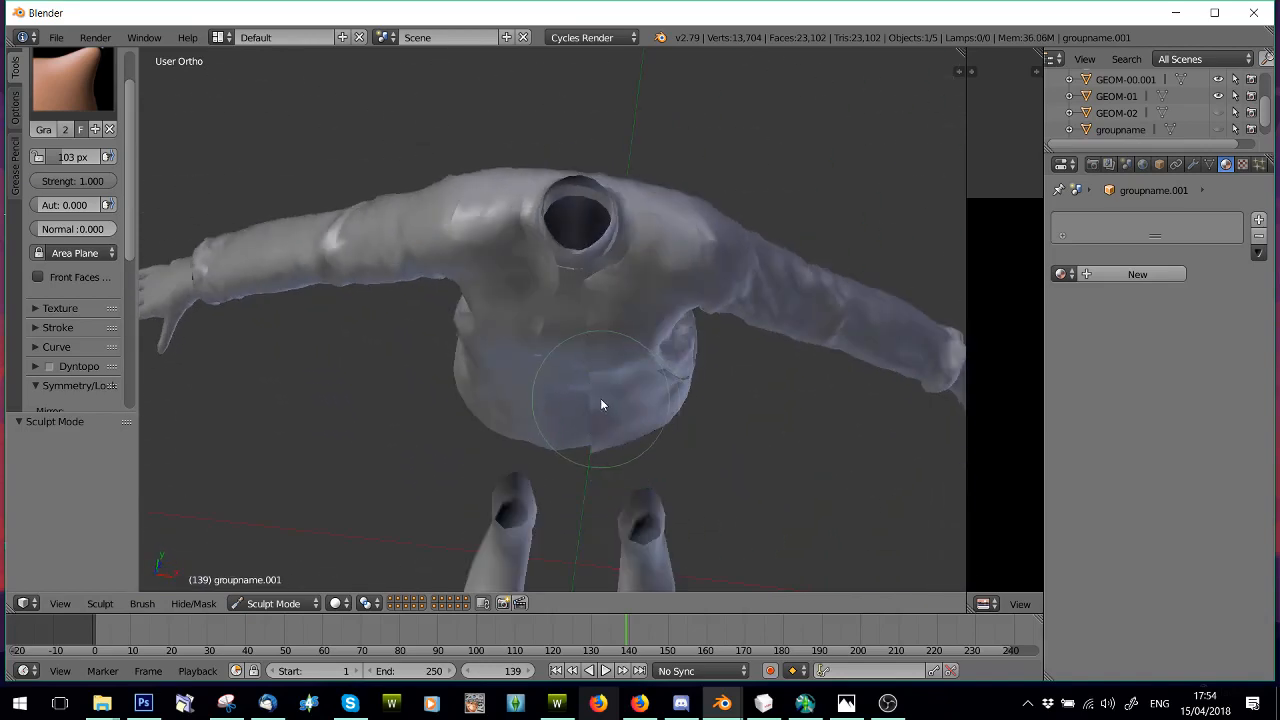
{"action": "left_click_drag", "start_coordinate": [600, 404], "coordinate": [570, 330]}
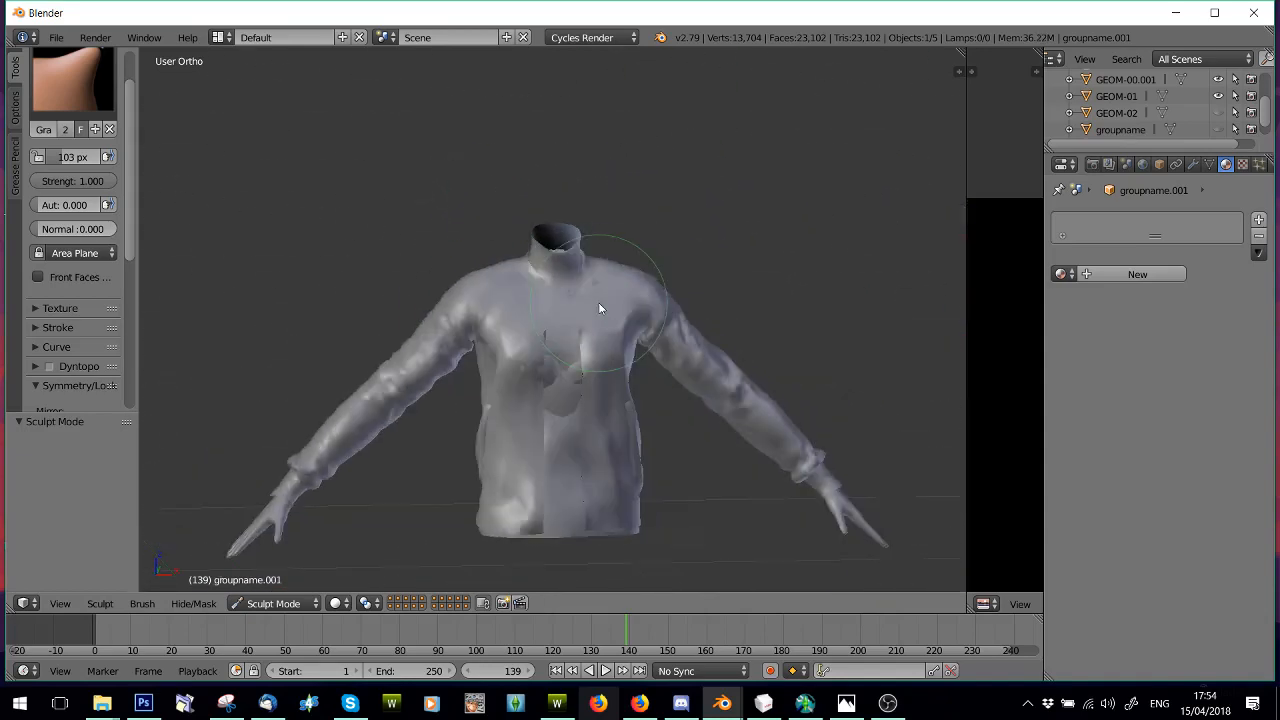
Step: Return to Object Mode and remove the body mesh from the scene
{"action": "left_click", "coordinate": [272, 604]}
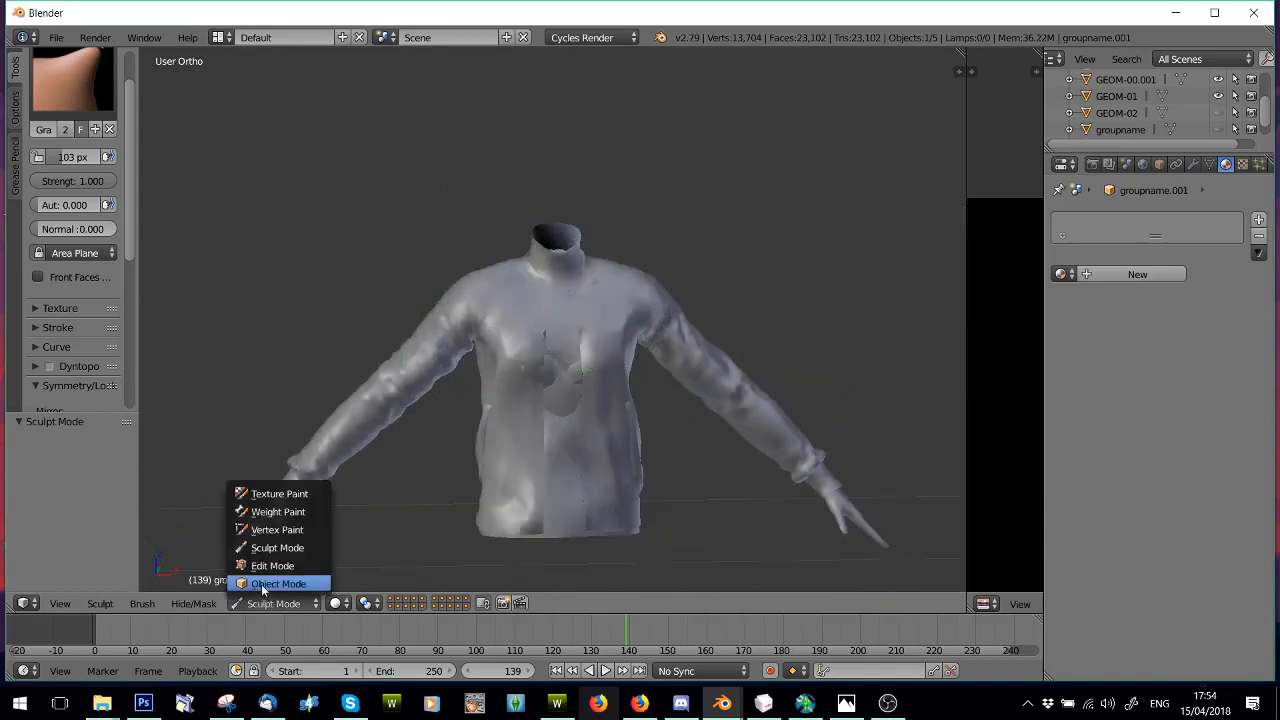
{"action": "left_click", "coordinate": [278, 584]}
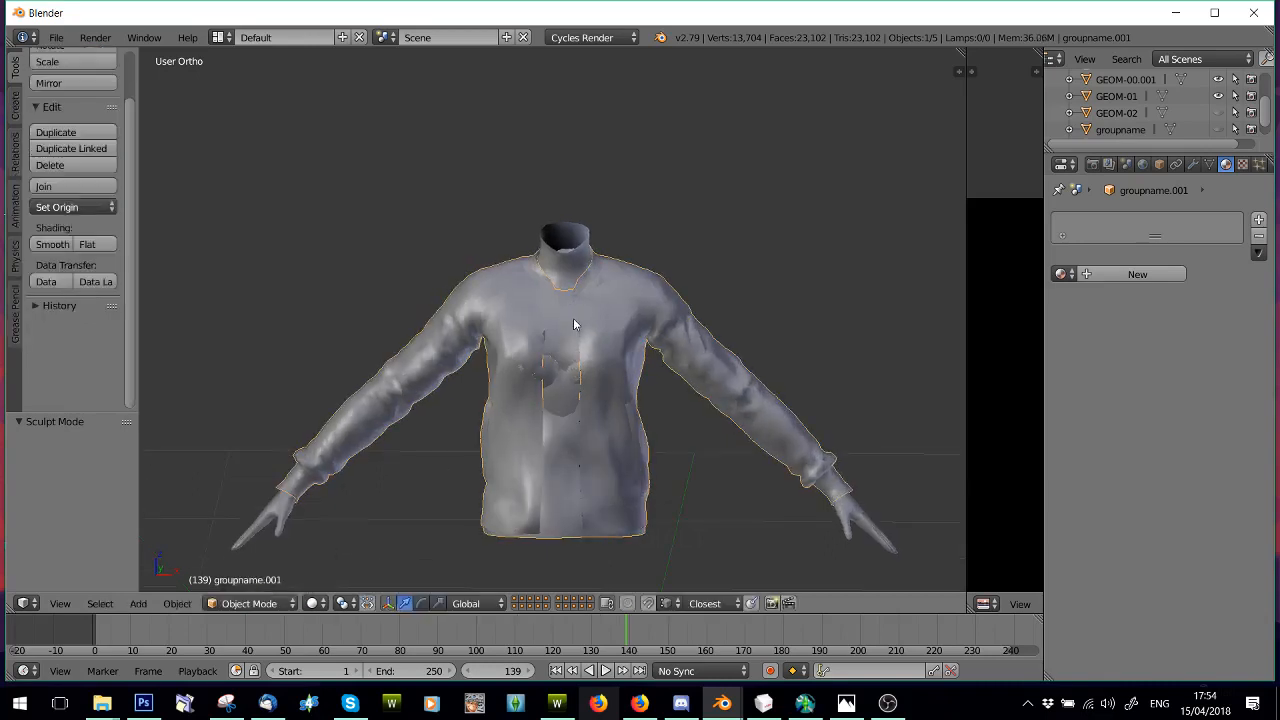
{"action": "mouse_move", "coordinate": [566, 328]}
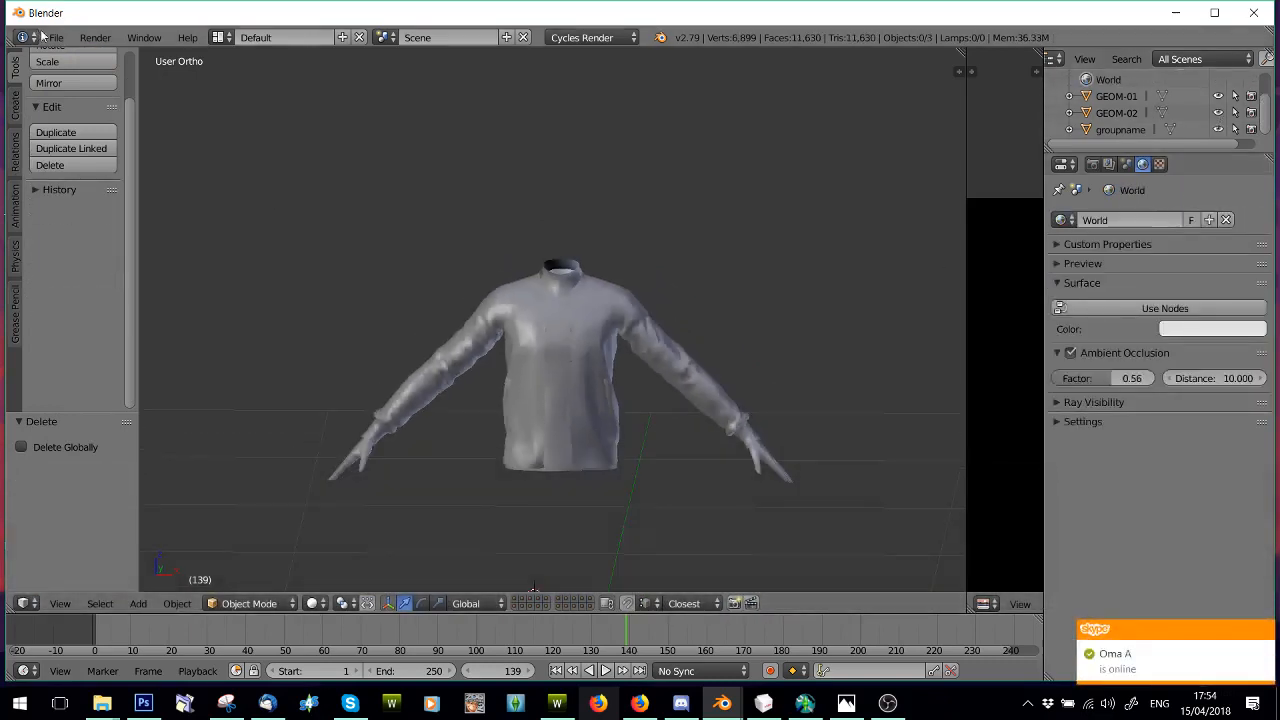
{"action": "left_click", "coordinate": [56, 36]}
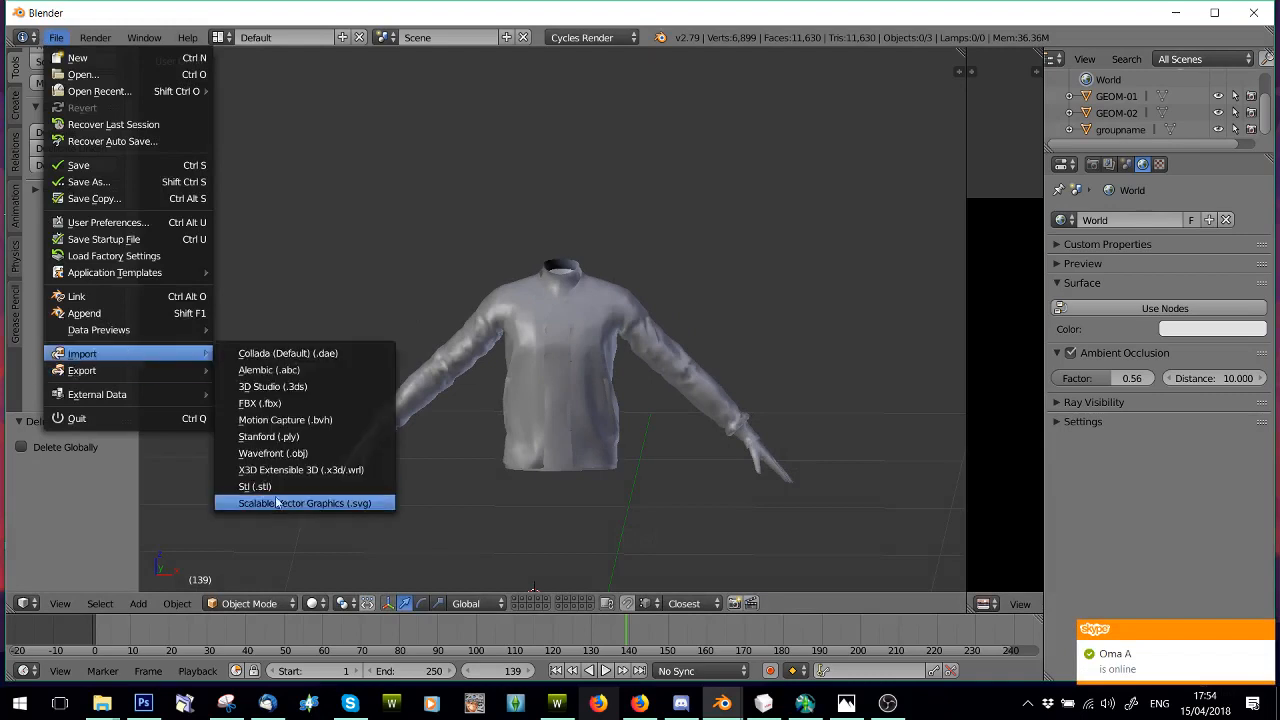
Step: Select the GEOM-02 jacket piece and enter Edit Mode with its UV layout shown beside the model
{"action": "left_click", "coordinate": [144, 36]}
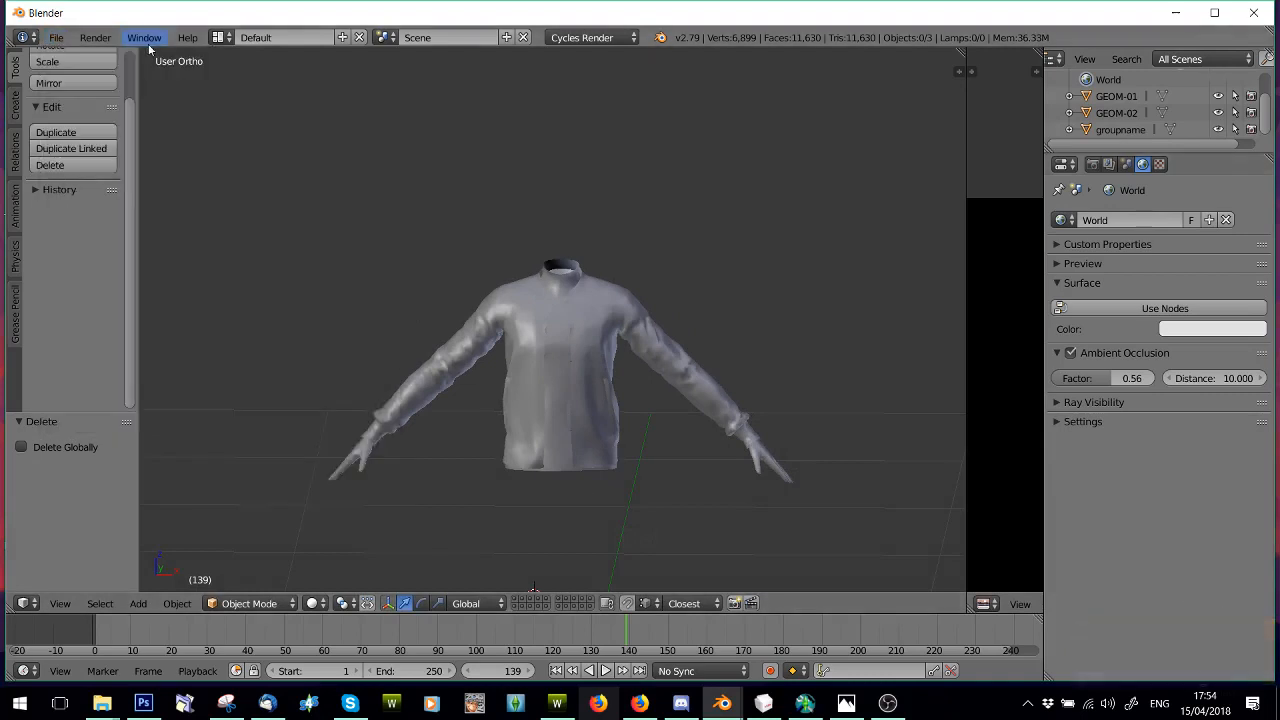
{"action": "left_click", "coordinate": [56, 36]}
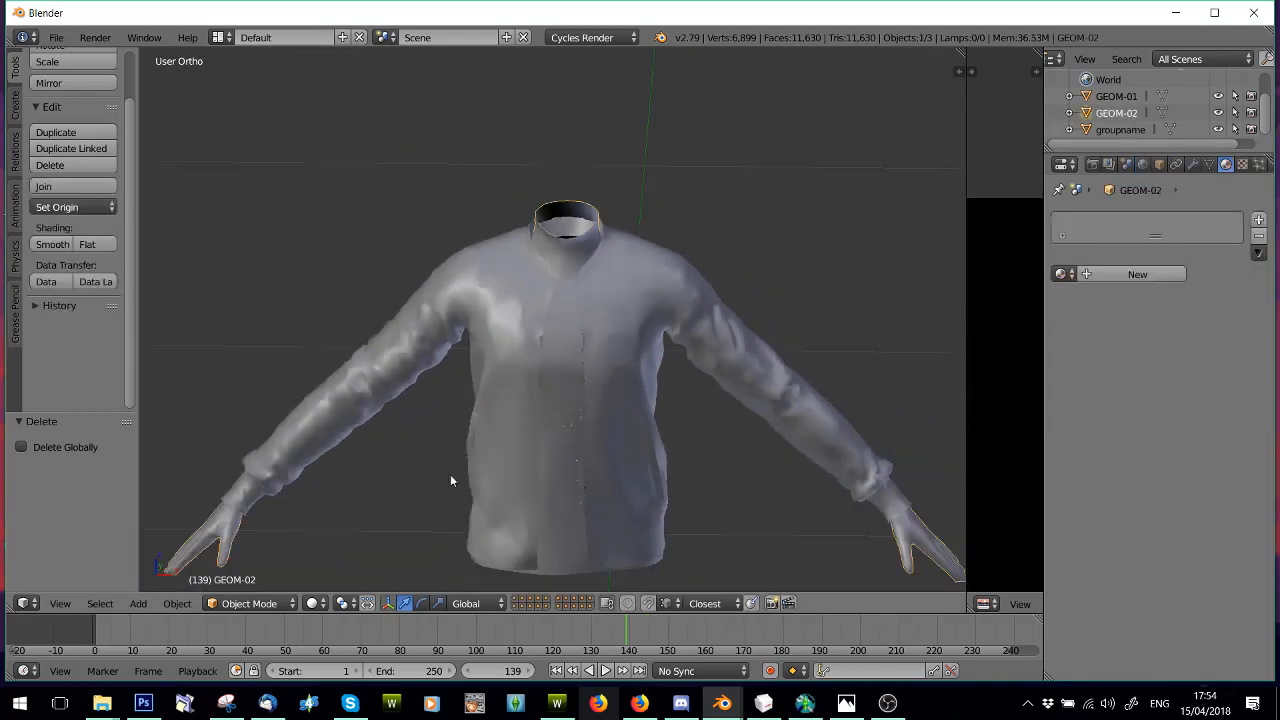
{"action": "key", "text": "Tab"}
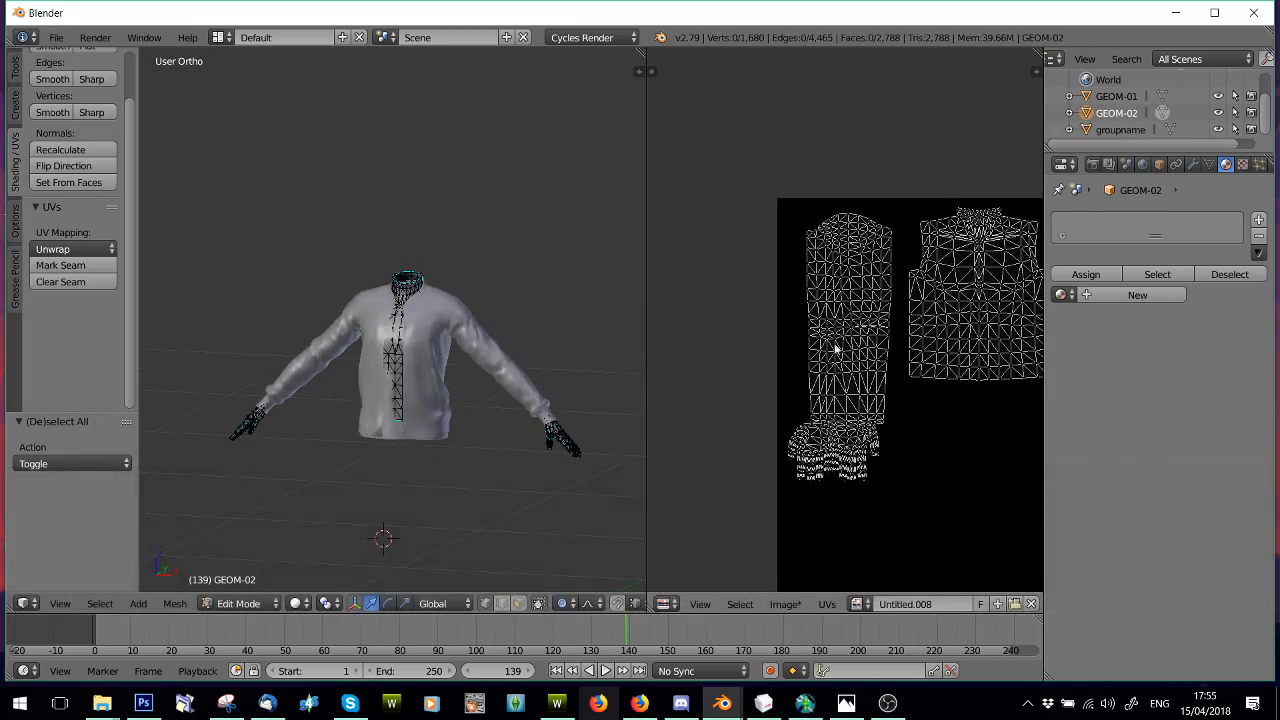
Step: Border-select the sleeve and body UV islands of GEOM-02 and delete them, keeping the collar
{"action": "left_click_drag", "start_coordinate": [780, 200], "coordinate": [896, 404]}
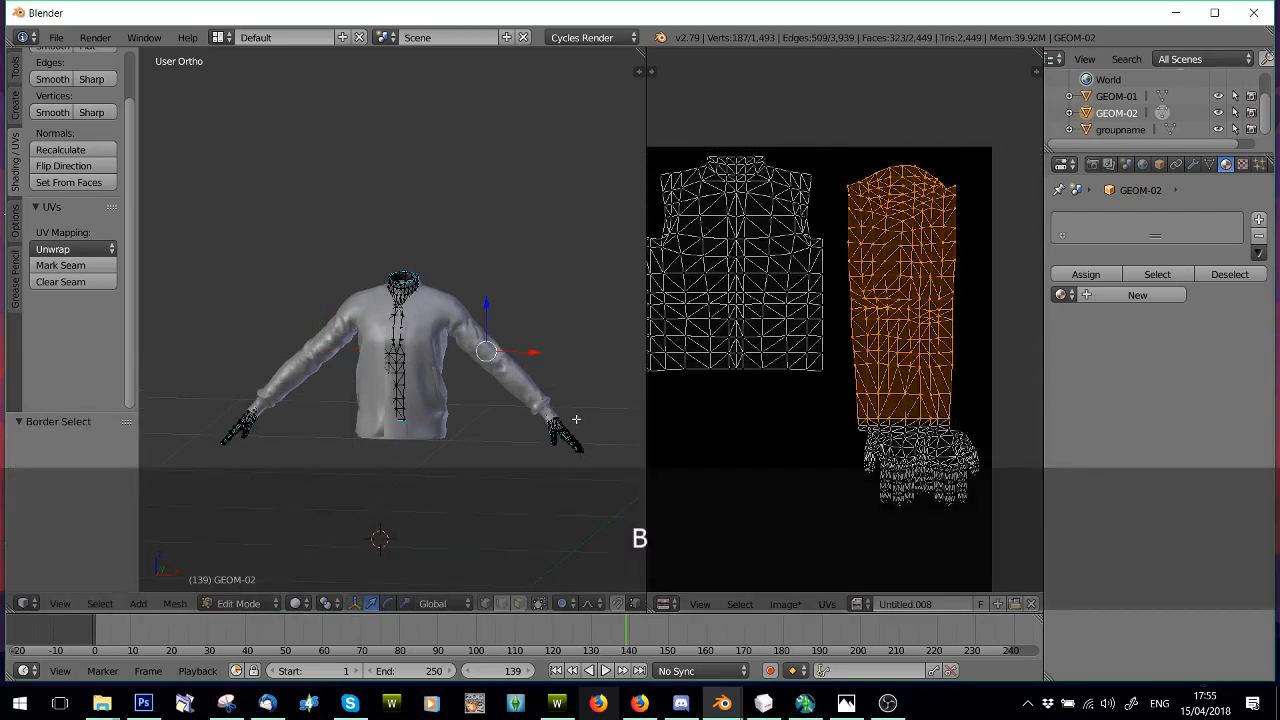
{"action": "key", "text": "Delete"}
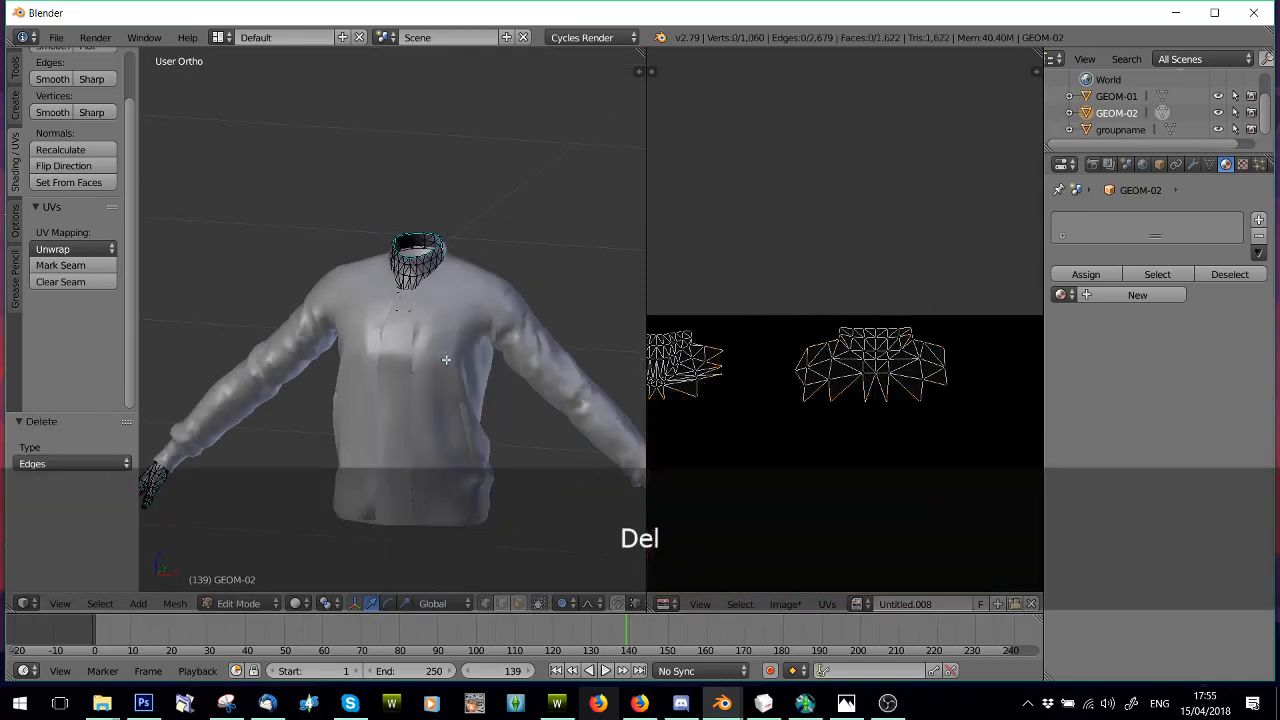
Step: Delete the faces at both outer ends of the collar strip and orbit to check the trimmed result
{"action": "key", "text": "Delete"}
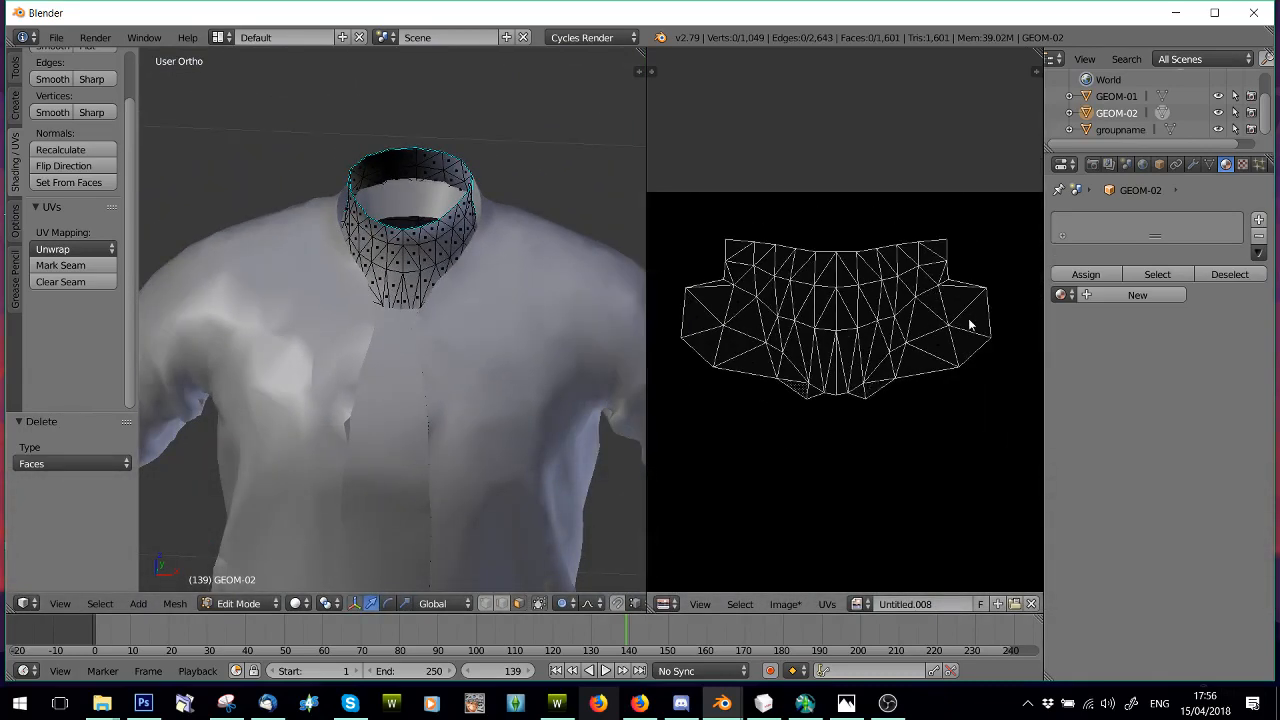
{"action": "left_click", "coordinate": [964, 320]}
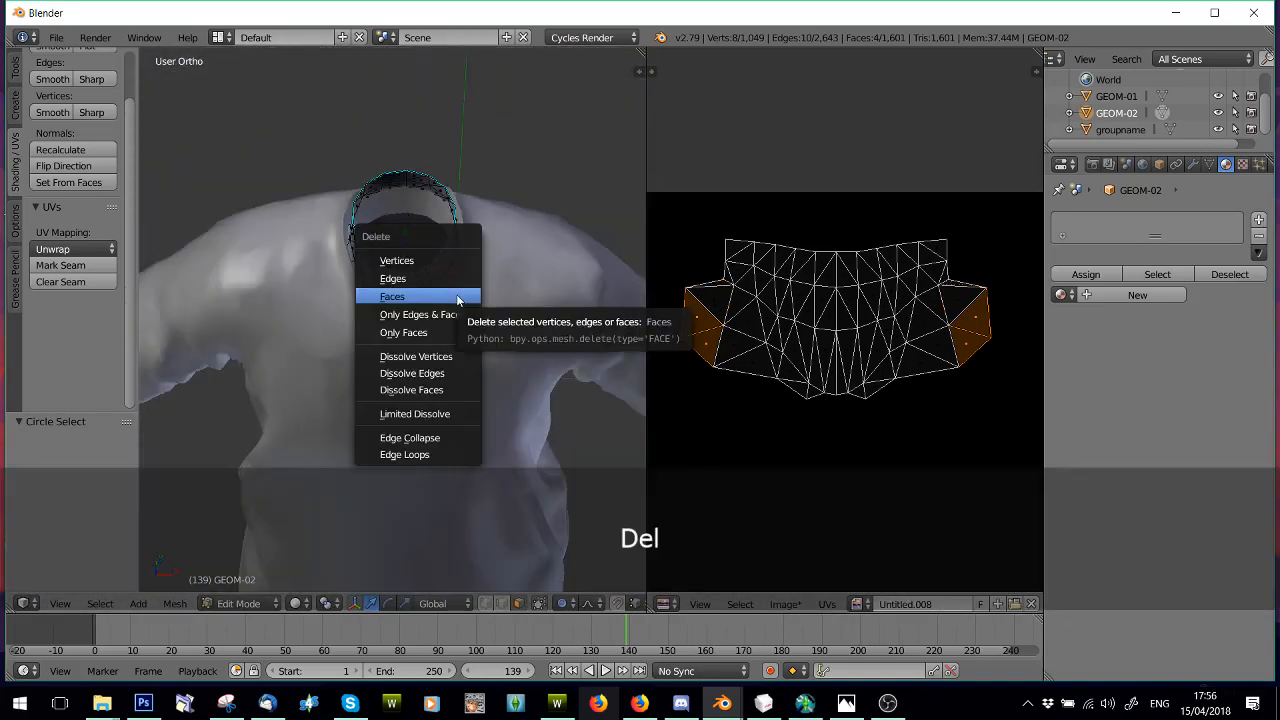
{"action": "left_click", "coordinate": [392, 296]}
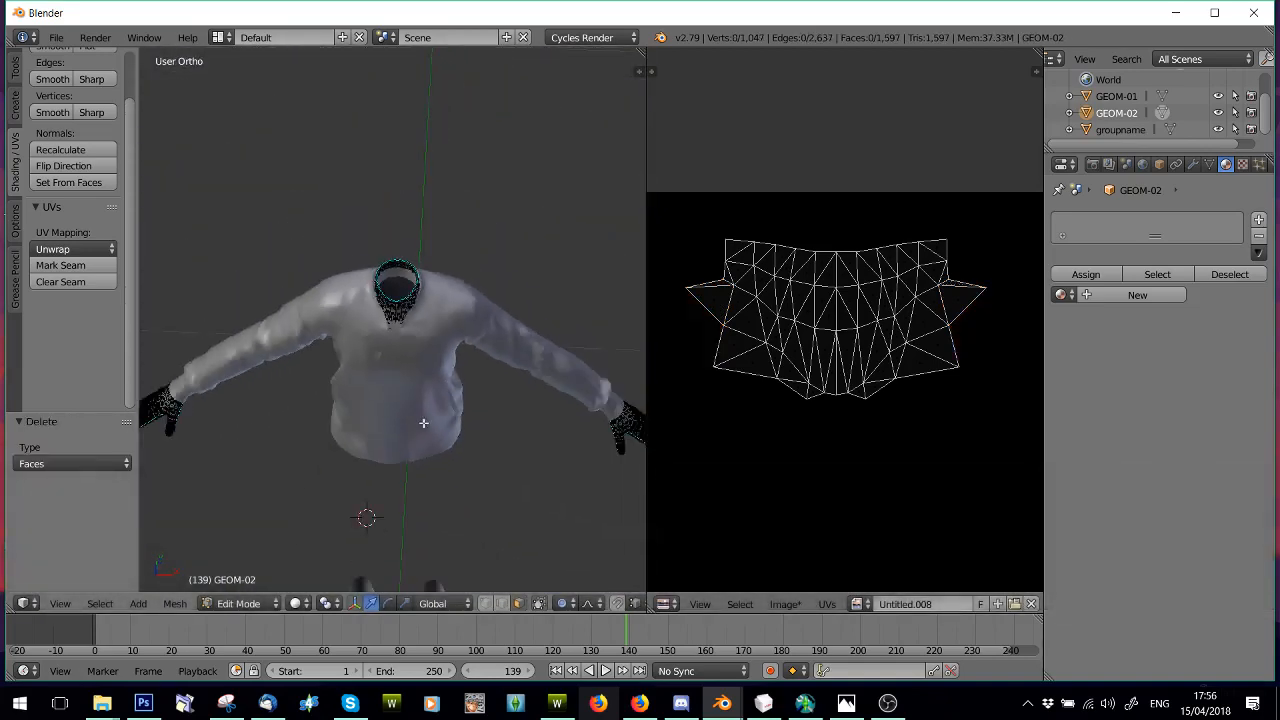
{"action": "left_click_drag", "start_coordinate": [420, 420], "coordinate": [534, 390]}
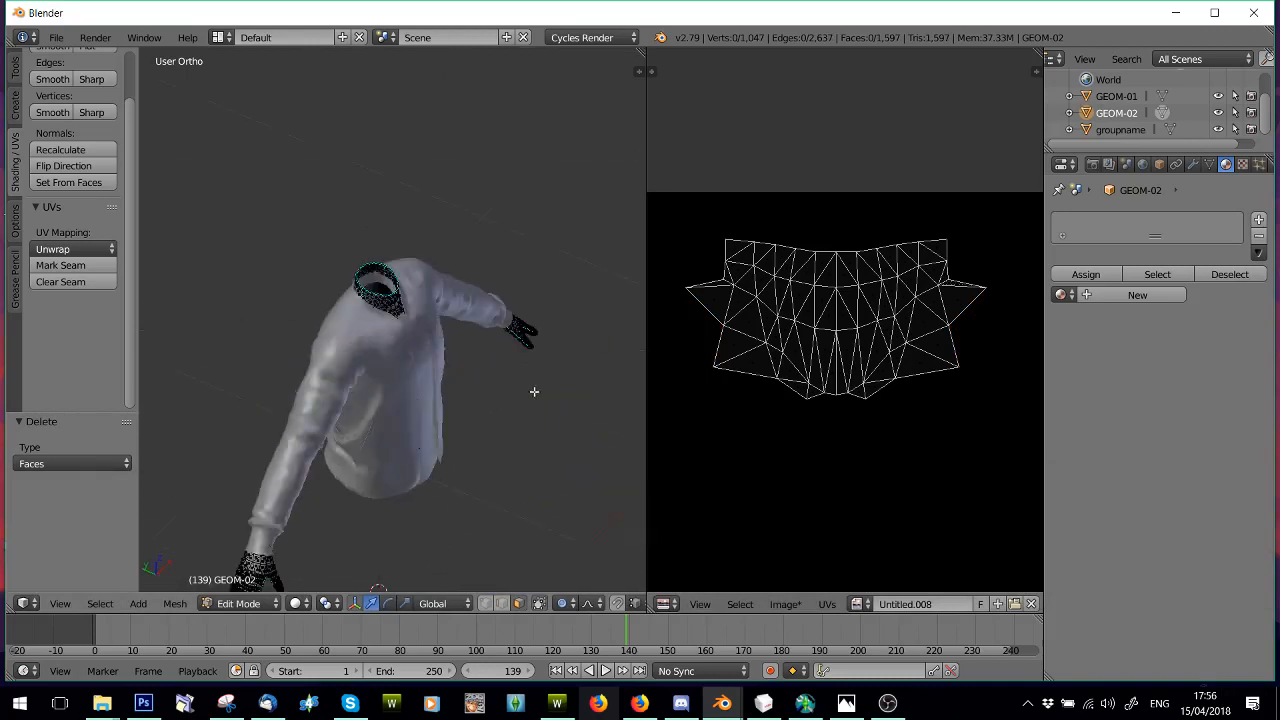
{"action": "left_click", "coordinate": [238, 604]}
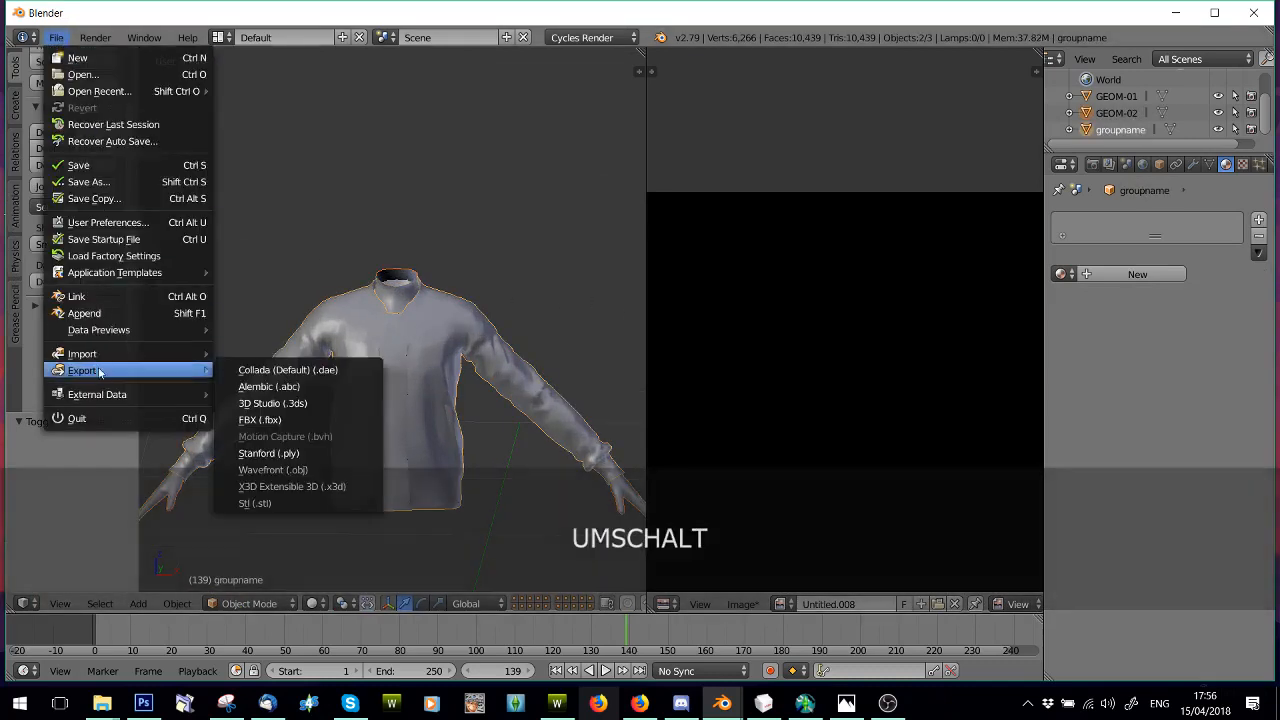
Step: Start a Wavefront OBJ export of the jacket with the file browser on the Documents folder
{"action": "left_click", "coordinate": [272, 468]}
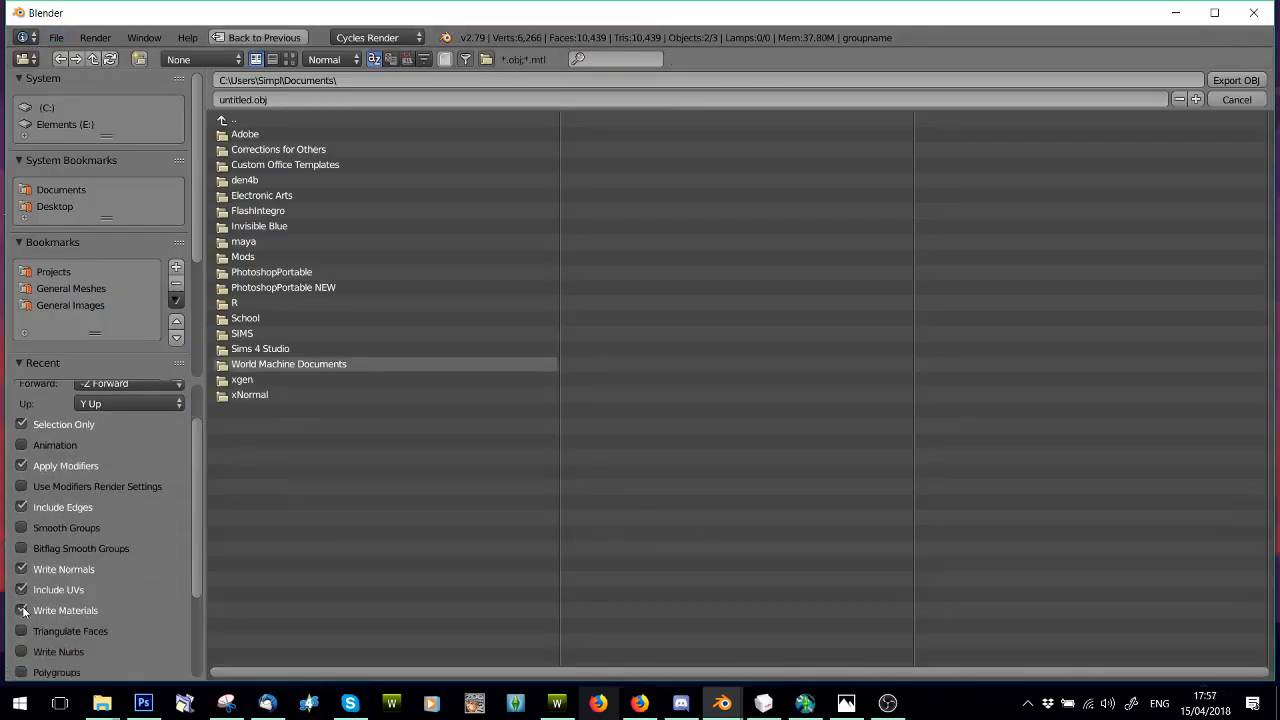
{"action": "scroll", "scroll_direction": "down", "scroll_amount": 3}
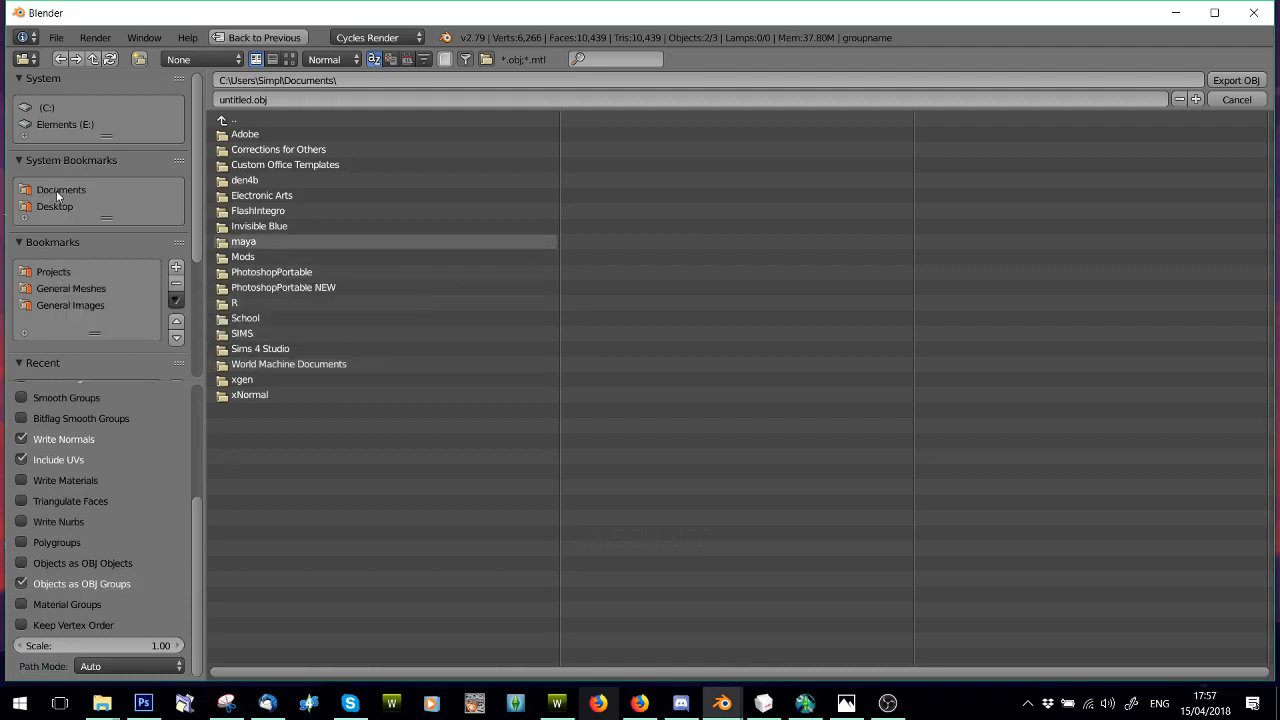
{"action": "mouse_move", "coordinate": [276, 232]}
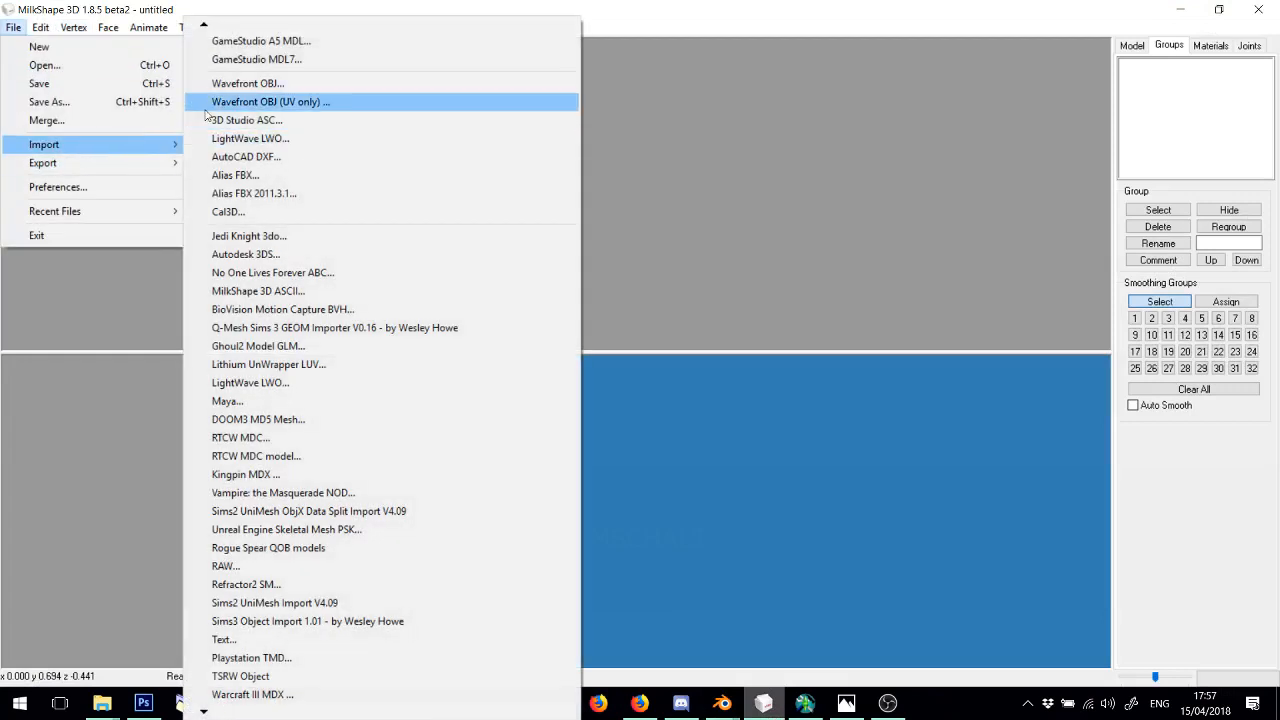
Step: Import the jacket OBJ with UVs only and regroup all pieces as group_base
{"action": "left_click", "coordinate": [272, 100]}
{"action": "type", "text": "group_base"}
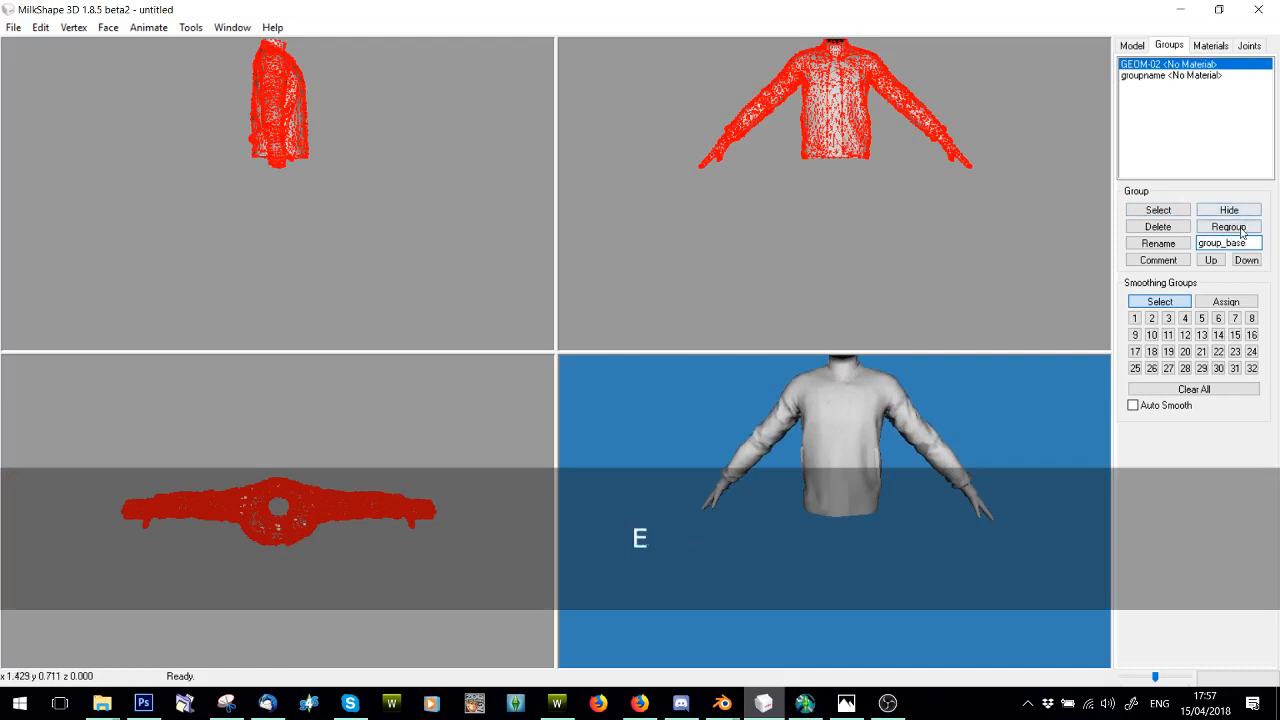
{"action": "left_click", "coordinate": [1228, 226]}
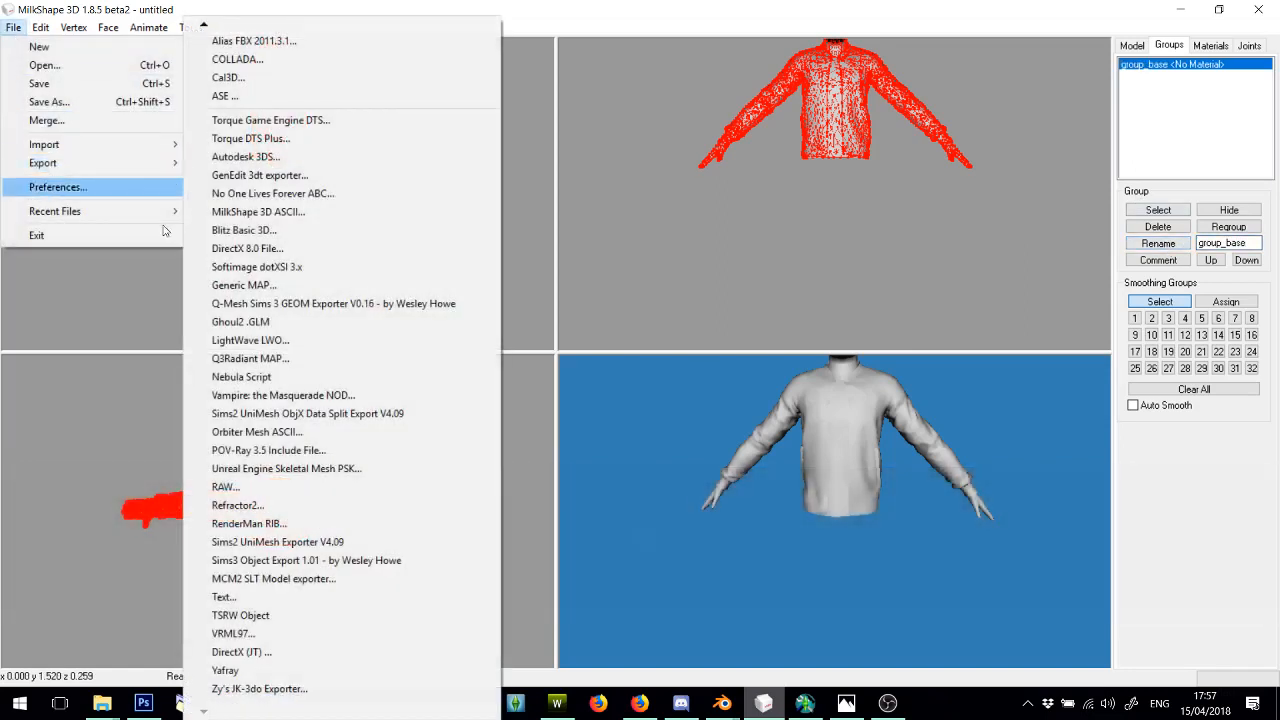
{"action": "mouse_move", "coordinate": [240, 616]}
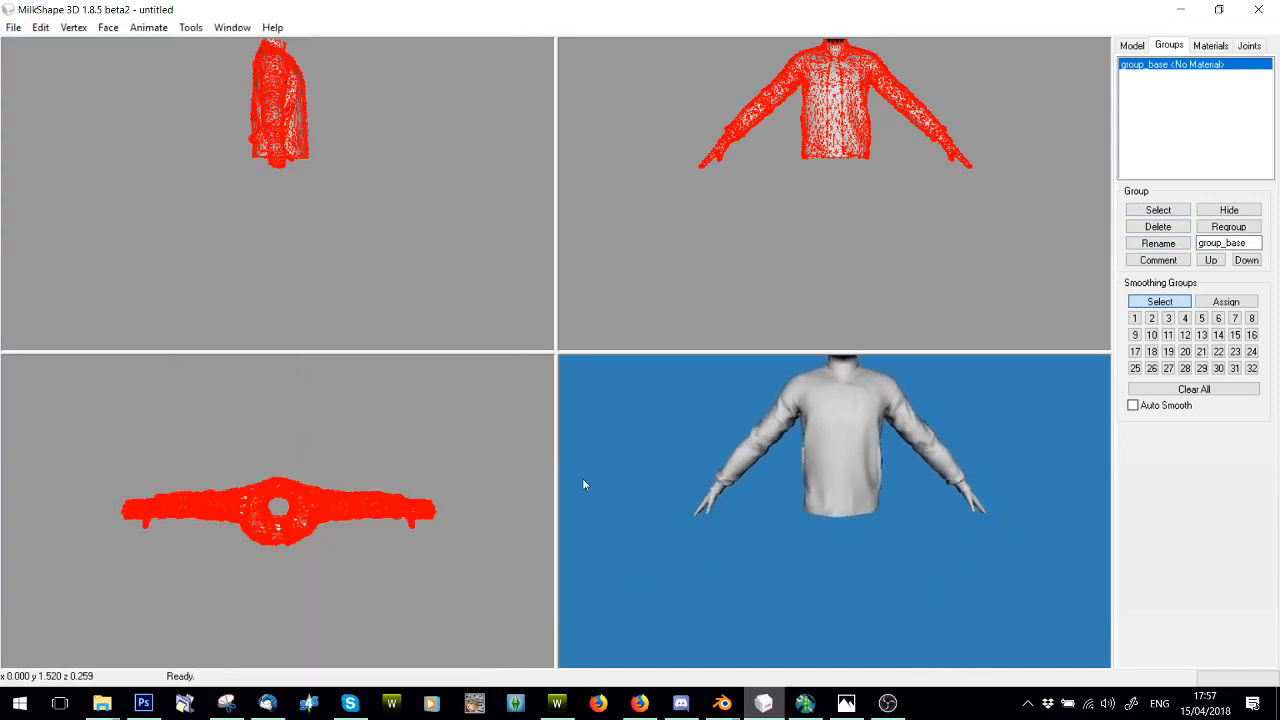
Step: Start a TSRW Object import and browse through the Tee project folders
{"action": "left_click", "coordinate": [12, 28]}
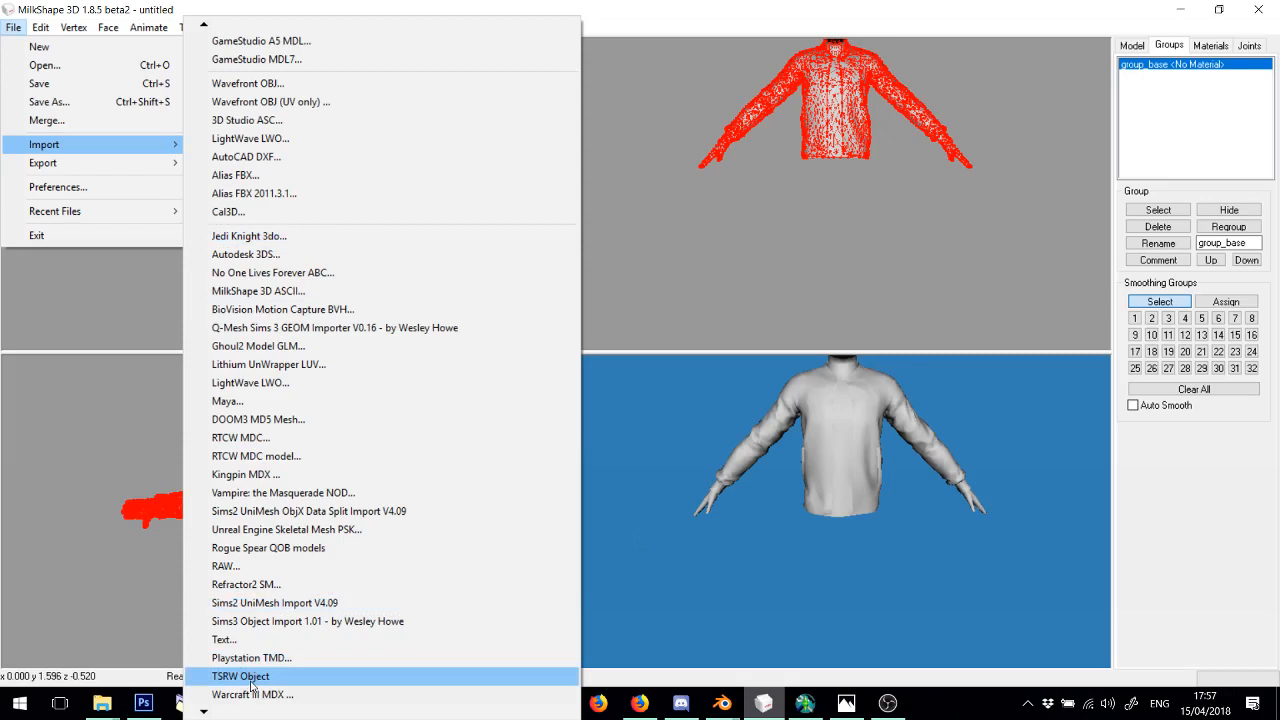
{"action": "left_click", "coordinate": [240, 676]}
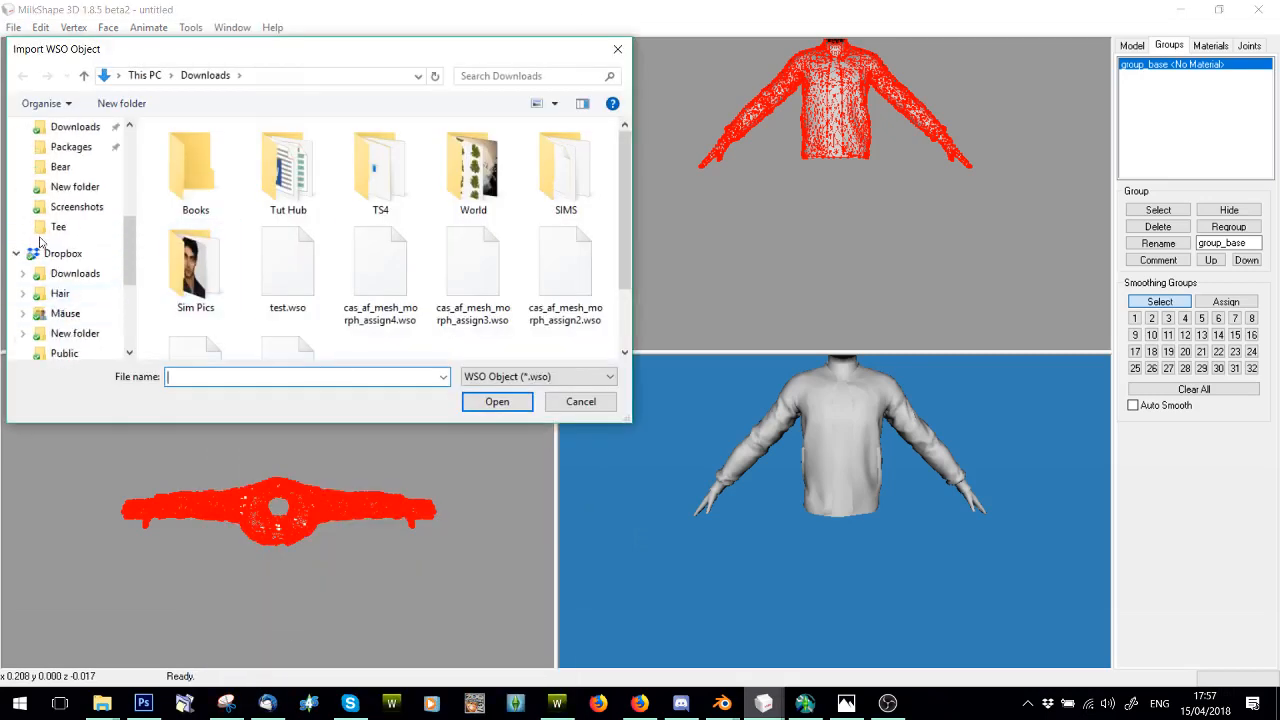
{"action": "left_click", "coordinate": [58, 288]}
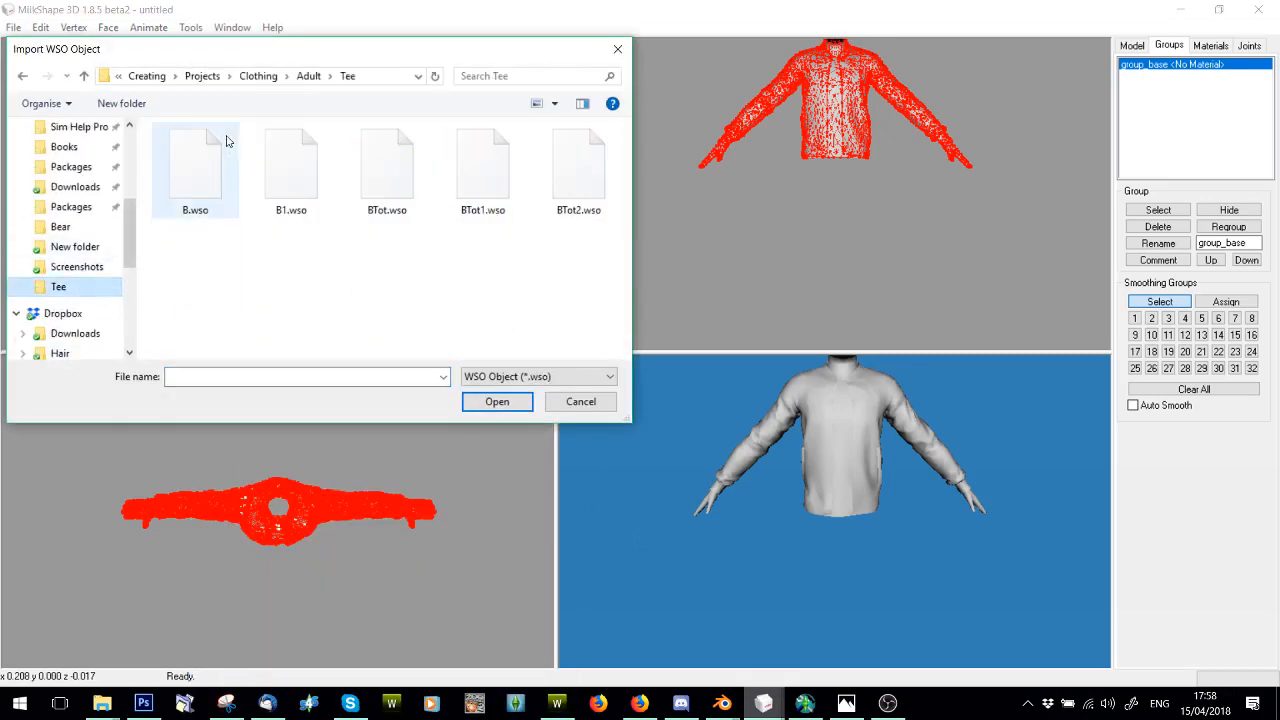
{"action": "scroll", "scroll_direction": "down", "scroll_amount": 3}
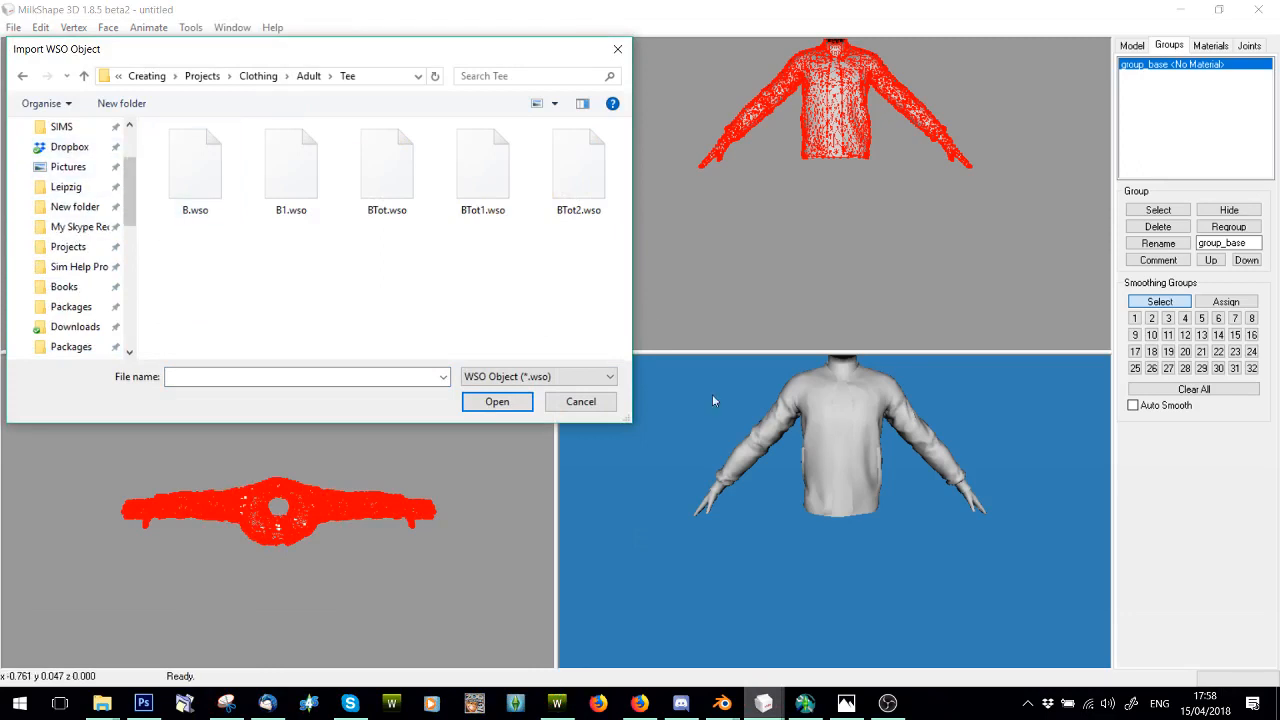
{"action": "scroll", "scroll_direction": "down", "scroll_amount": 3}
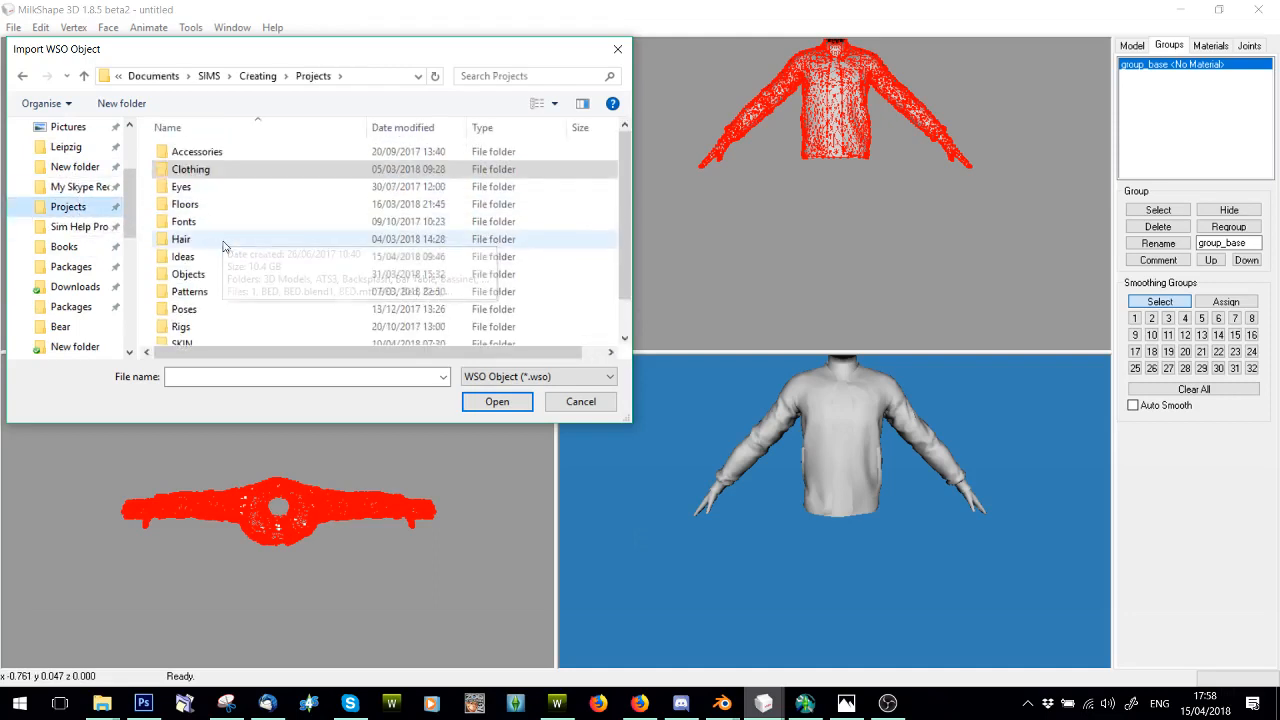
{"action": "scroll", "scroll_direction": "down", "scroll_amount": 3}
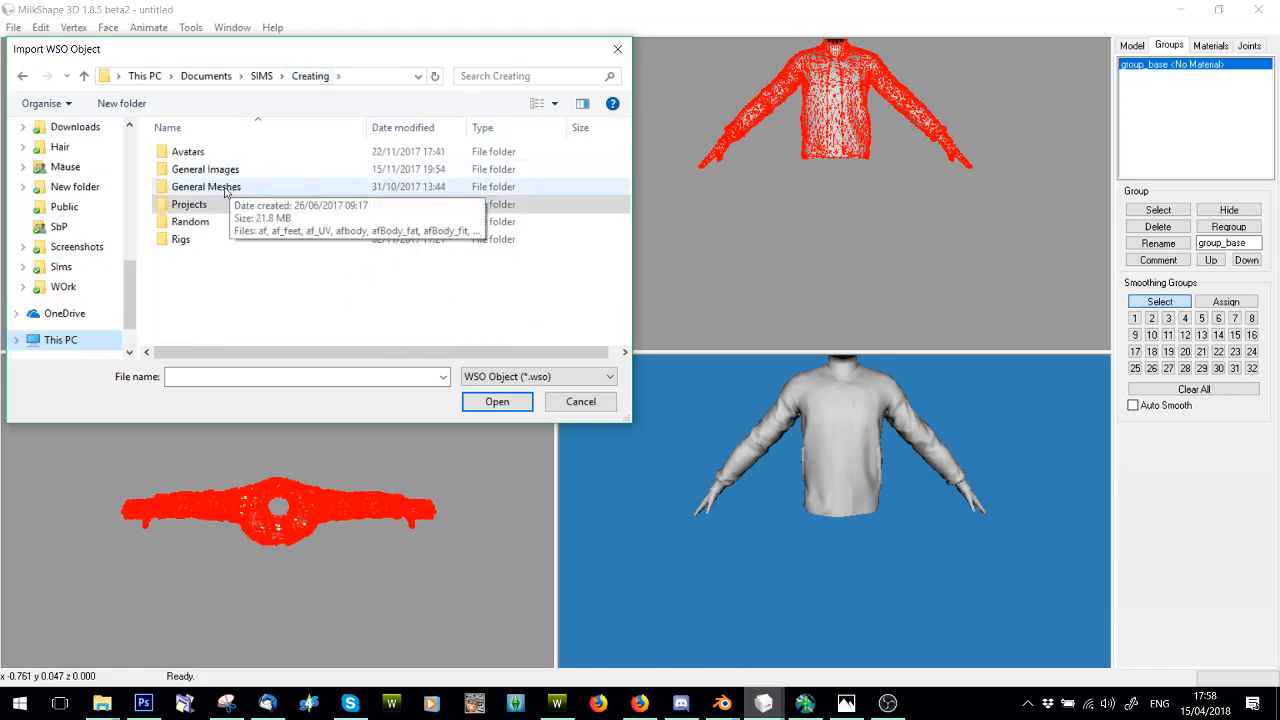
{"action": "double_click", "coordinate": [206, 188]}
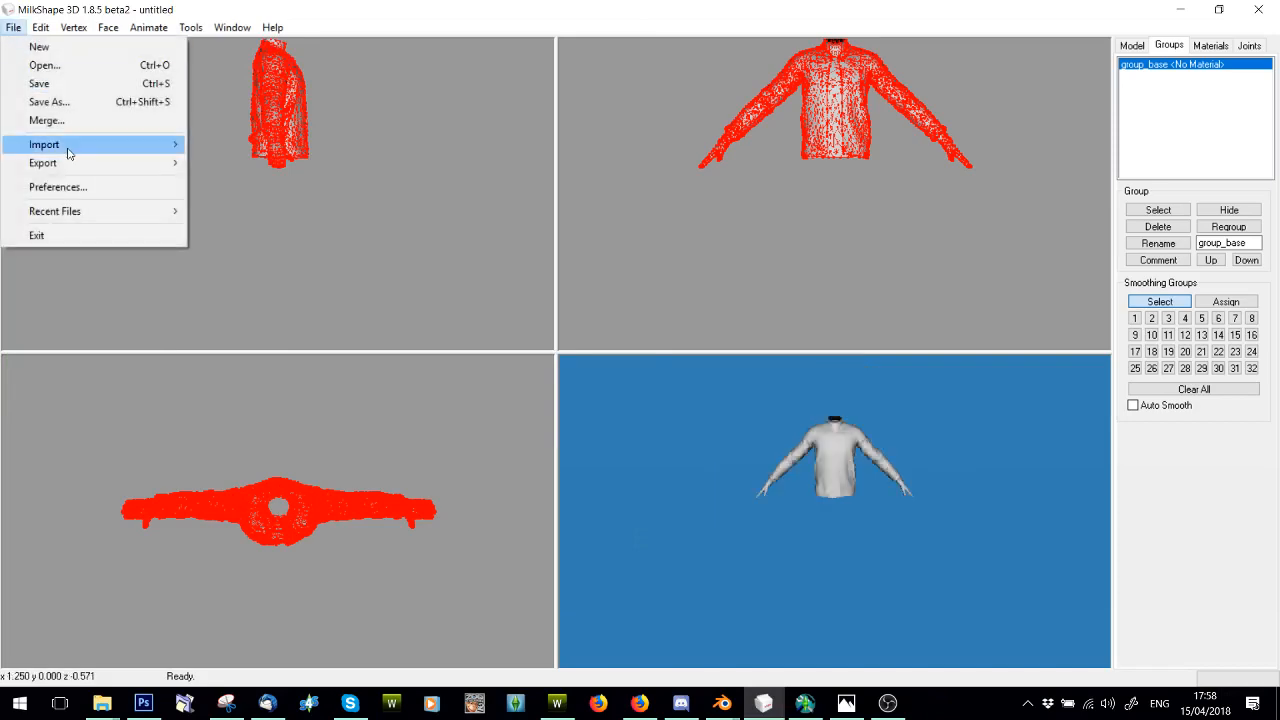
Step: Reopen the WSO browser, go up to the Adult folder and import MaleTop.wso as reference
{"action": "left_click", "coordinate": [44, 144]}
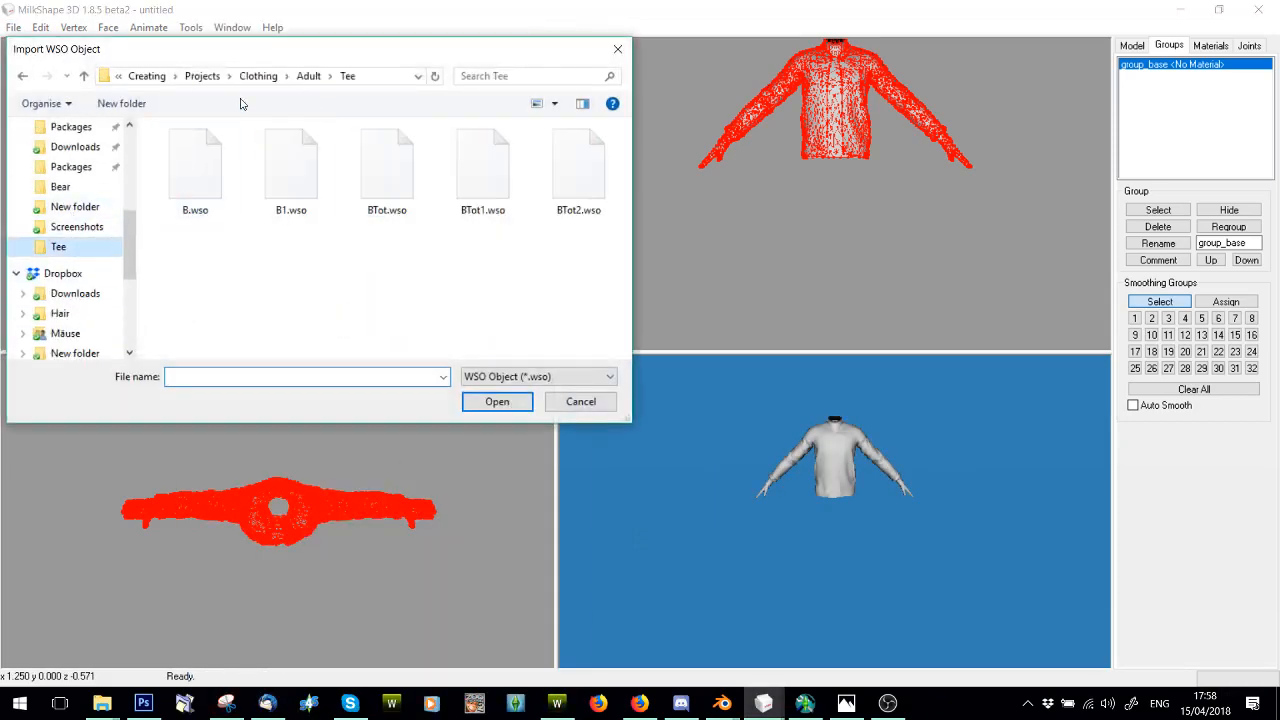
{"action": "left_click", "coordinate": [200, 284]}
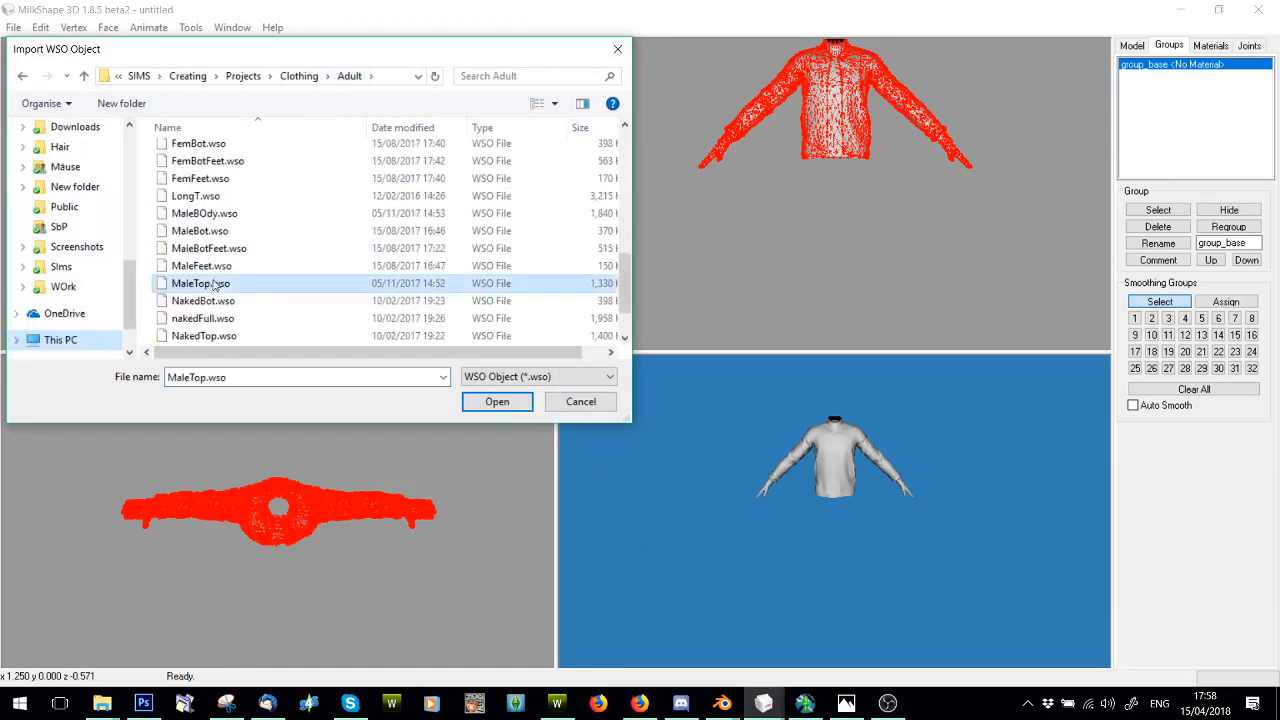
{"action": "left_click", "coordinate": [496, 400]}
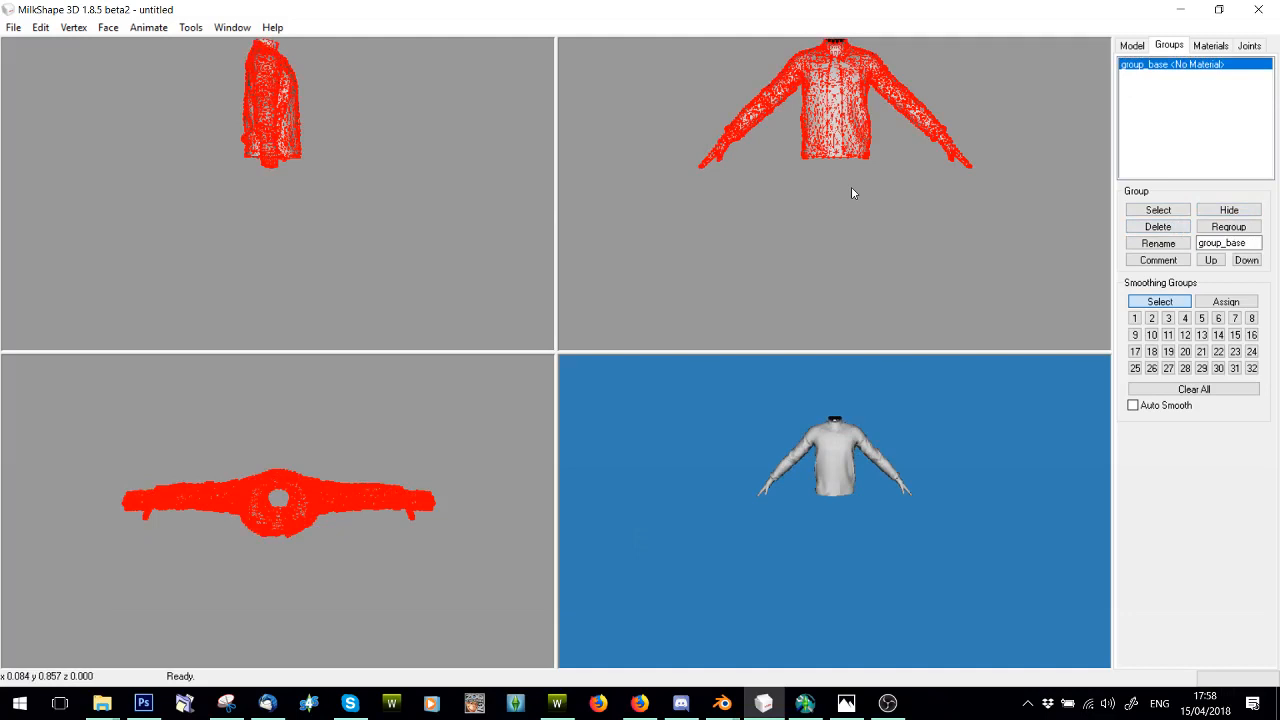
{"action": "mouse_move", "coordinate": [836, 216]}
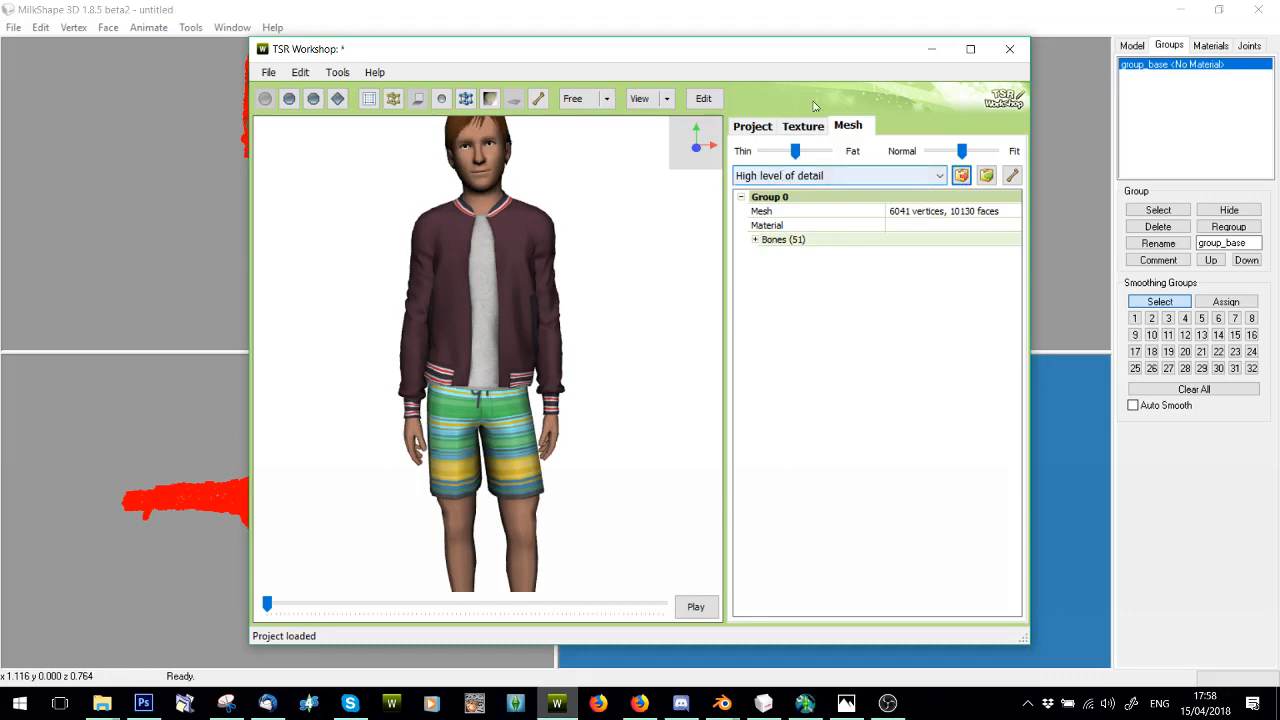
Step: Export the project mesh to Downloads as test.wso, replacing the existing file
{"action": "left_click", "coordinate": [268, 72]}
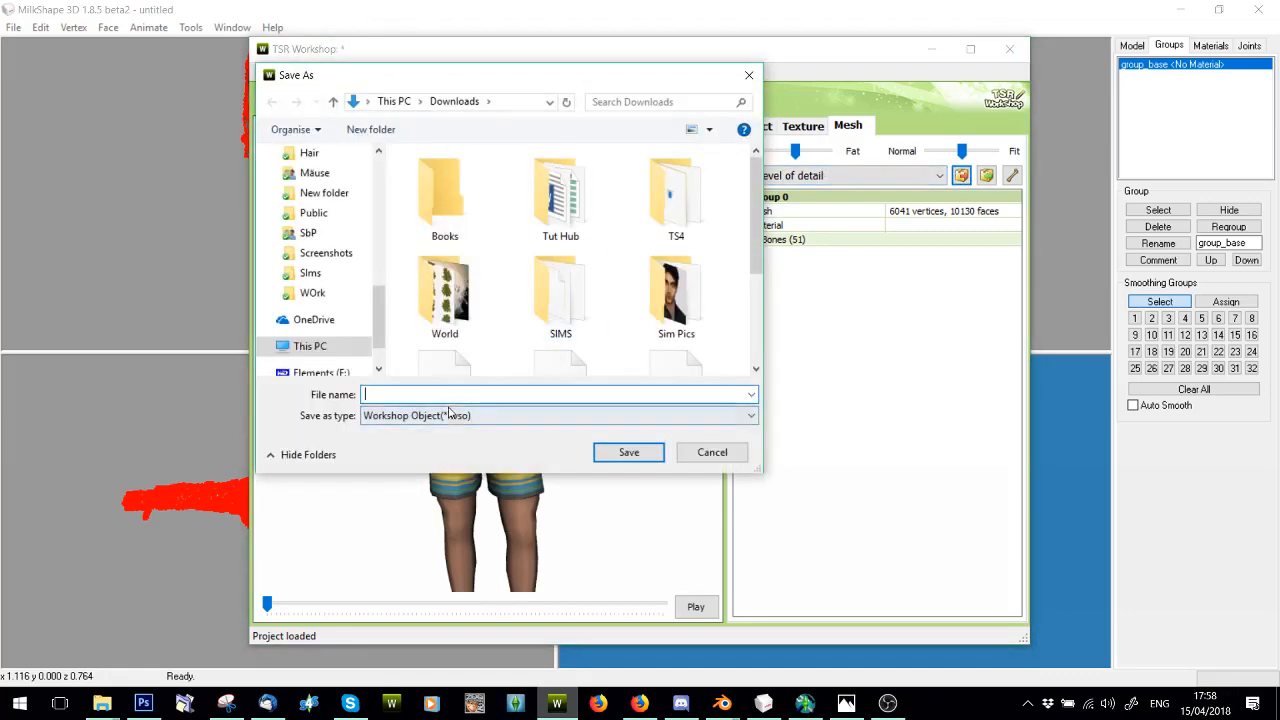
{"action": "type", "text": "test"}
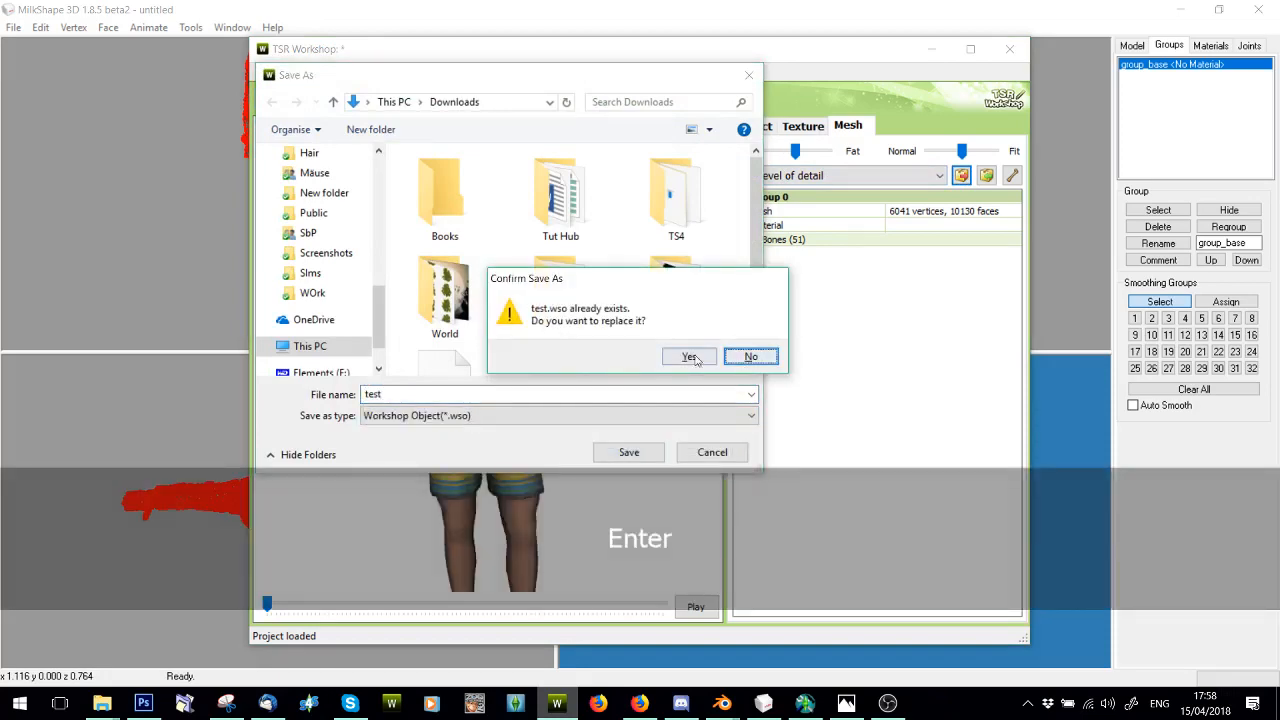
{"action": "left_click", "coordinate": [688, 356]}
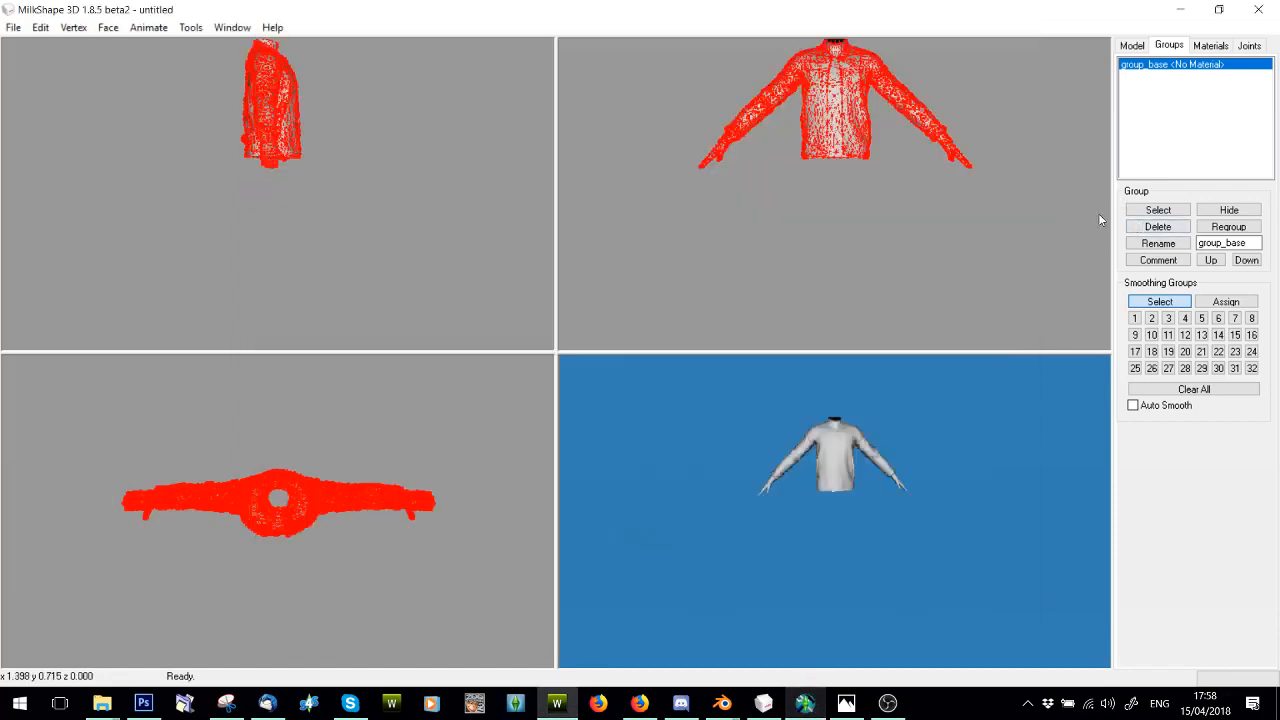
Step: Export the jacket as a WSO mesh named test2 in the Downloads folder
{"action": "left_click", "coordinate": [14, 28]}
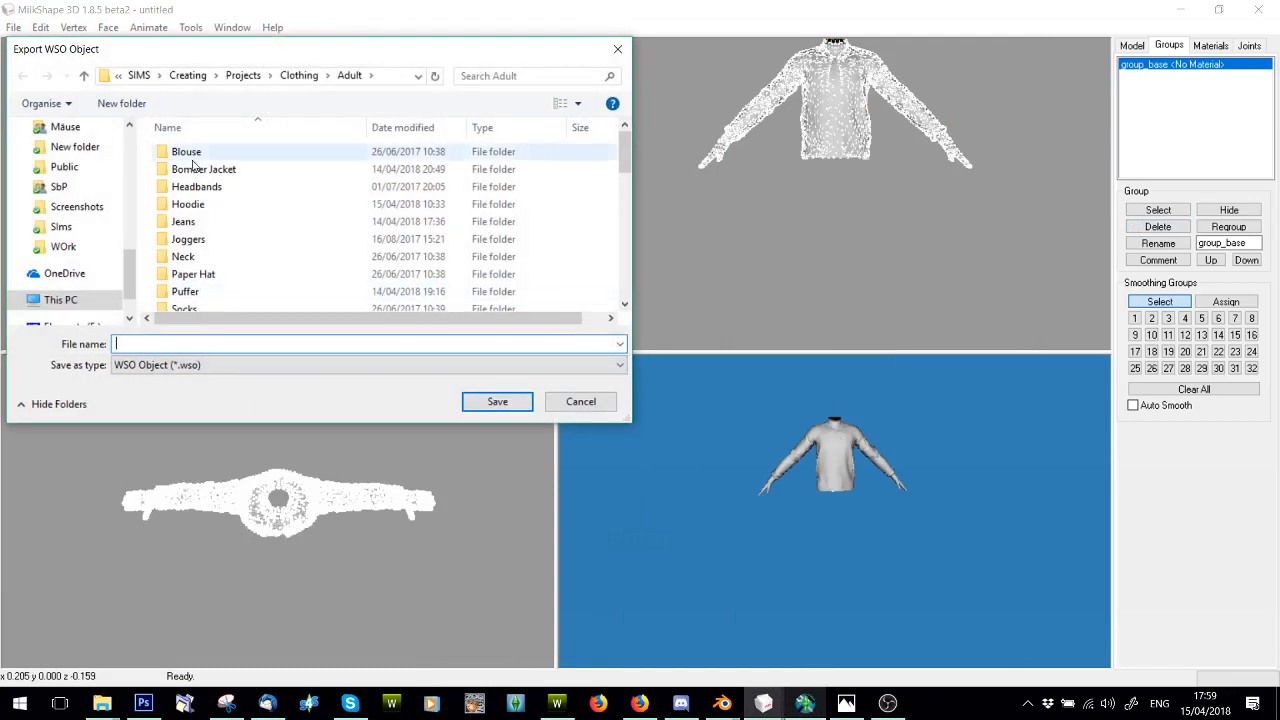
{"action": "left_click", "coordinate": [76, 180]}
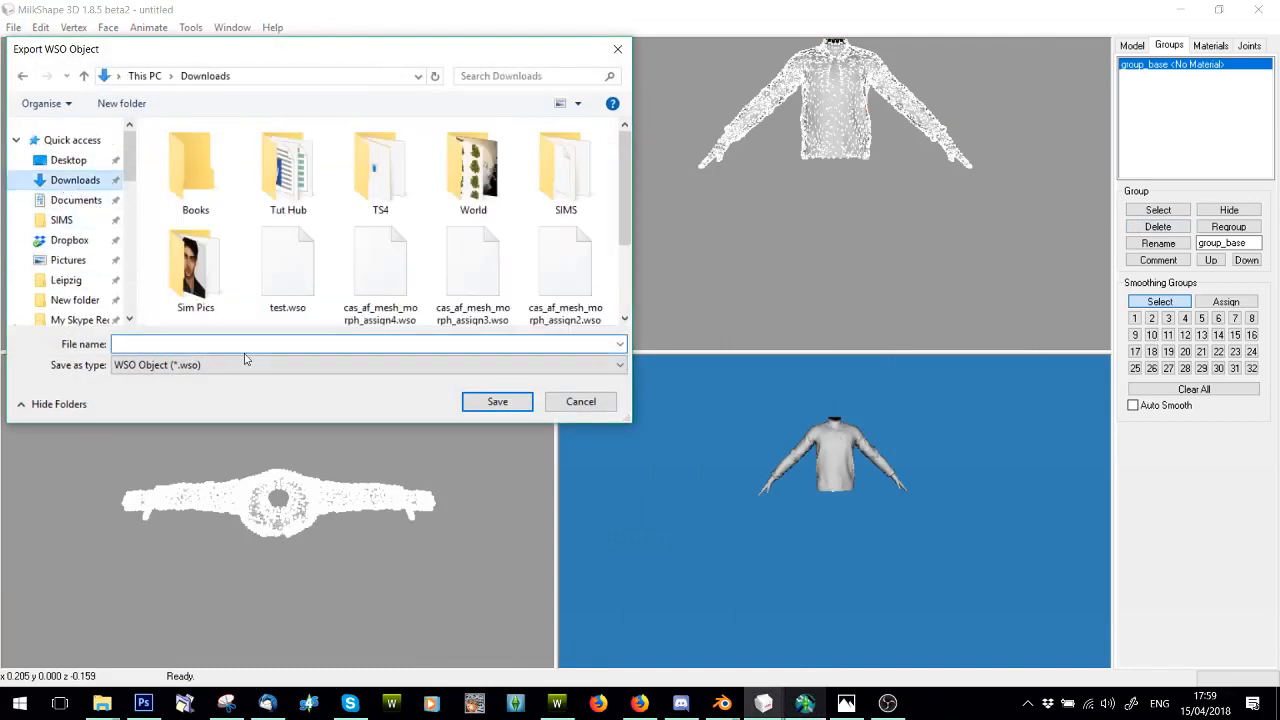
{"action": "type", "text": "test2"}
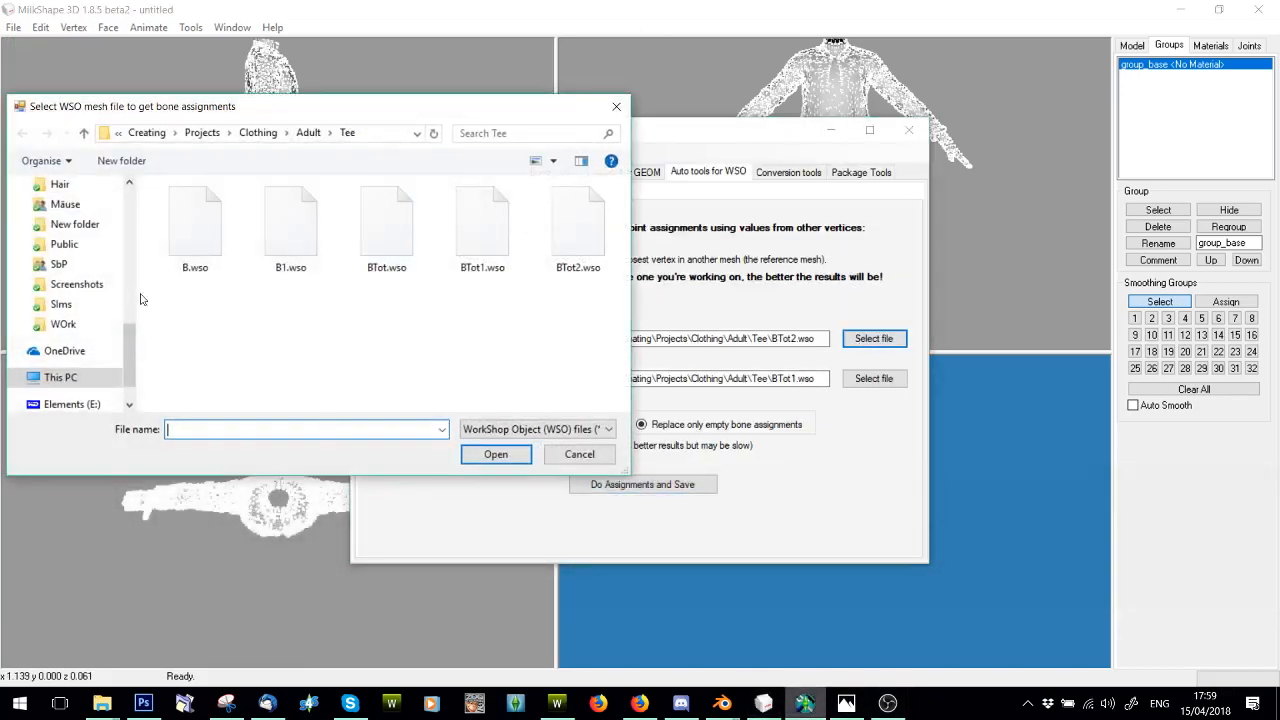
Step: Auto-assign bones from test.wso onto test2.wso with Replace all, save and overwrite
{"action": "left_click", "coordinate": [76, 236]}
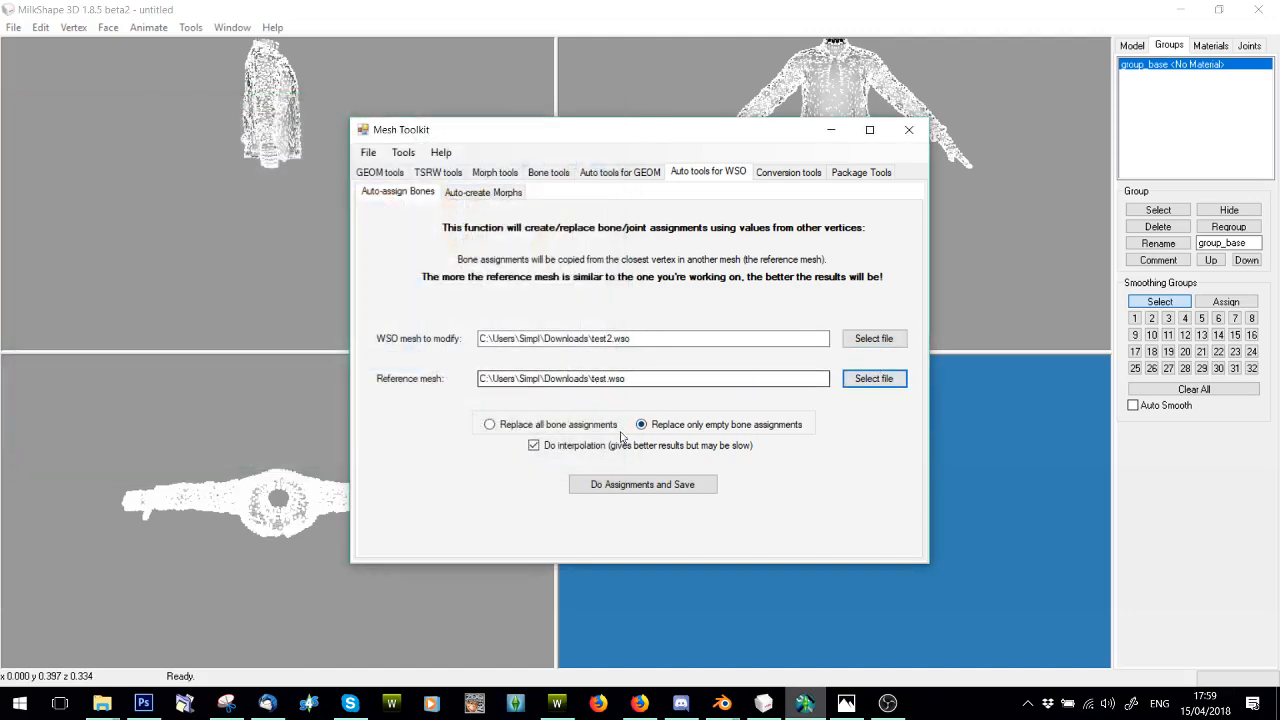
{"action": "left_click", "coordinate": [490, 424]}
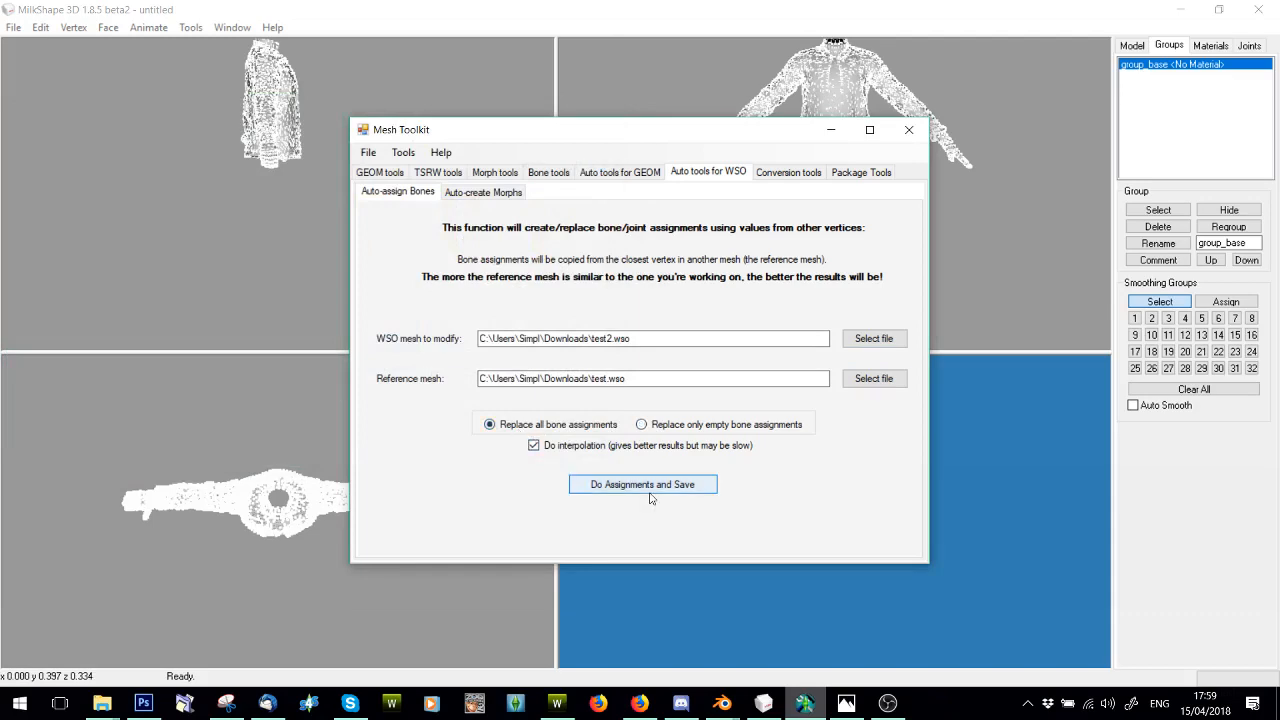
{"action": "left_click", "coordinate": [644, 484]}
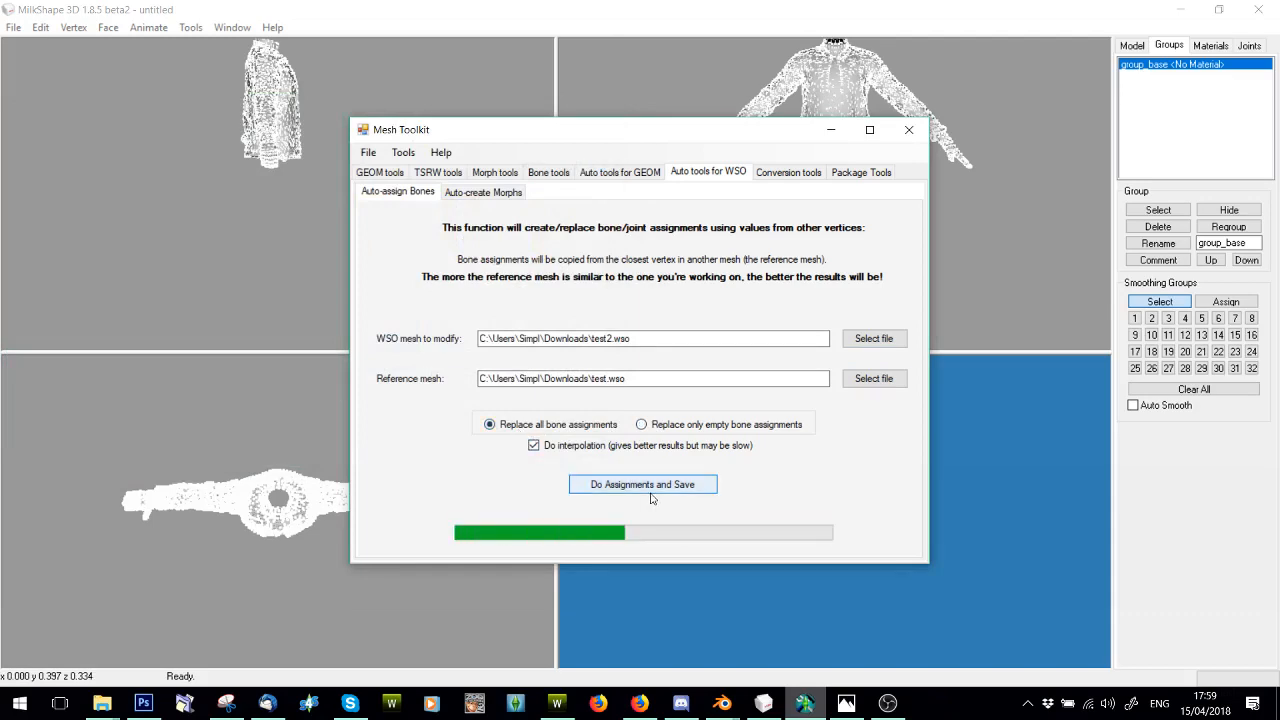
{"action": "left_click", "coordinate": [644, 484]}
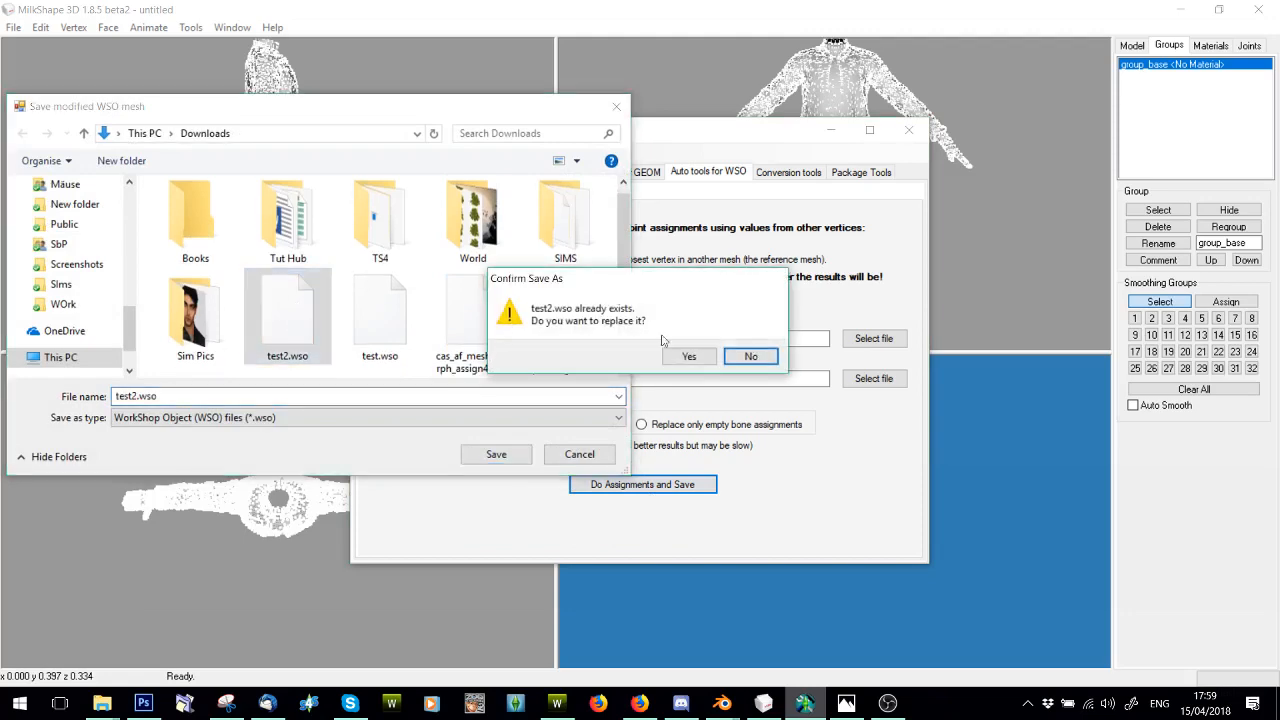
{"action": "left_click", "coordinate": [688, 356]}
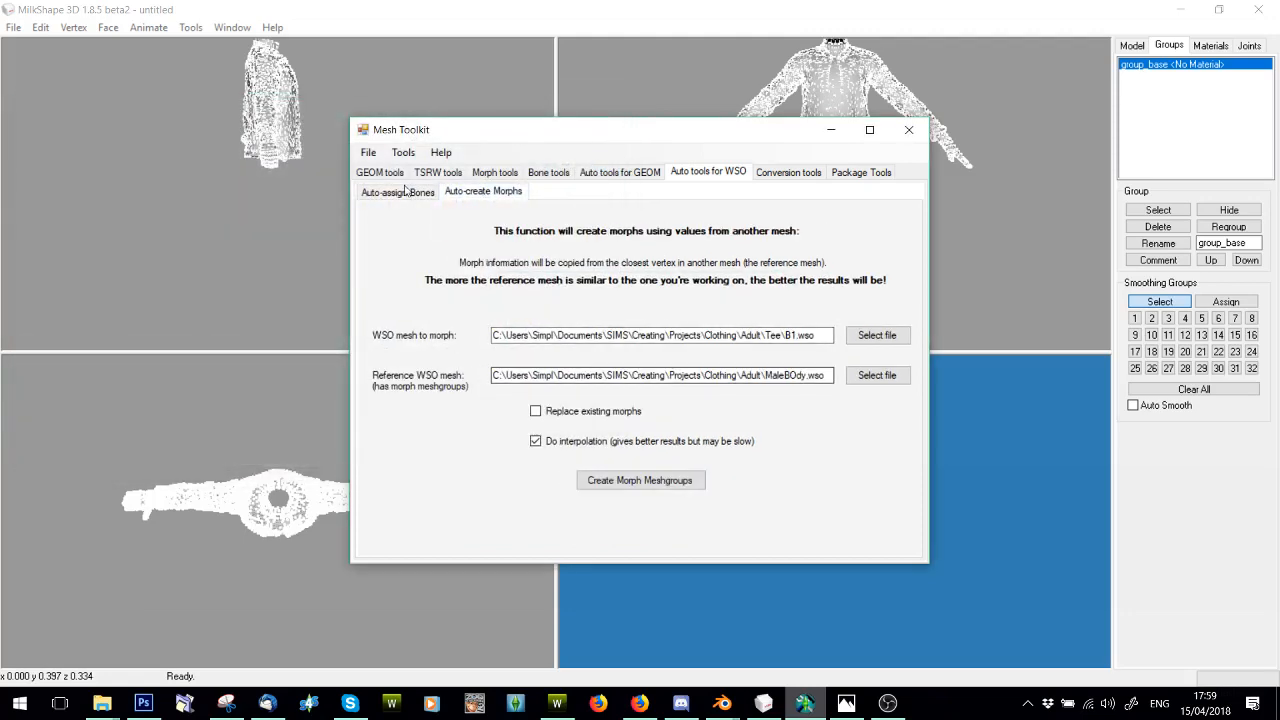
{"action": "left_click", "coordinate": [396, 192]}
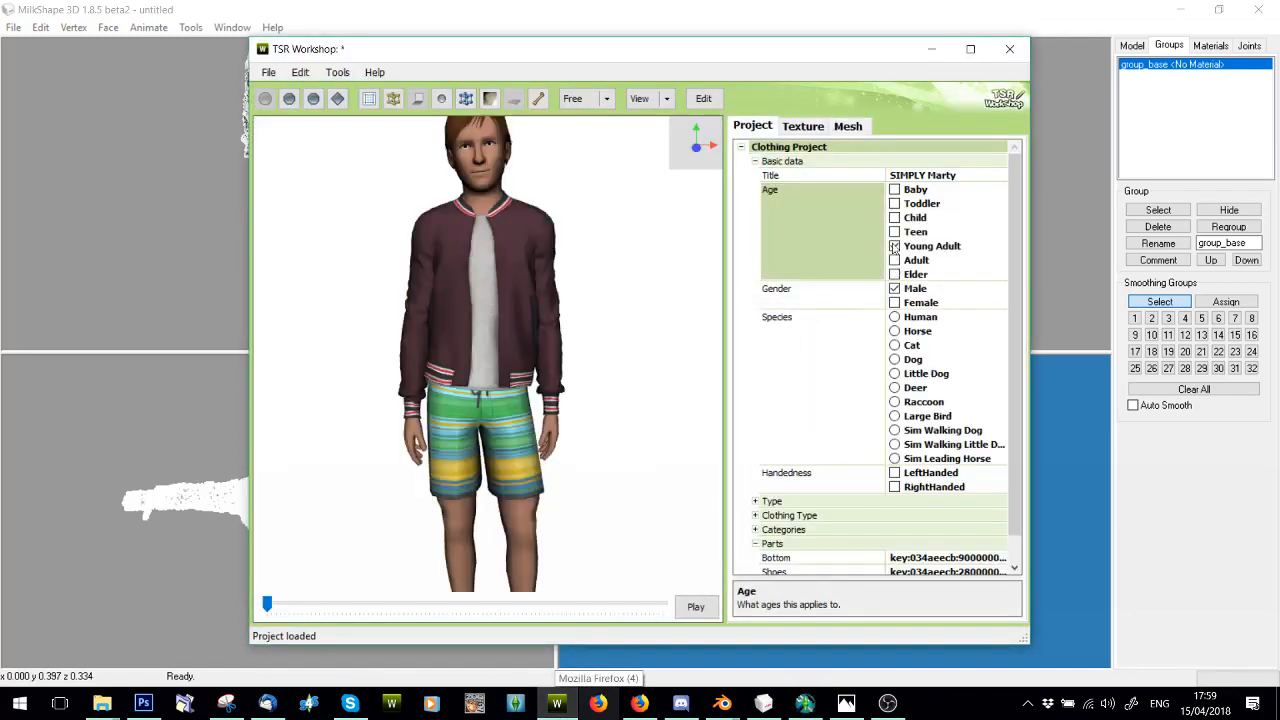
Step: Tick Teen under Age, reload the CAS parts and show the project's mesh details
{"action": "left_click", "coordinate": [894, 232]}
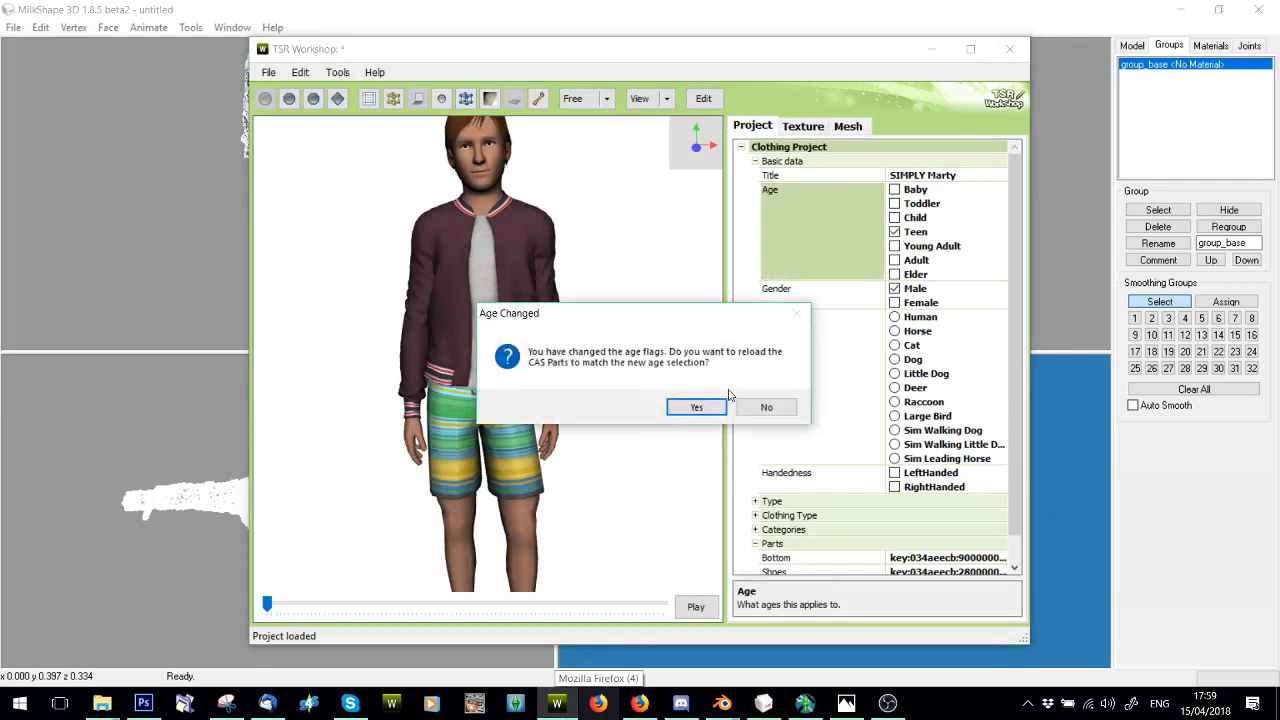
{"action": "left_click", "coordinate": [696, 408]}
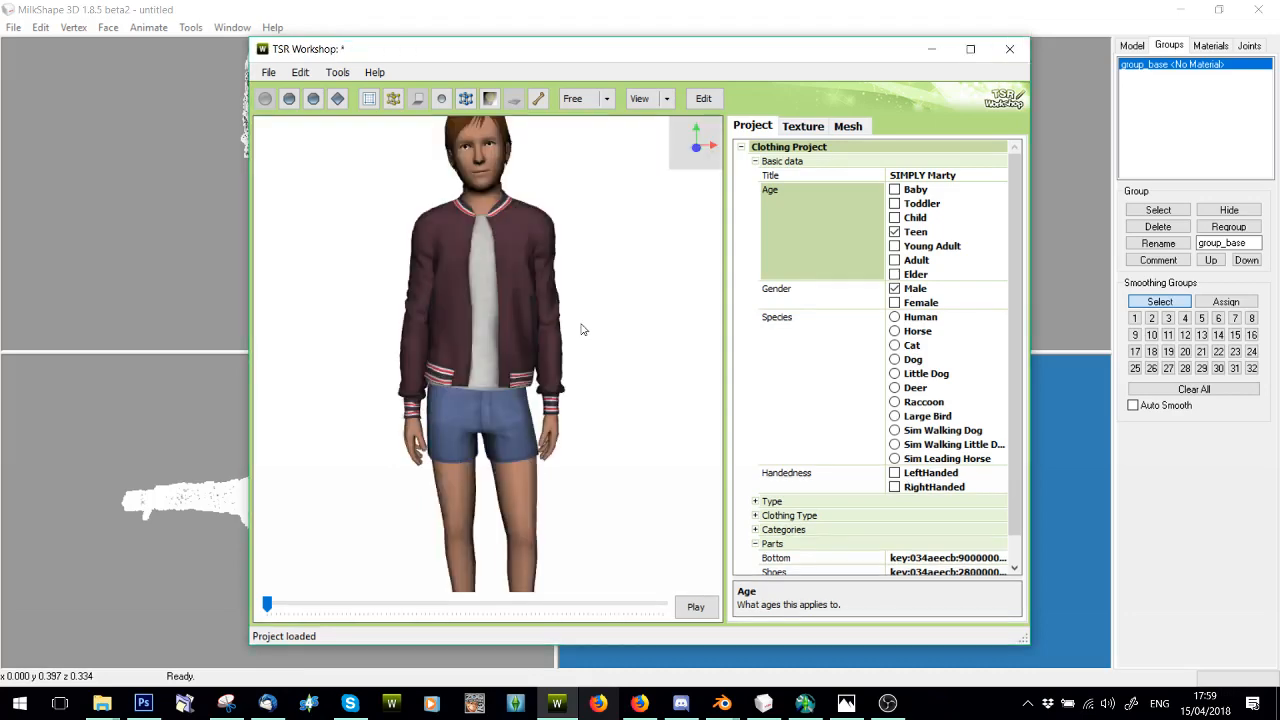
{"action": "left_click", "coordinate": [848, 126]}
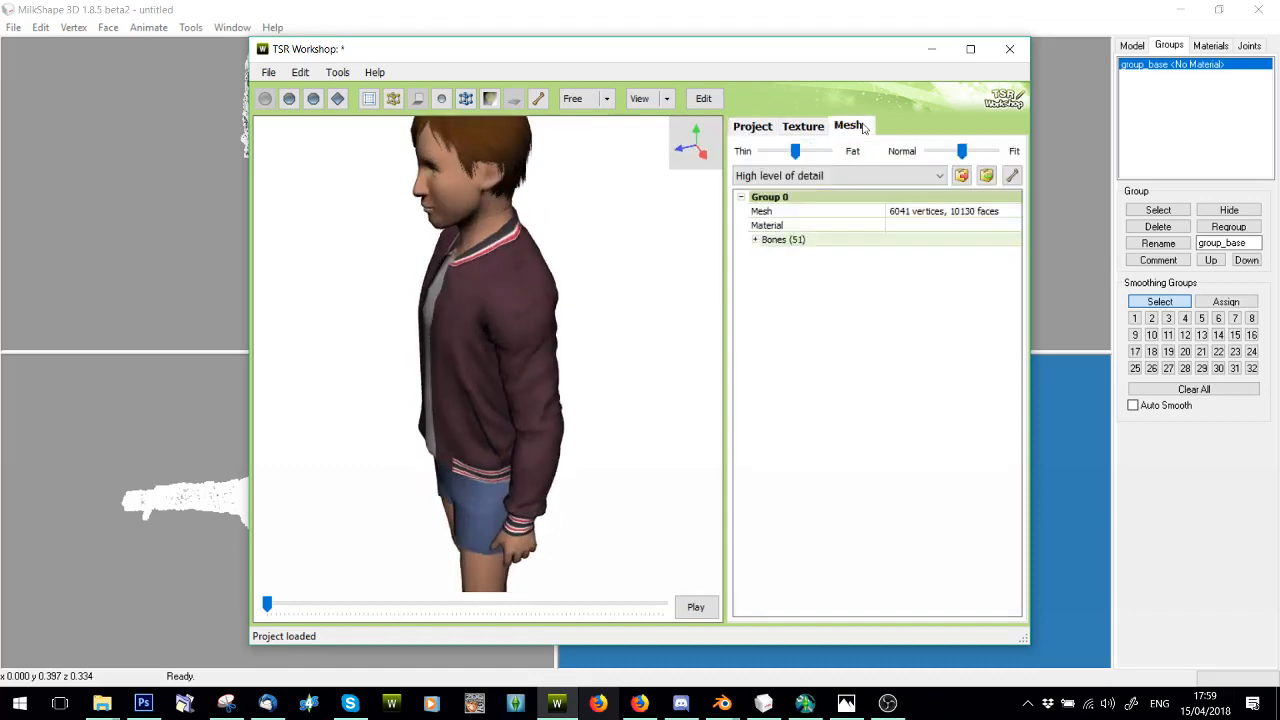
Step: Import the converted .wso into the high-detail group, declining mesh optimization
{"action": "left_click", "coordinate": [986, 176]}
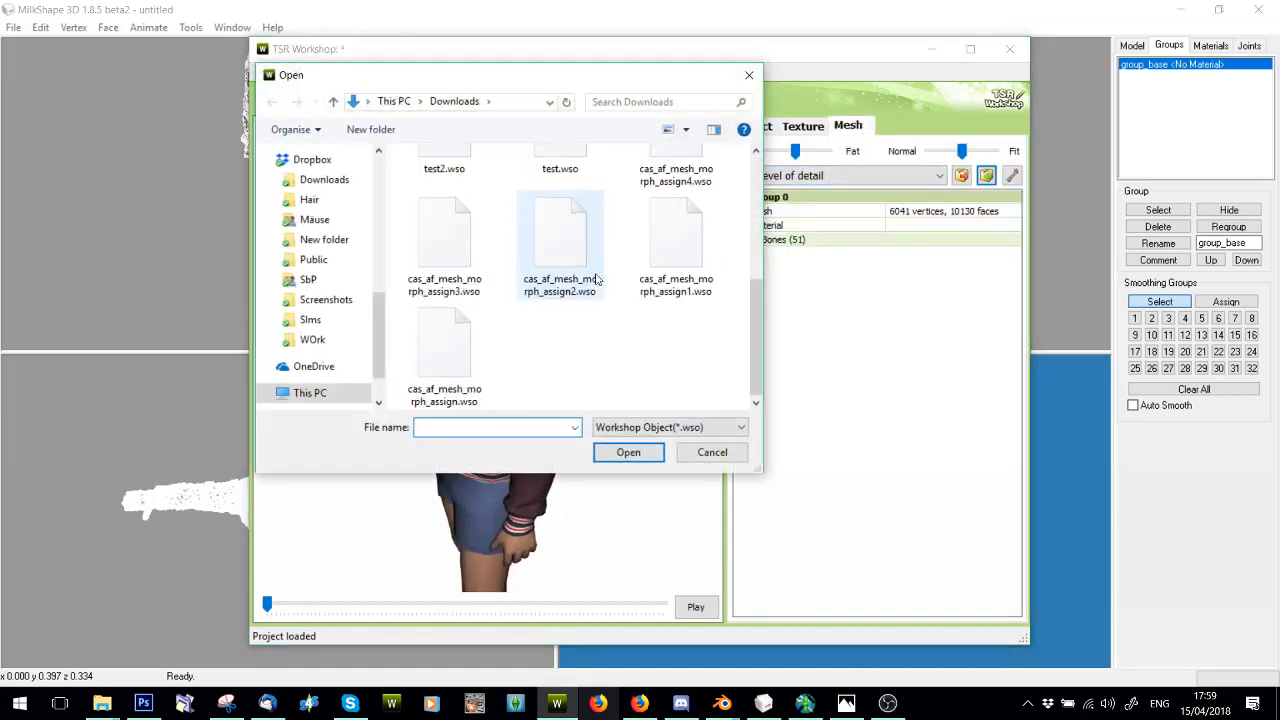
{"action": "double_click", "coordinate": [560, 230]}
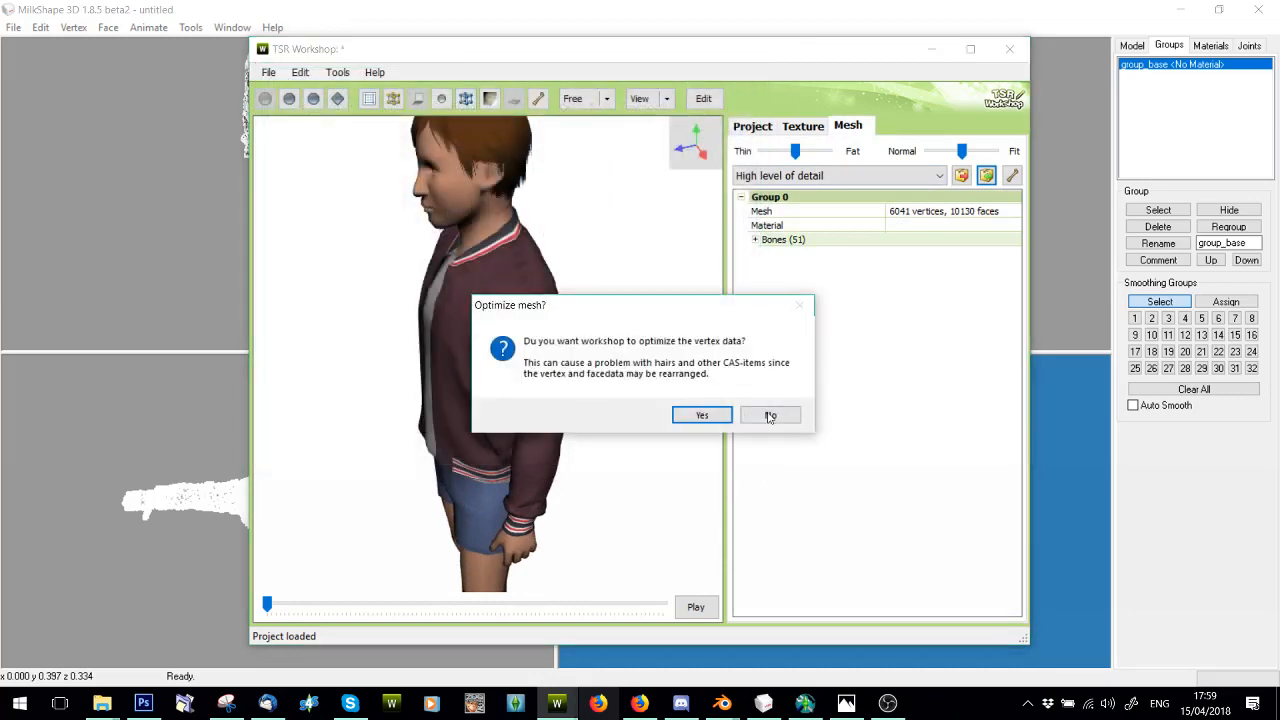
{"action": "left_click", "coordinate": [770, 414]}
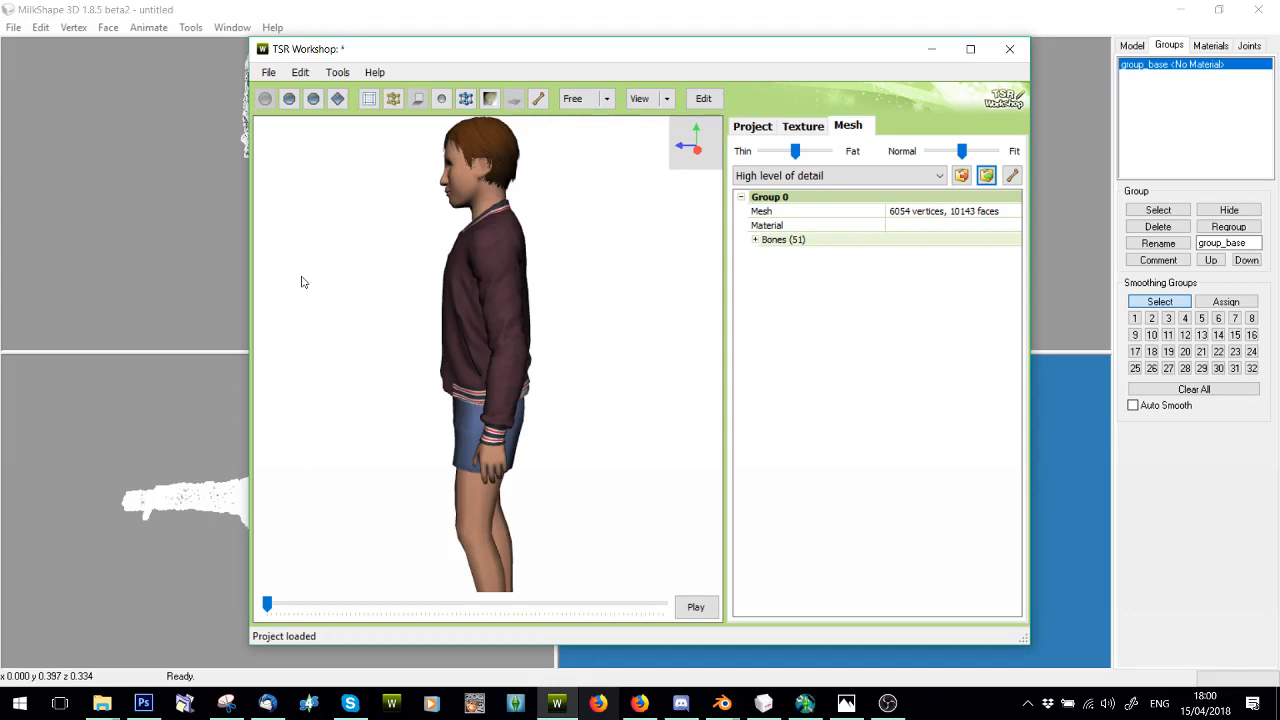
{"action": "mouse_move", "coordinate": [304, 292]}
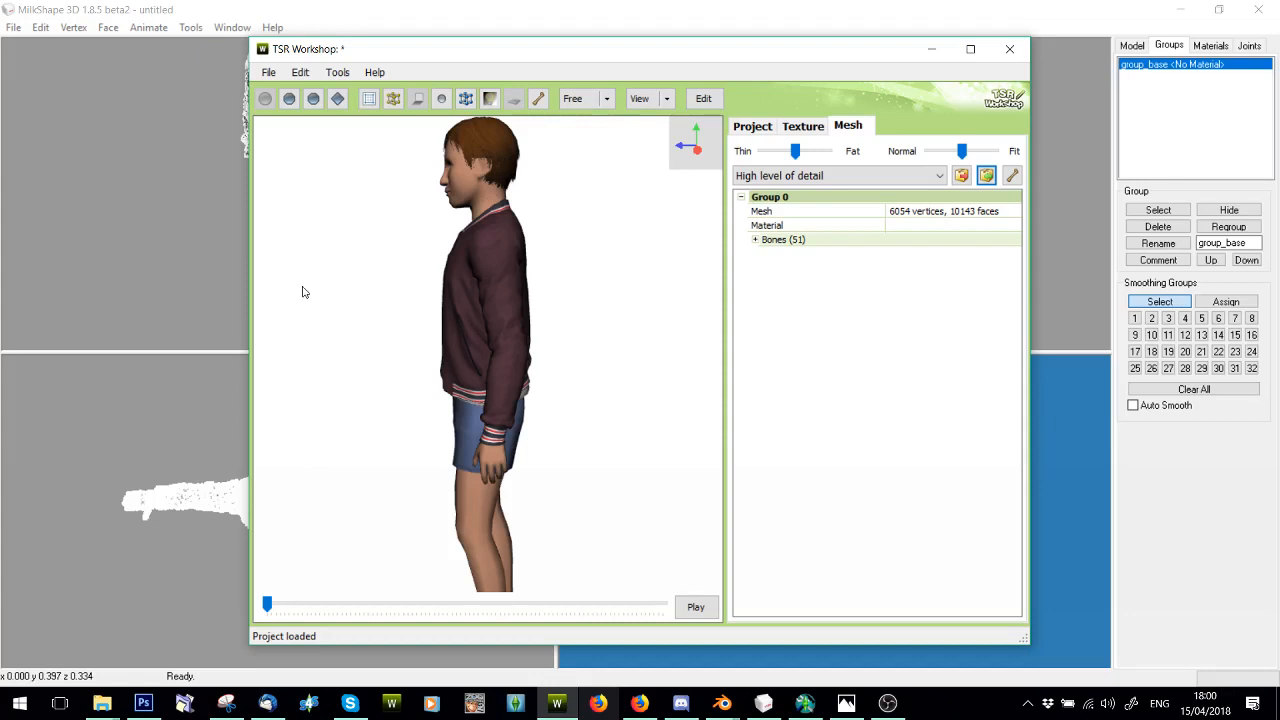